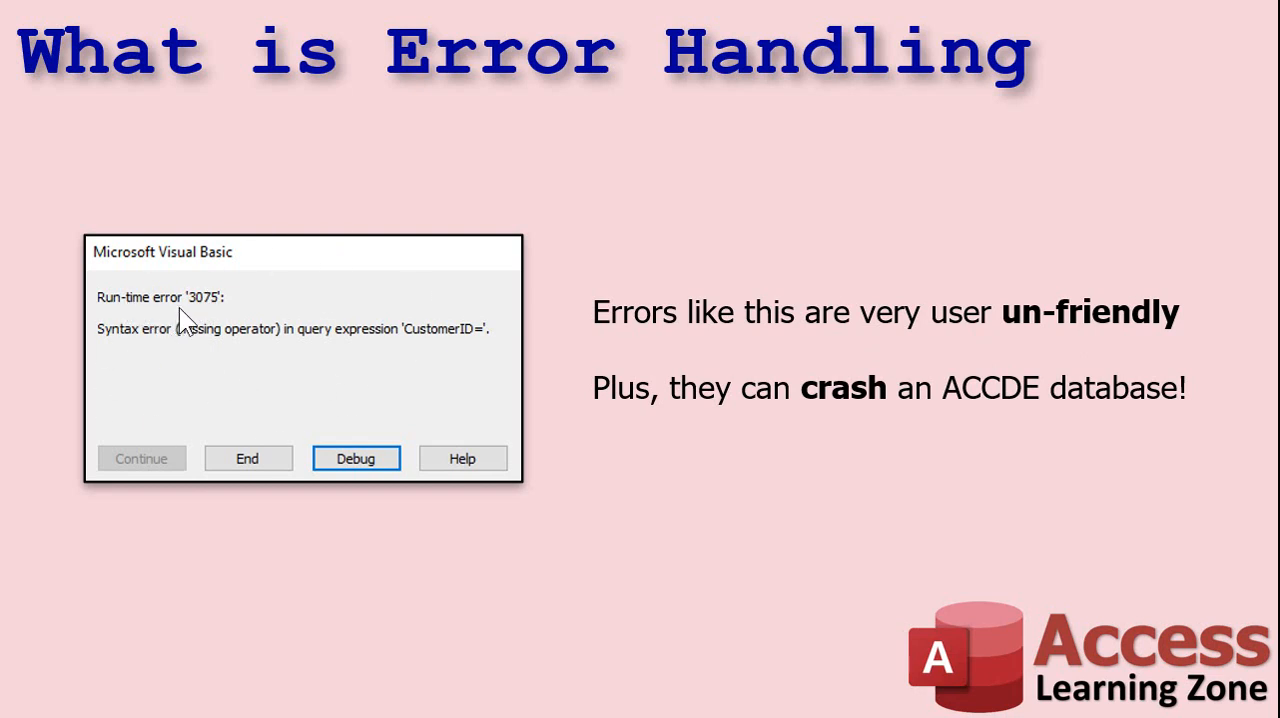
pyautogui.moveTo(670, 352)
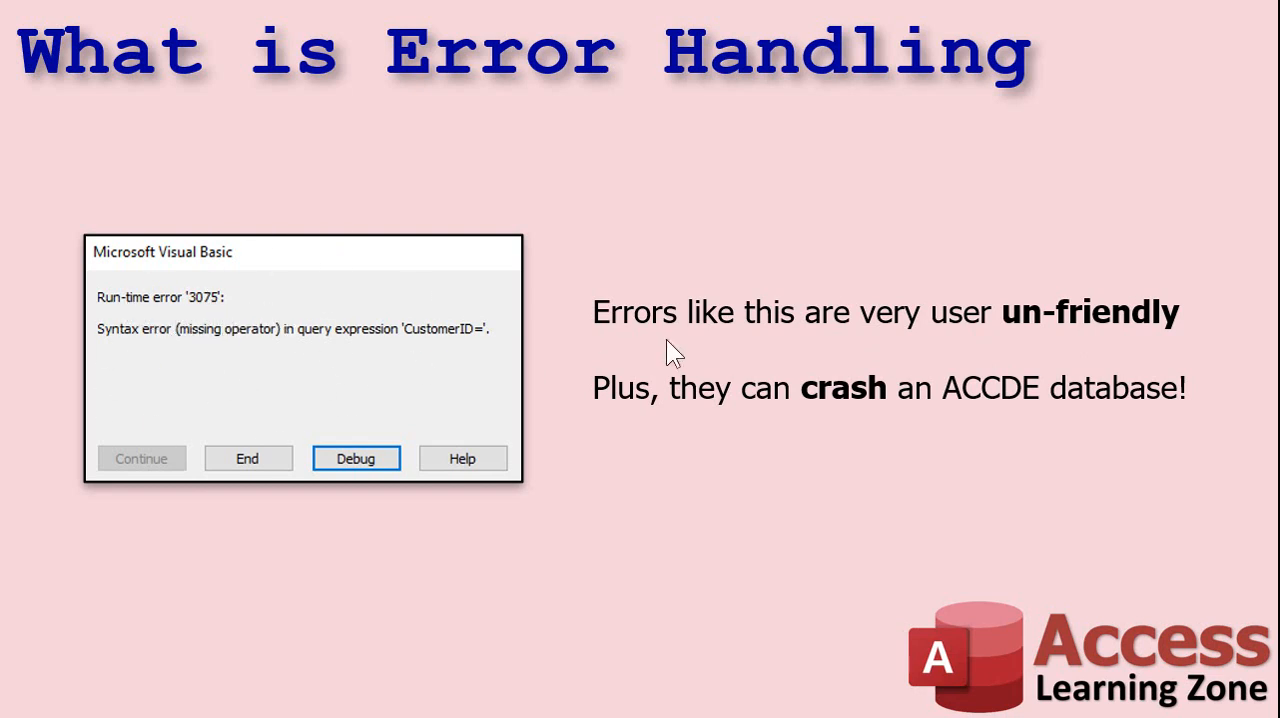
pyautogui.moveTo(1158, 330)
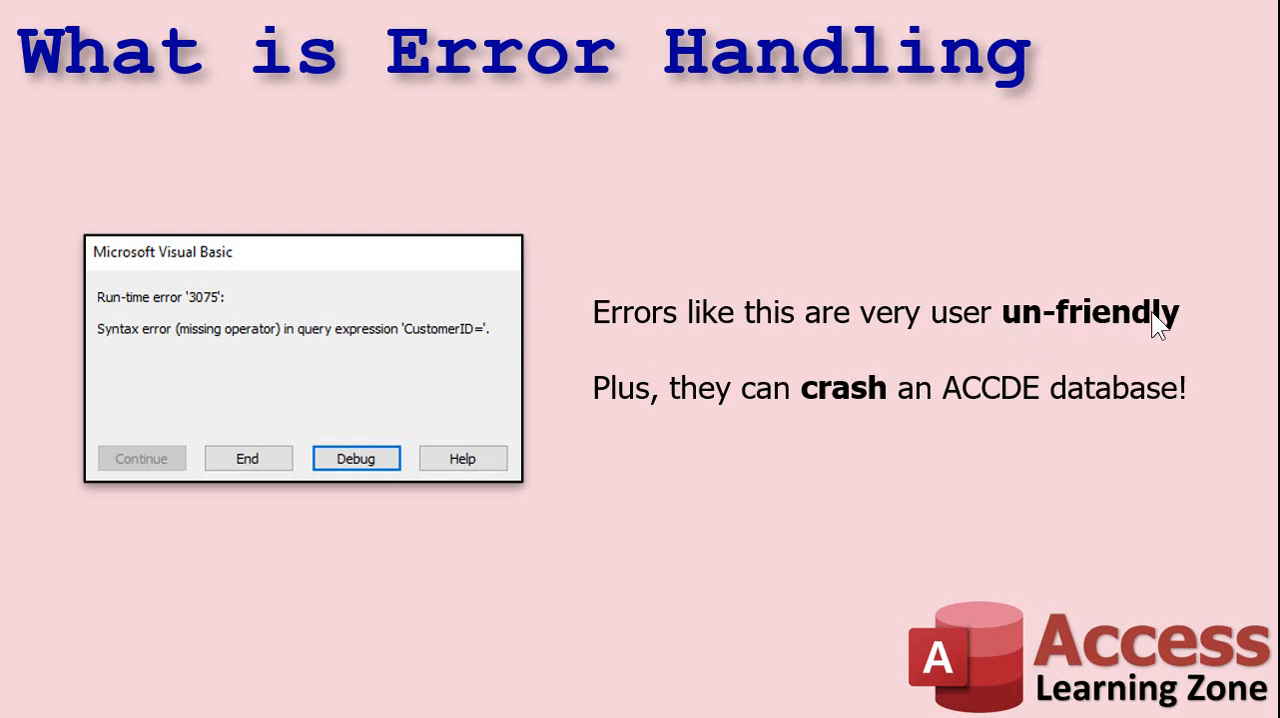
pyautogui.moveTo(414, 380)
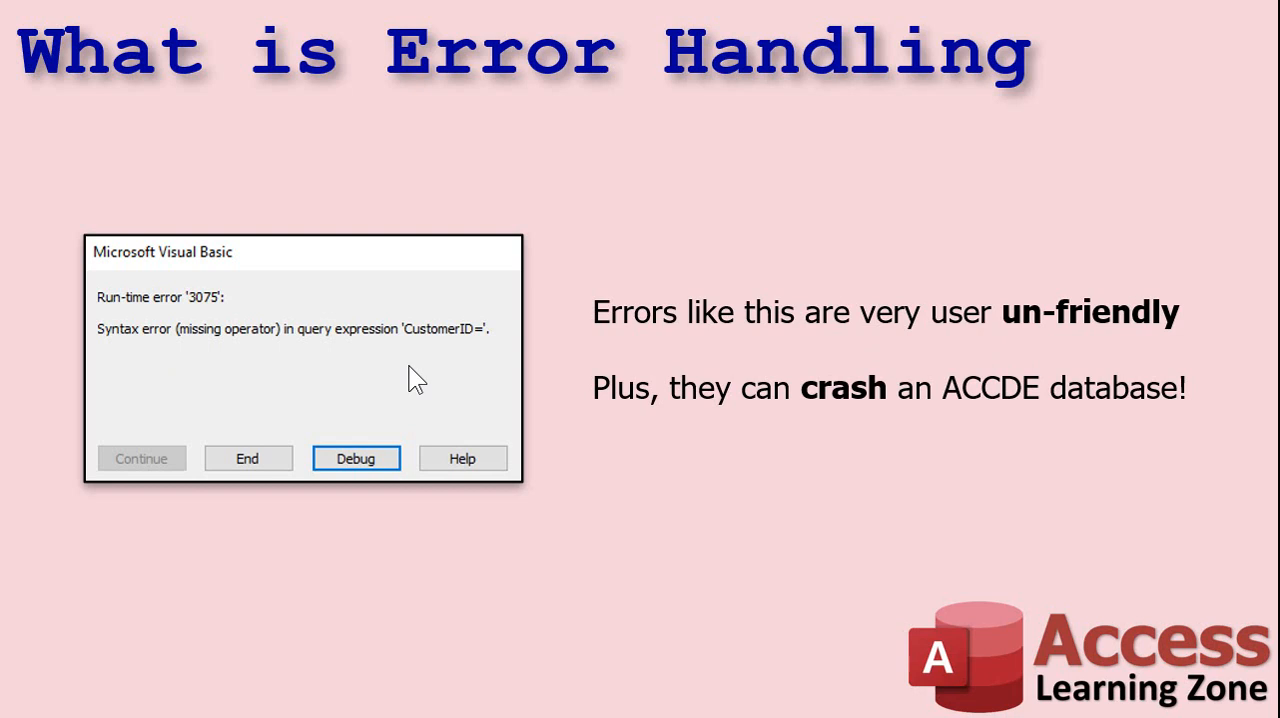
pyautogui.moveTo(1036, 416)
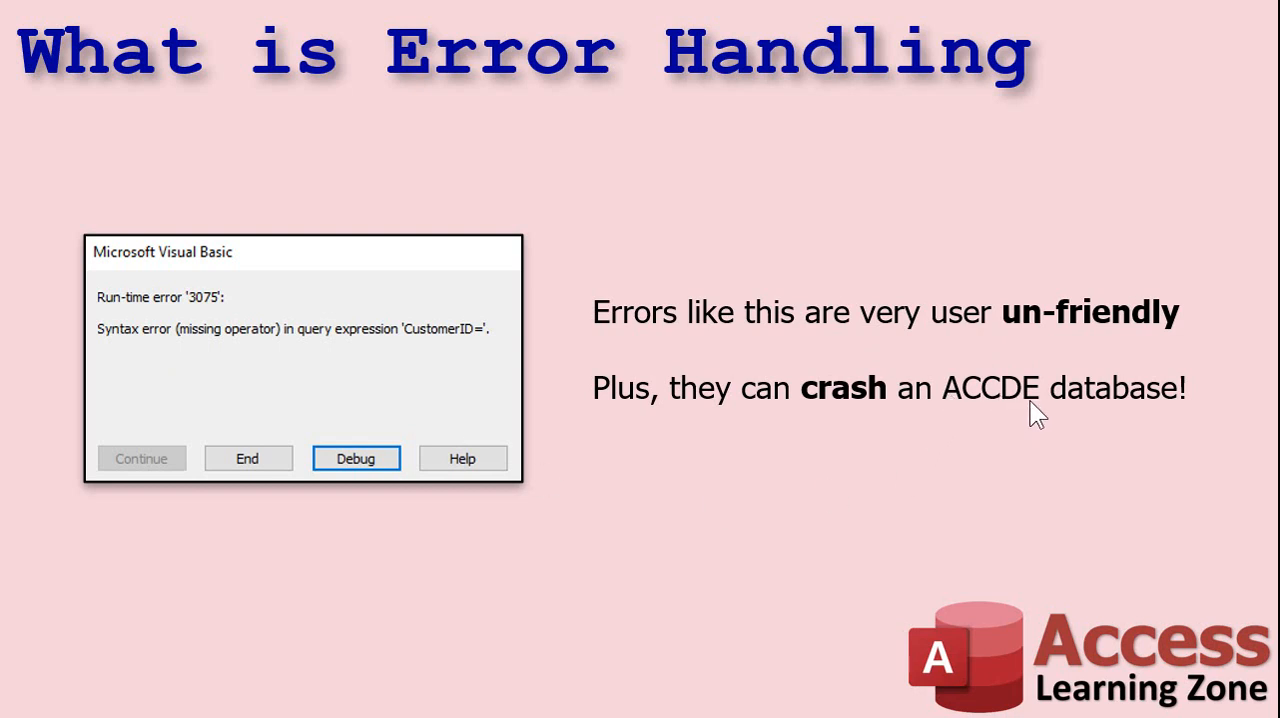
pyautogui.moveTo(392, 404)
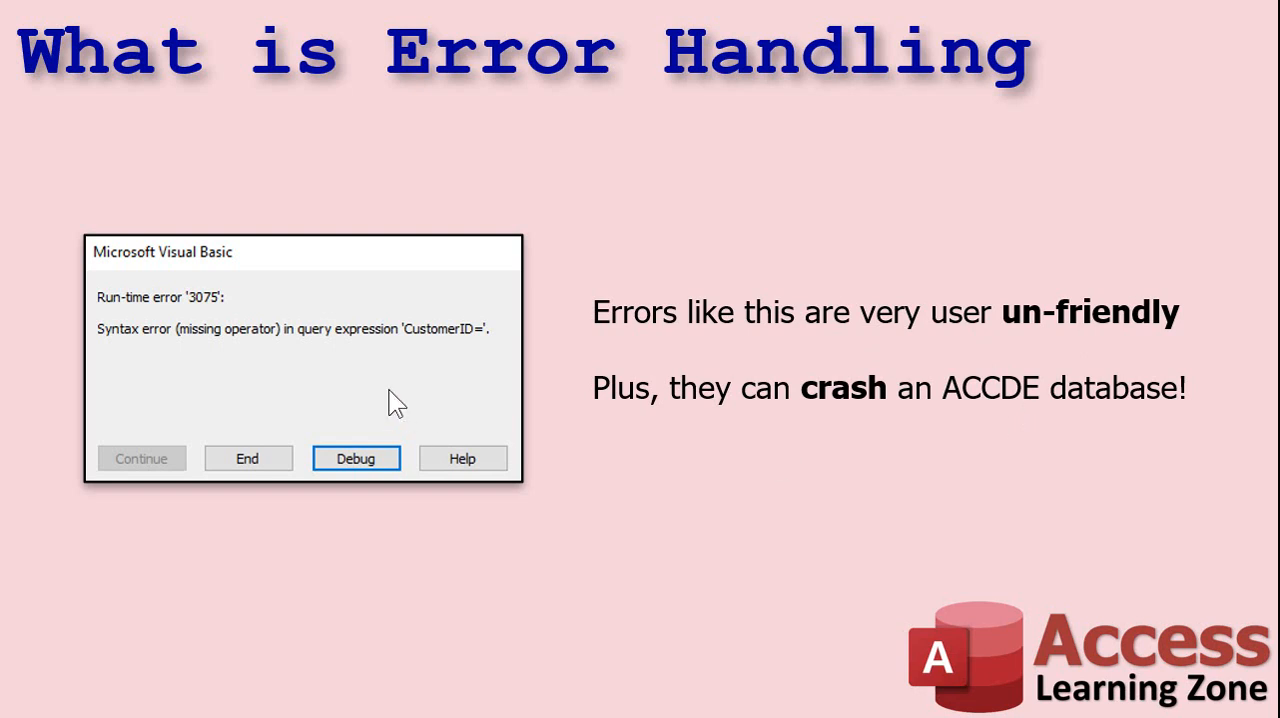
pyautogui.moveTo(338, 388)
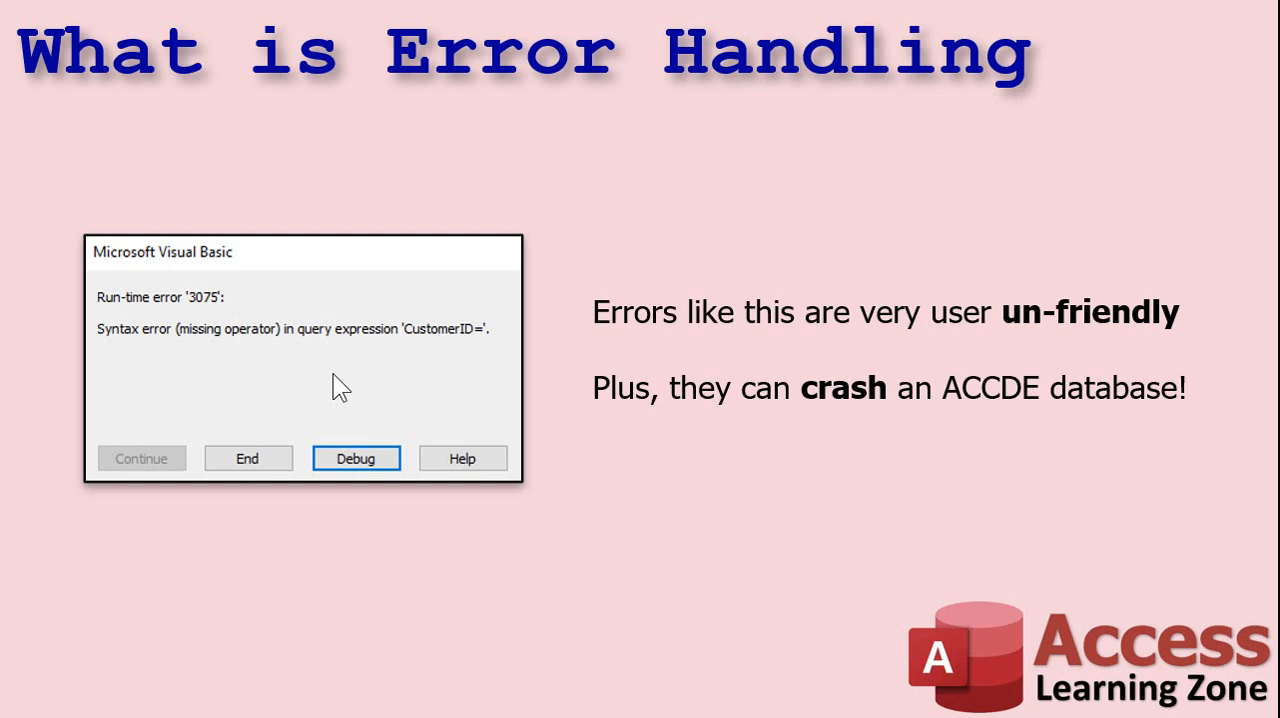
pyautogui.moveTo(224, 410)
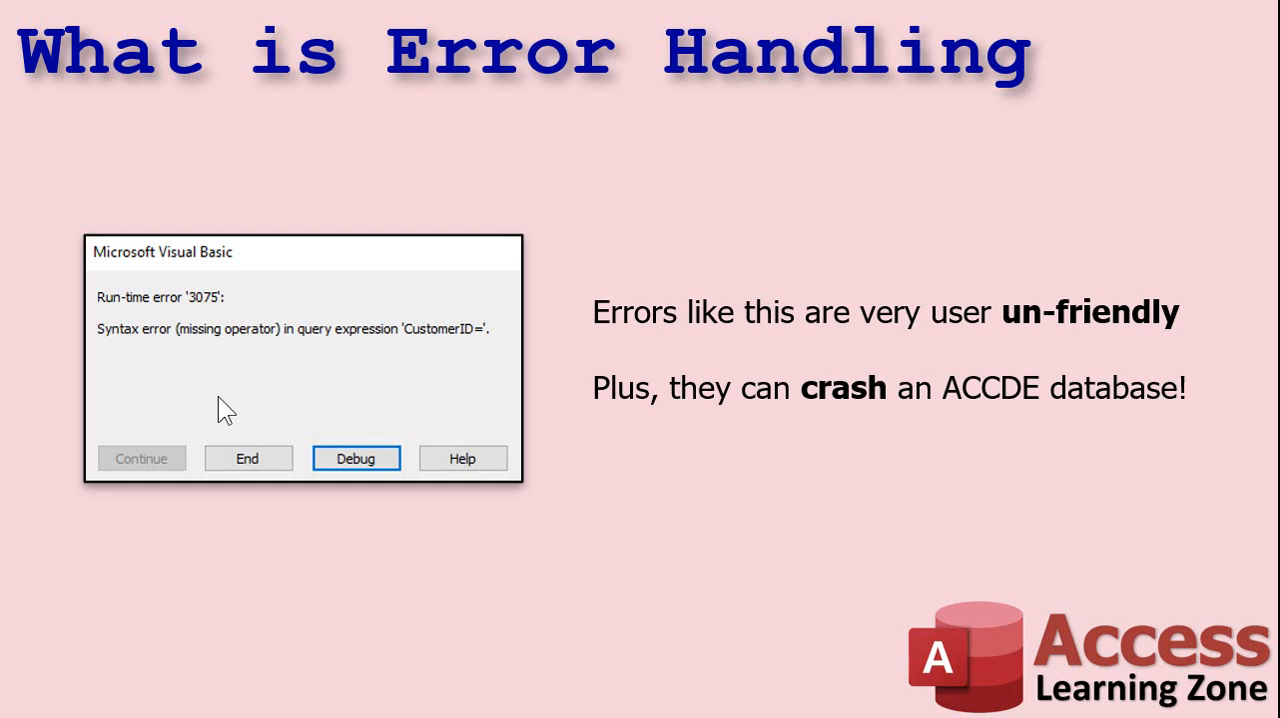
pyautogui.moveTo(352, 480)
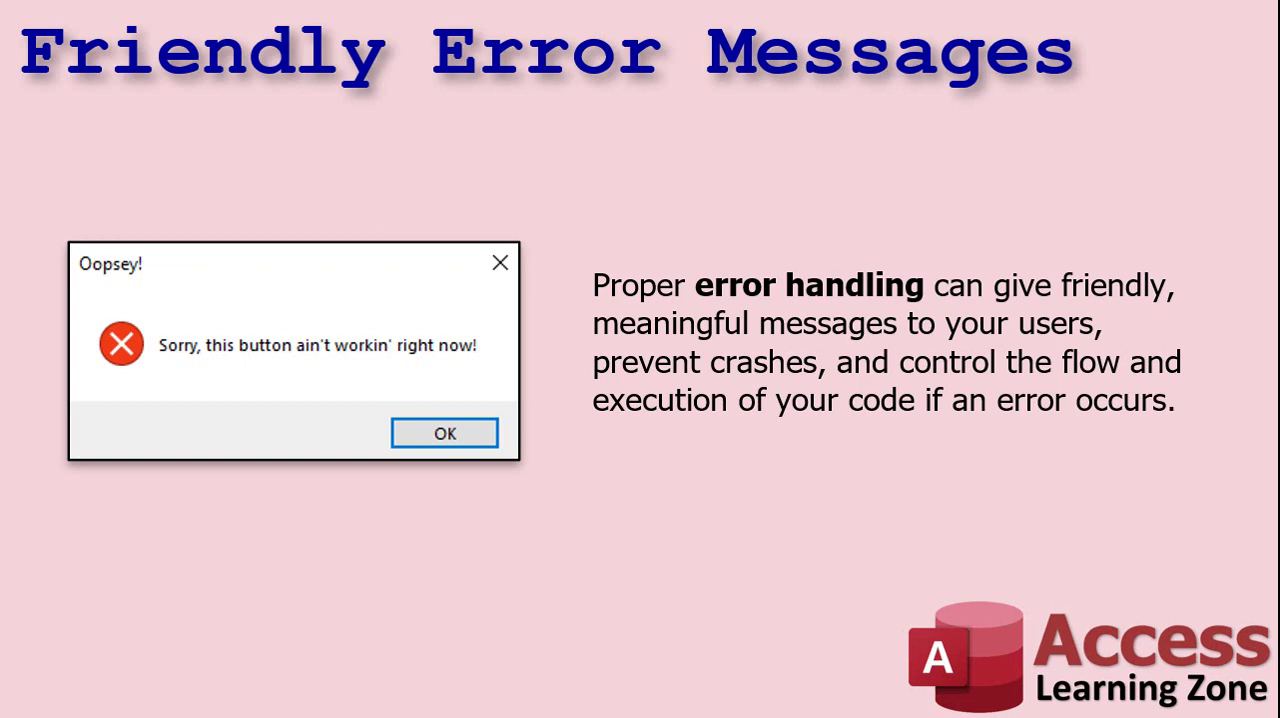
pyautogui.moveTo(192, 368)
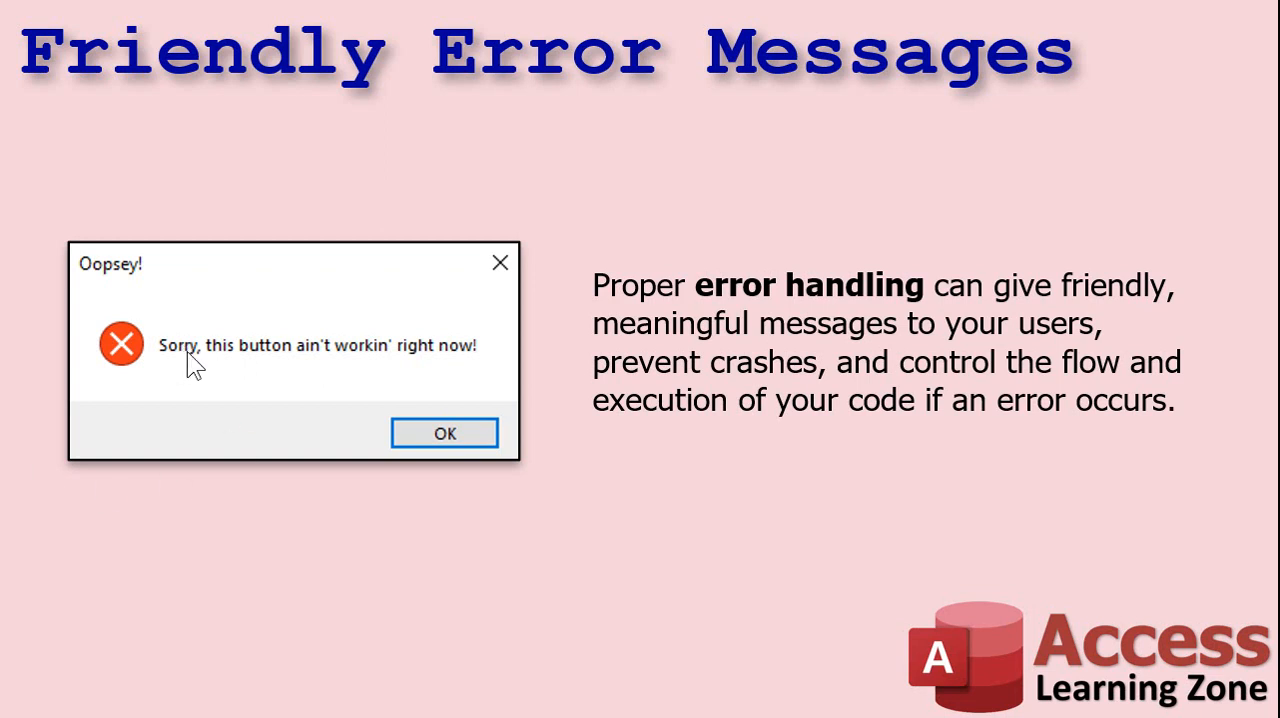
pyautogui.moveTo(460, 368)
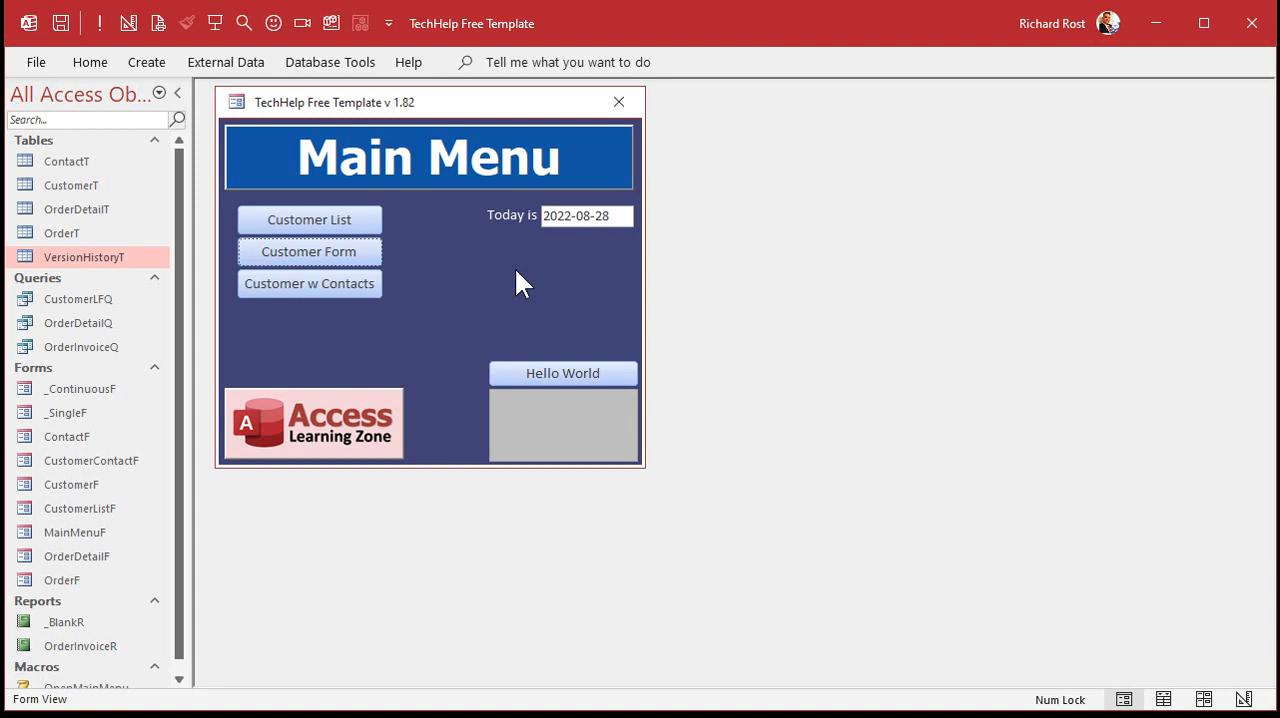
pyautogui.moveTo(344, 252)
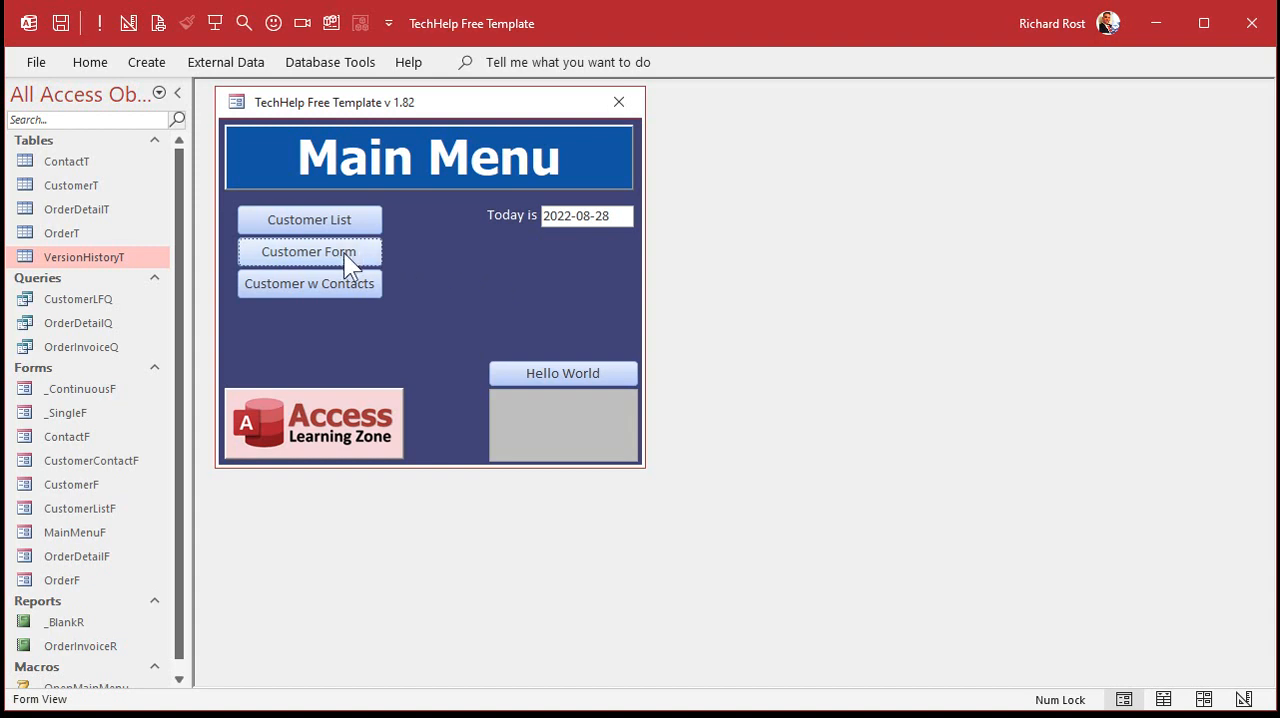
# Open the customer form and check that Orders shows the current customer's orders.
pyautogui.click(308, 252)
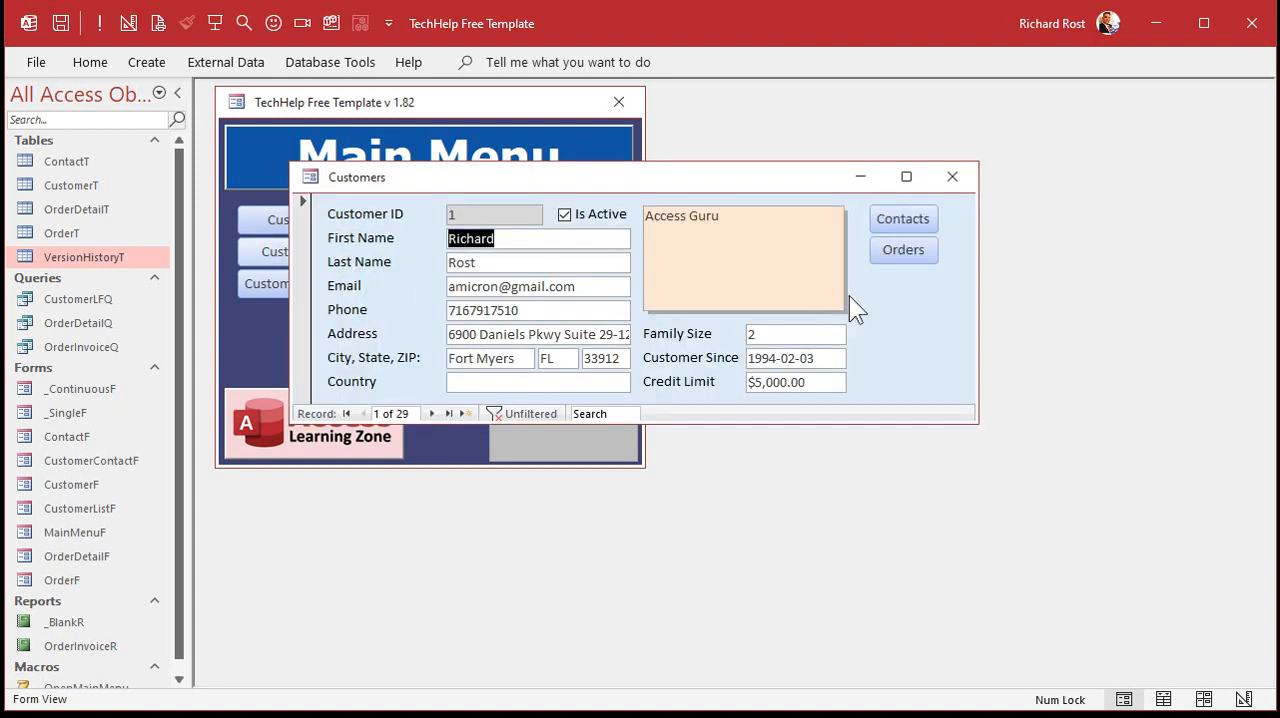
pyautogui.click(902, 248)
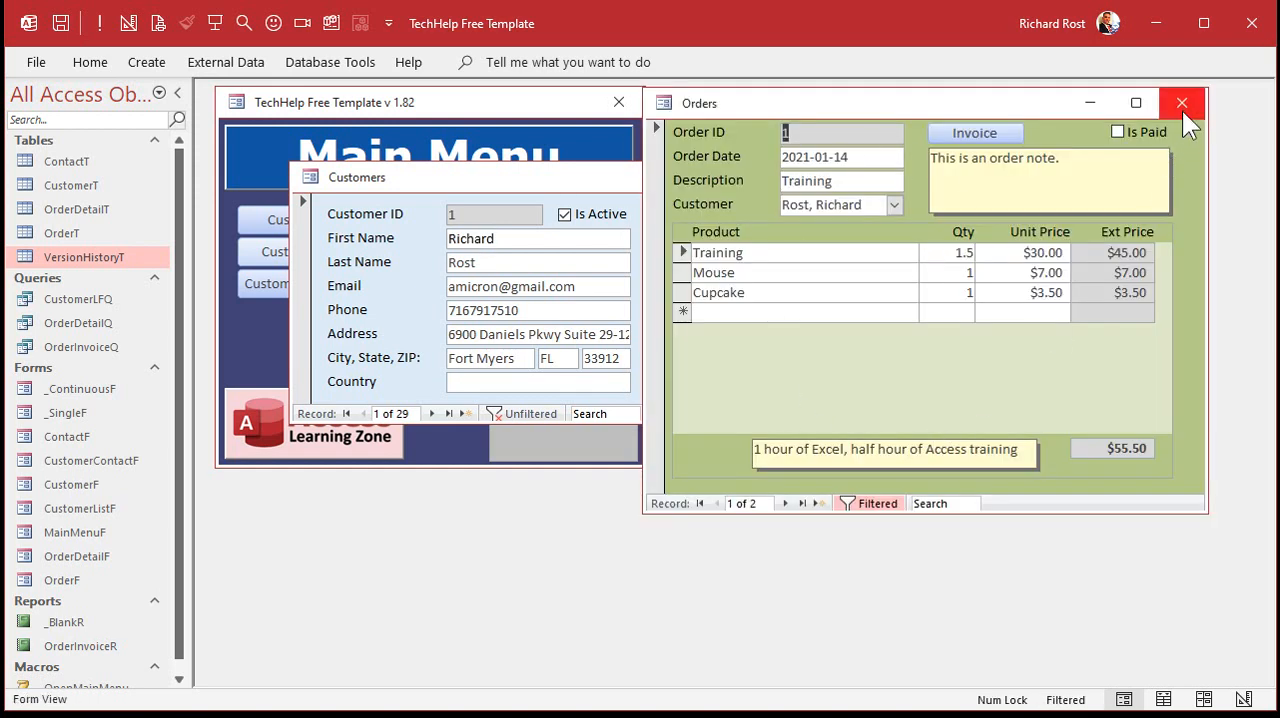
pyautogui.click(1180, 104)
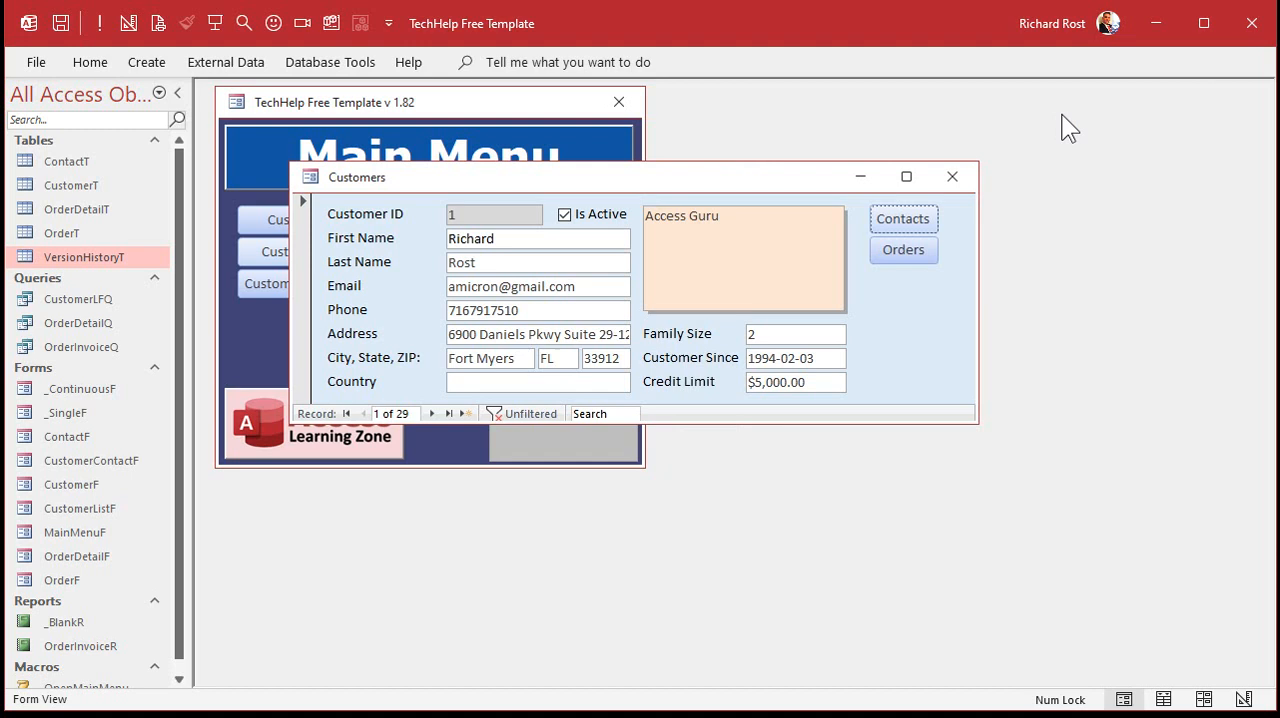
# Move to a blank new customer record and request Orders, raising run-time error 3075.
pyautogui.click(468, 412)
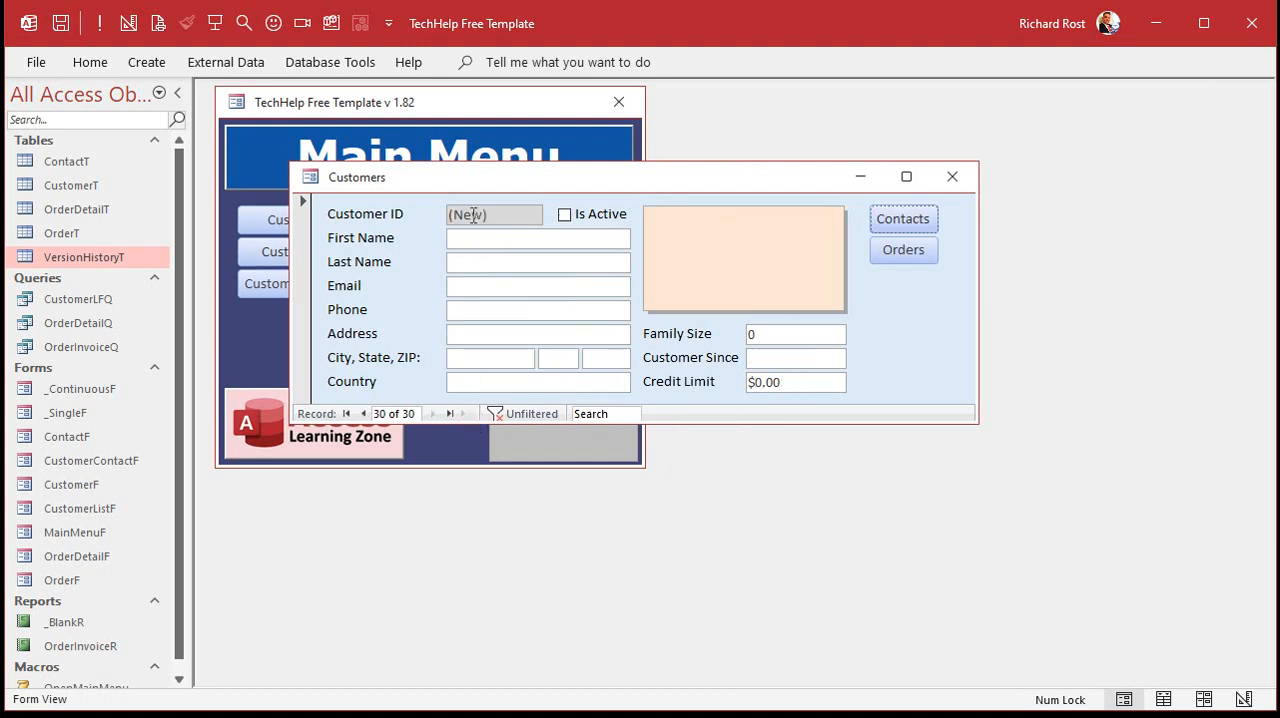
pyautogui.moveTo(912, 270)
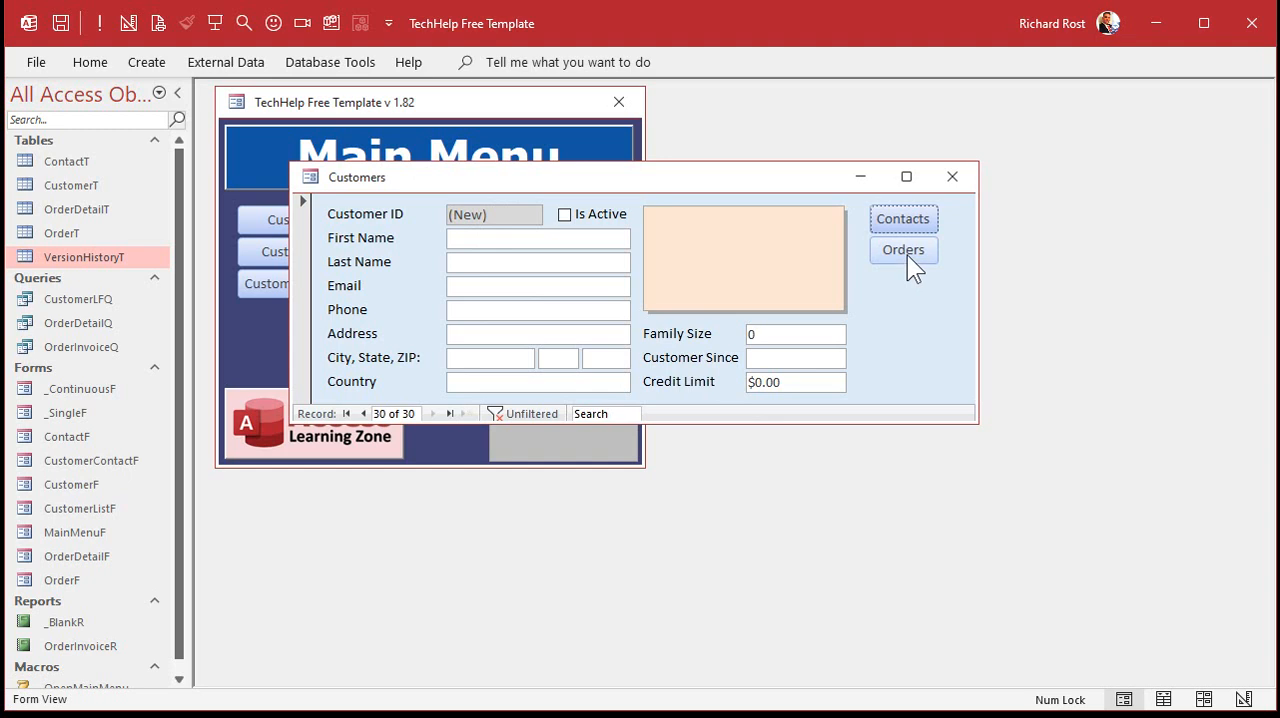
pyautogui.click(902, 248)
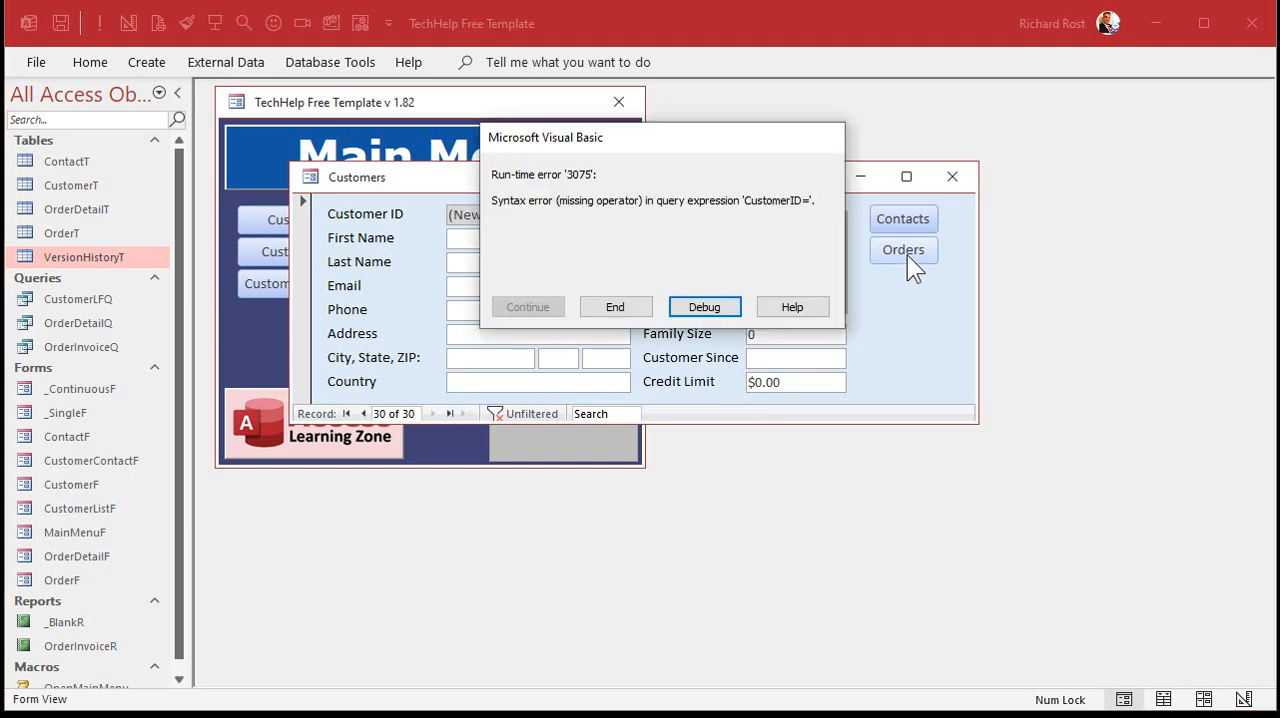
pyautogui.moveTo(798, 268)
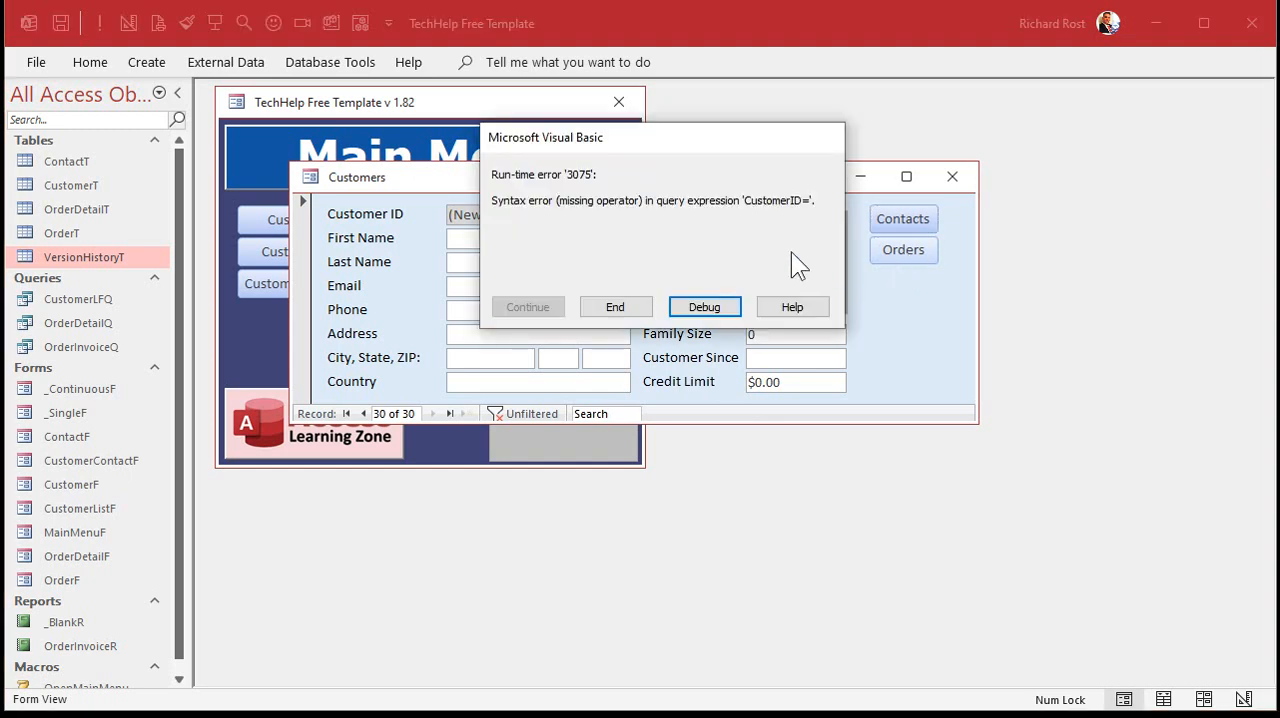
pyautogui.moveTo(816, 244)
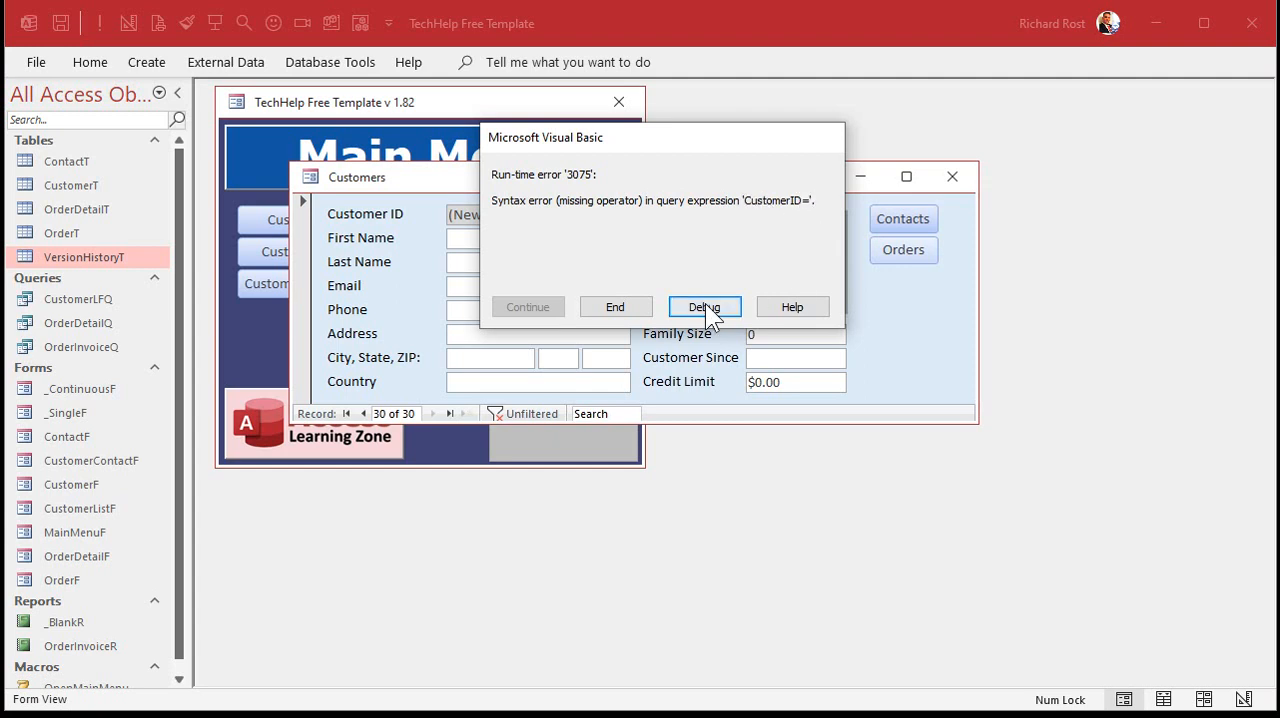
# Debug to the failing OpenForm line, try an IsNull guard line, then delete it again.
pyautogui.click(704, 306)
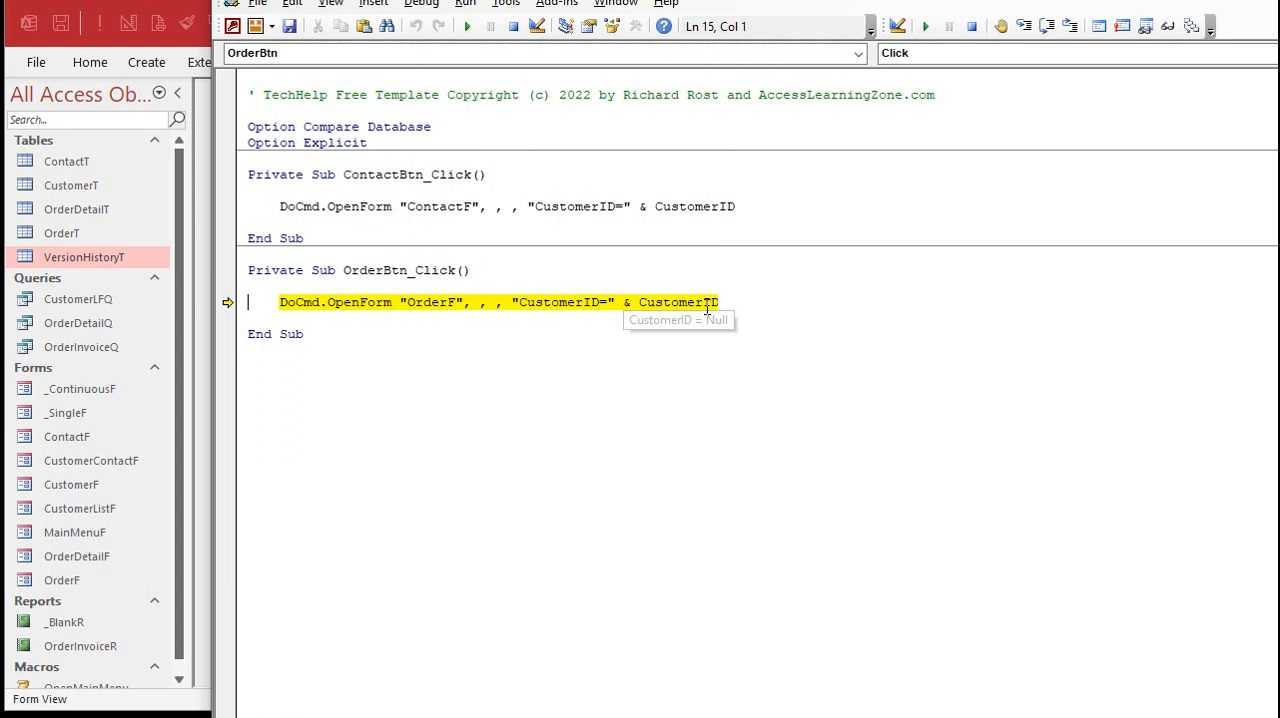
pyautogui.moveTo(640, 354)
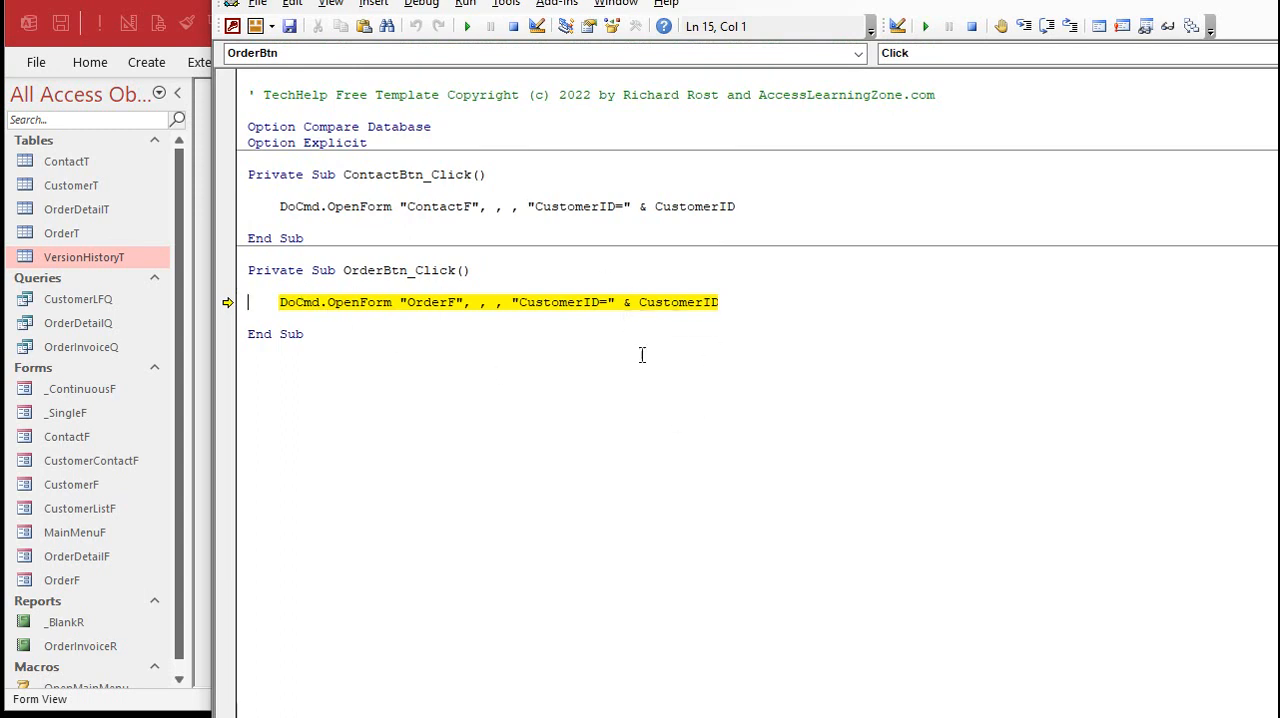
pyautogui.moveTo(500, 340)
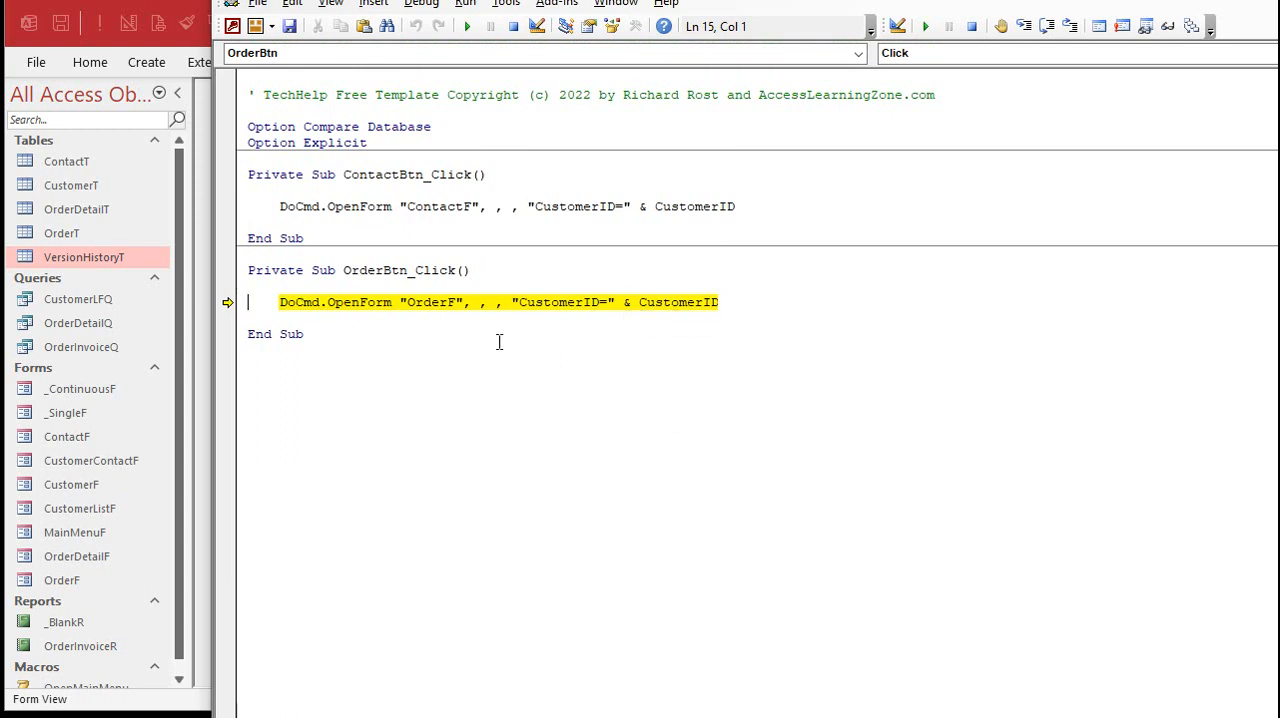
pyautogui.moveTo(676, 300)
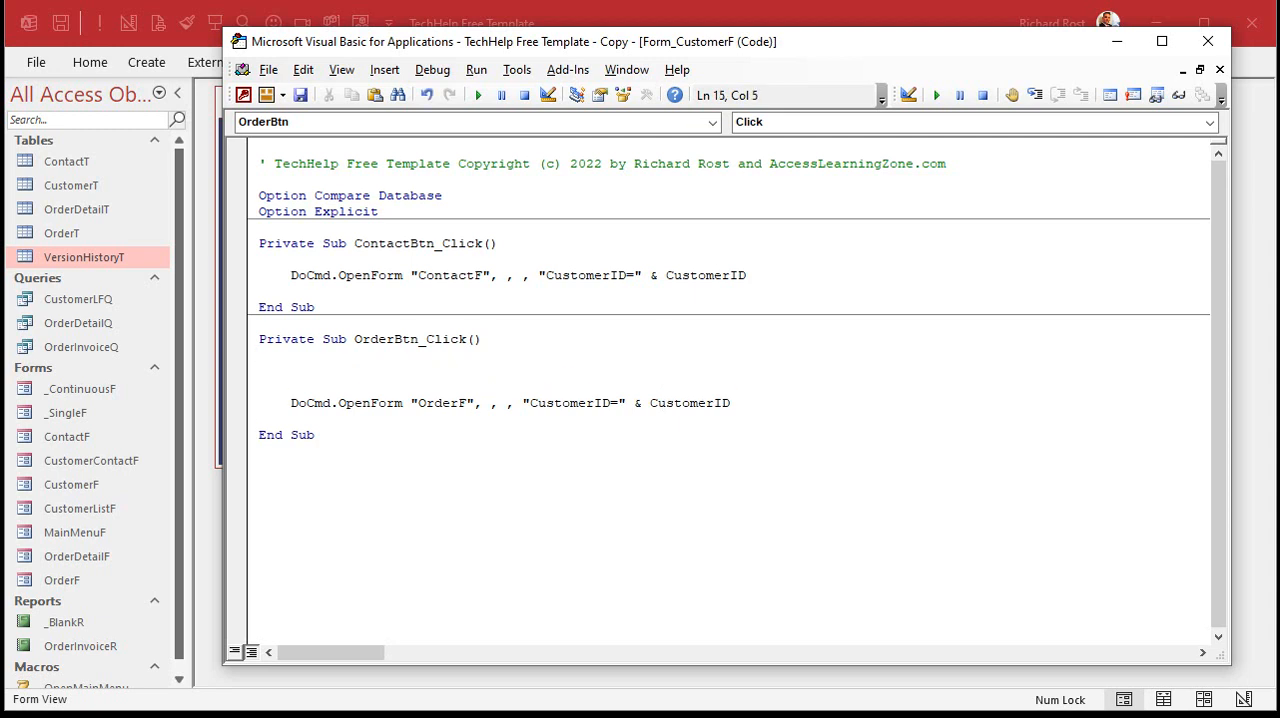
pyautogui.write('if isnull(Cuist')
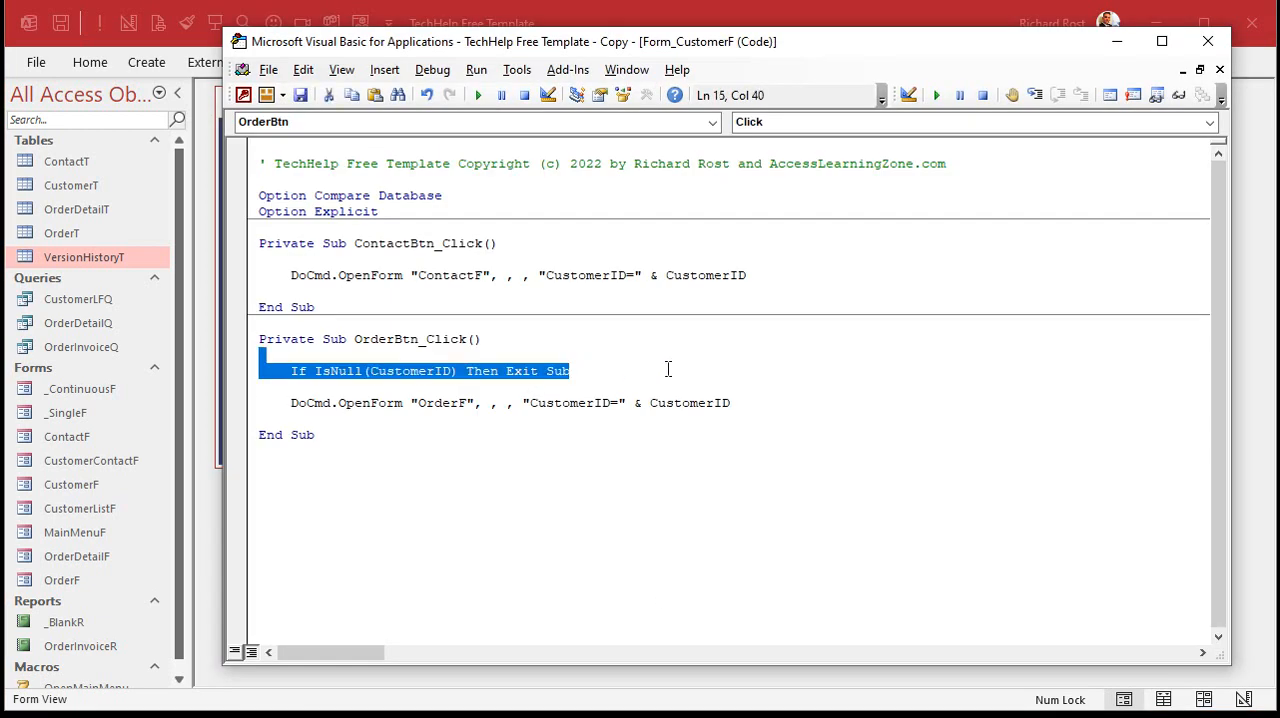
pyautogui.press('Delete')
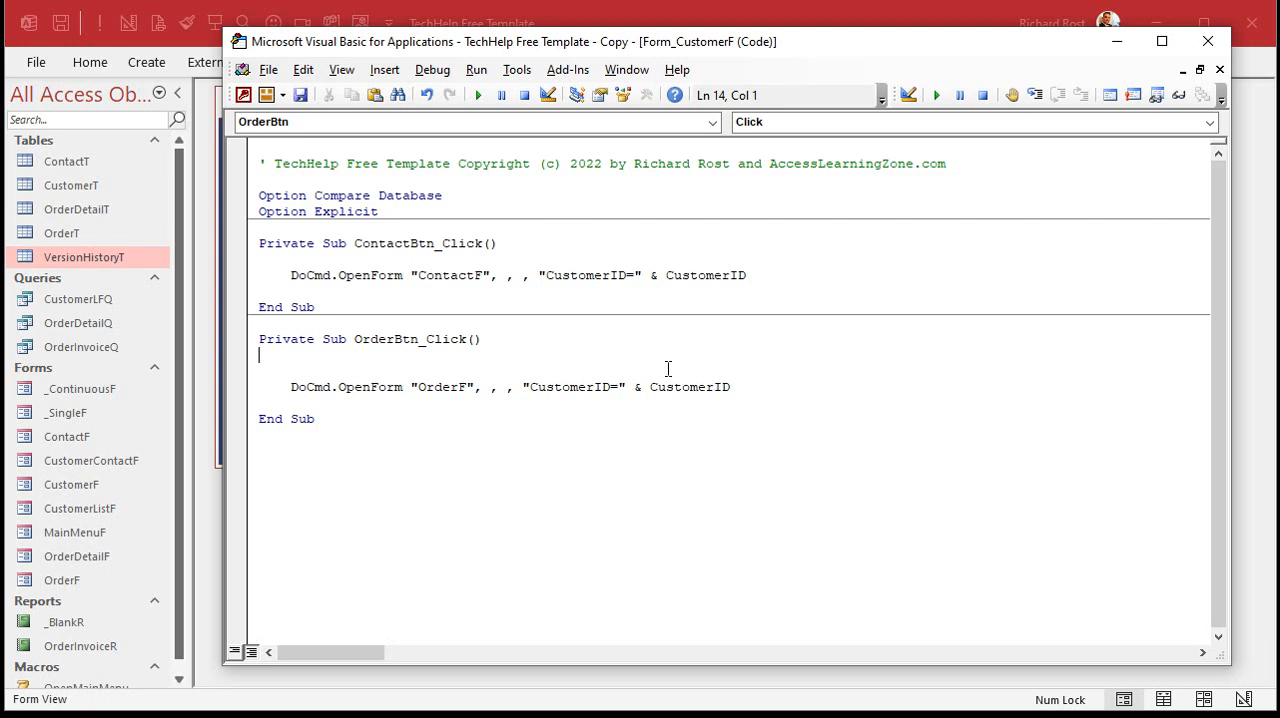
# Add an On Error Resume Next line above the DoCmd.OpenForm "OrderF" statement.
pyautogui.press('Return')
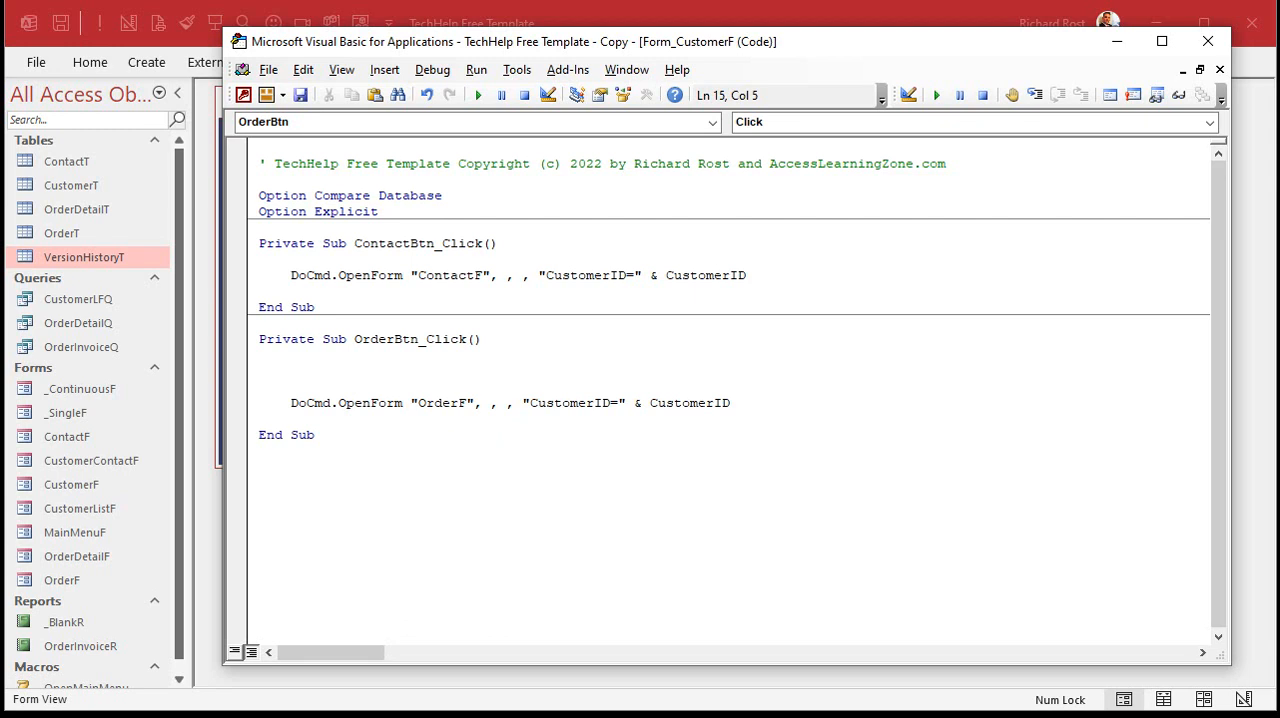
pyautogui.click(290, 370)
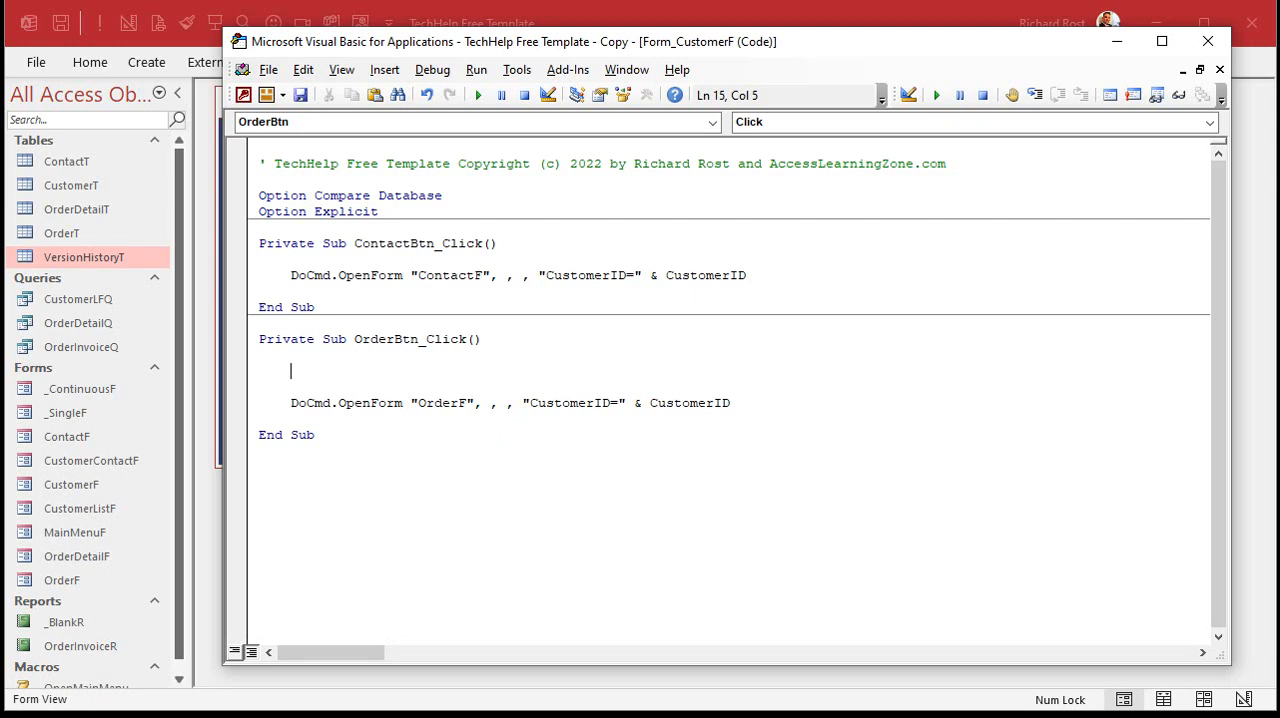
pyautogui.write('on error resume next')
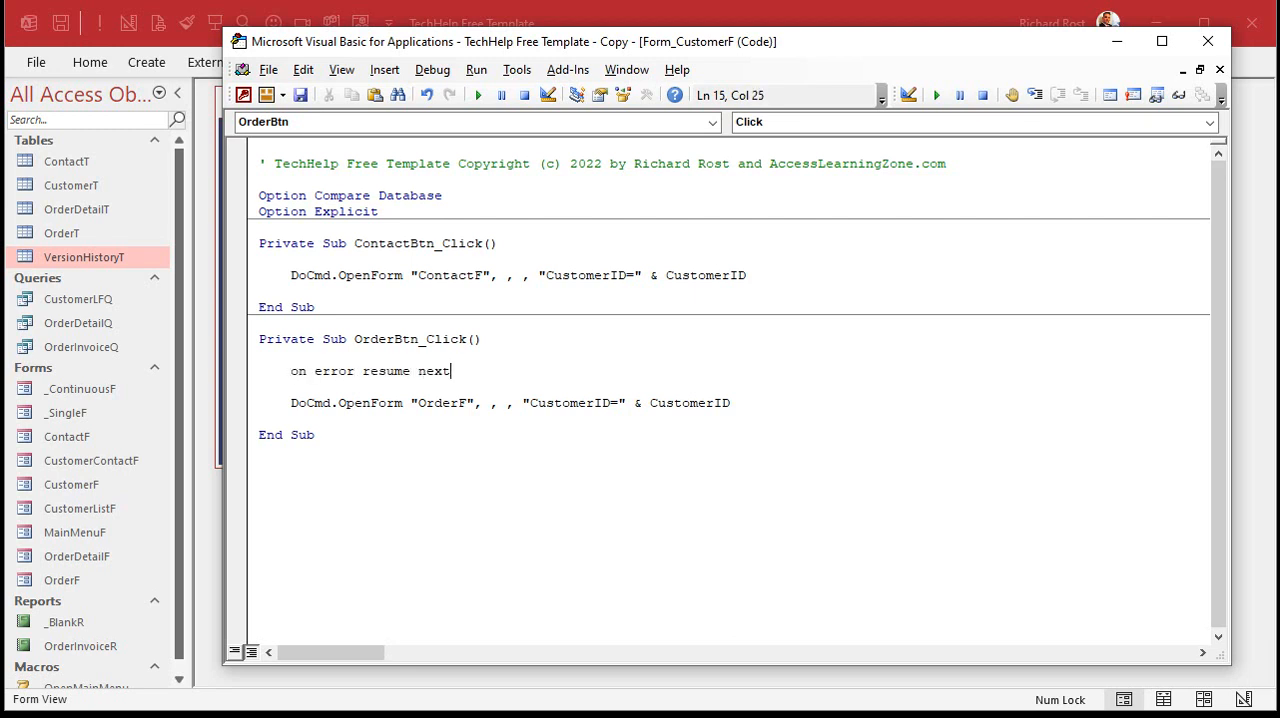
pyautogui.press('enter')
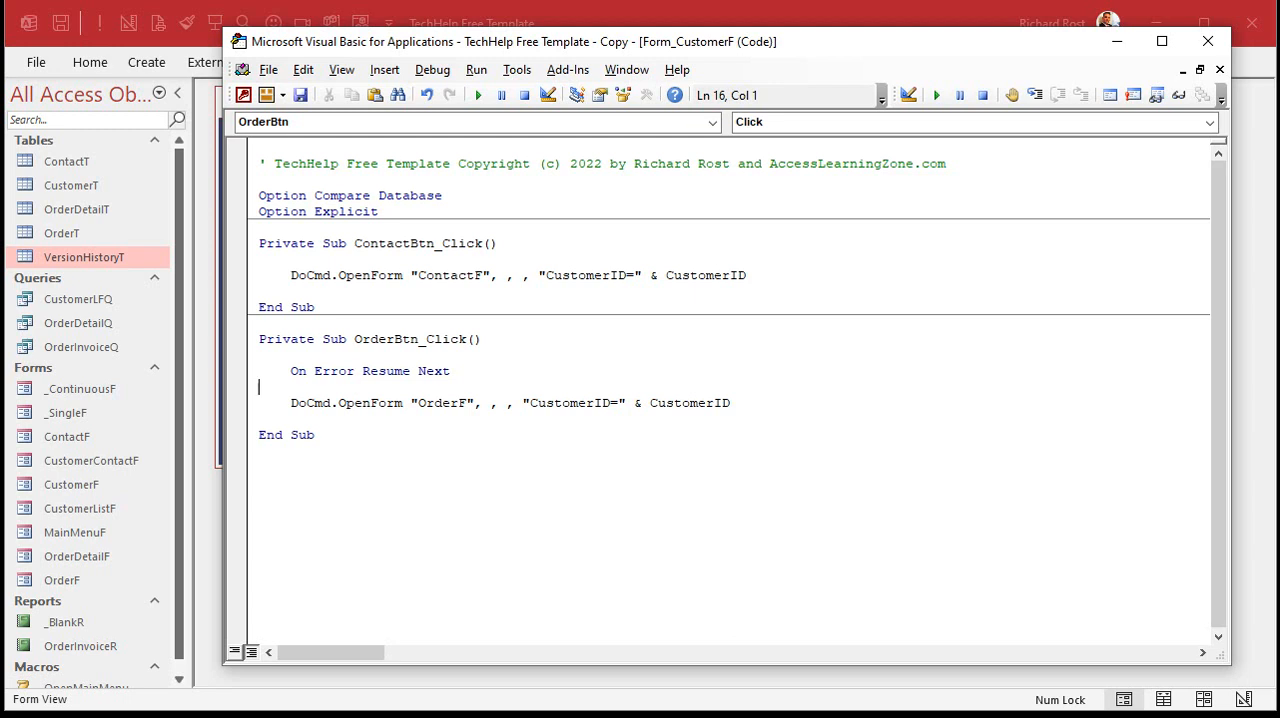
pyautogui.moveTo(492, 420)
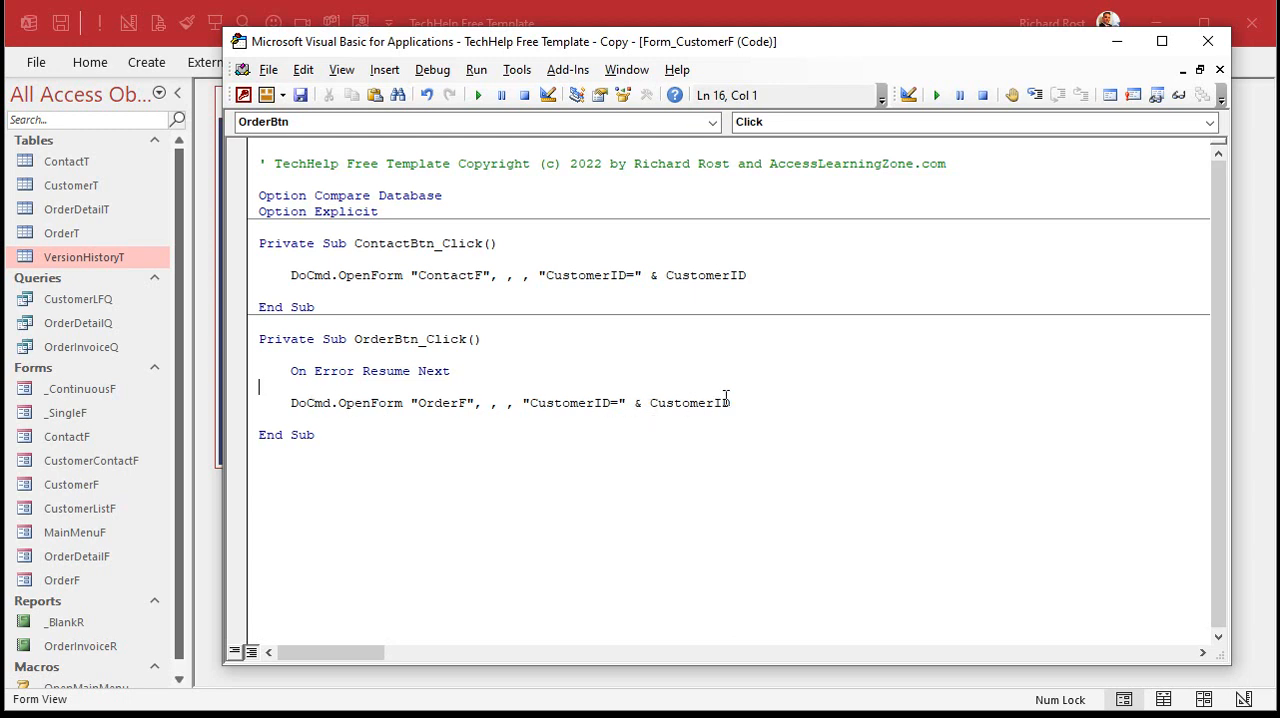
pyautogui.moveTo(784, 396)
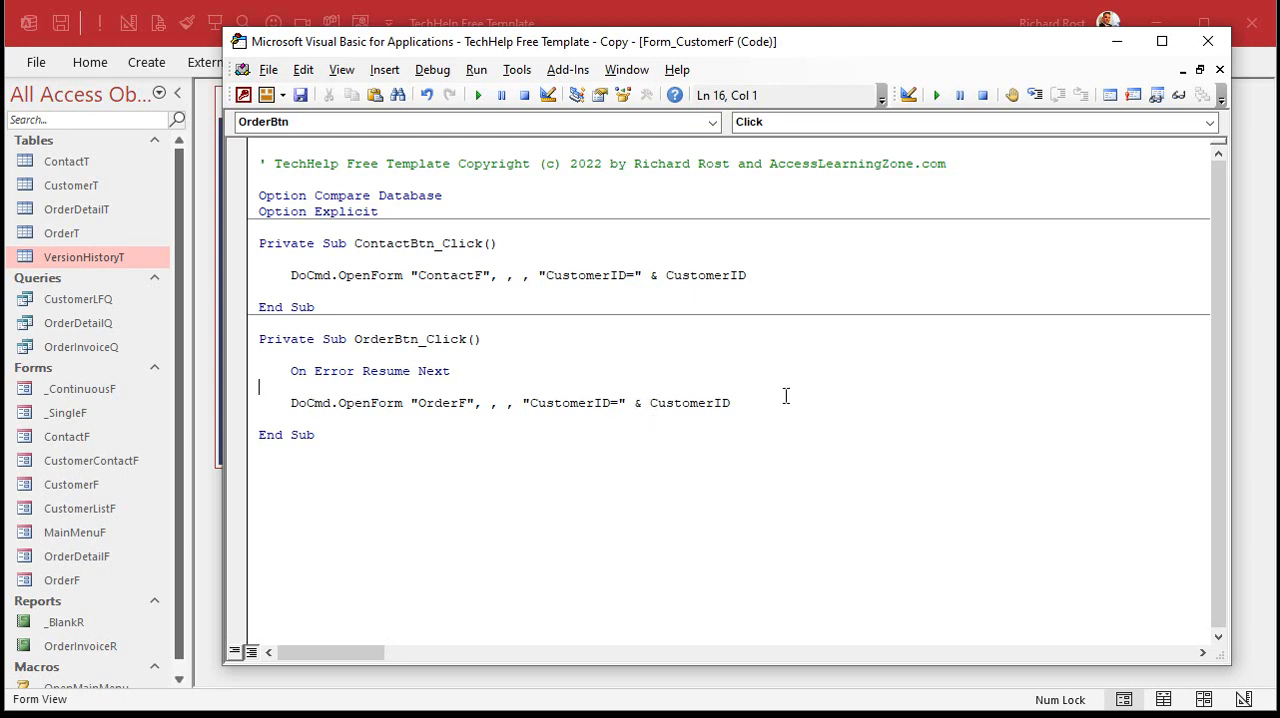
pyautogui.click(478, 96)
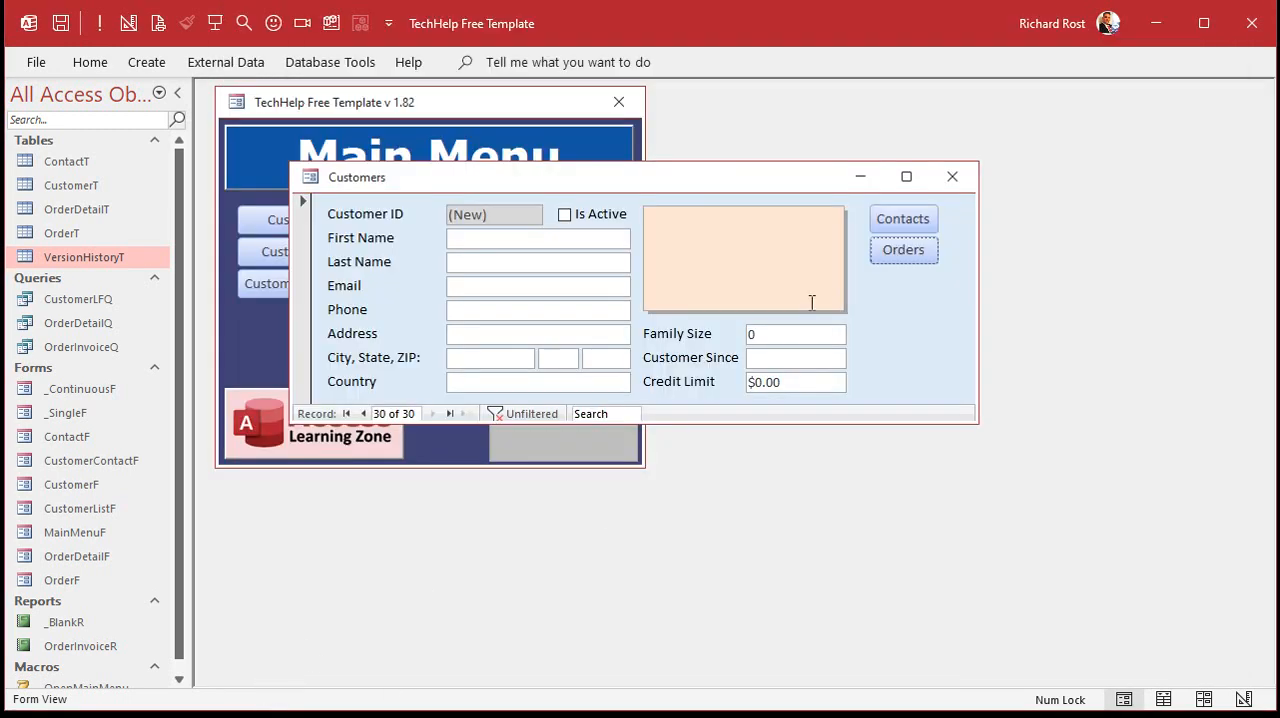
pyautogui.moveTo(904, 250)
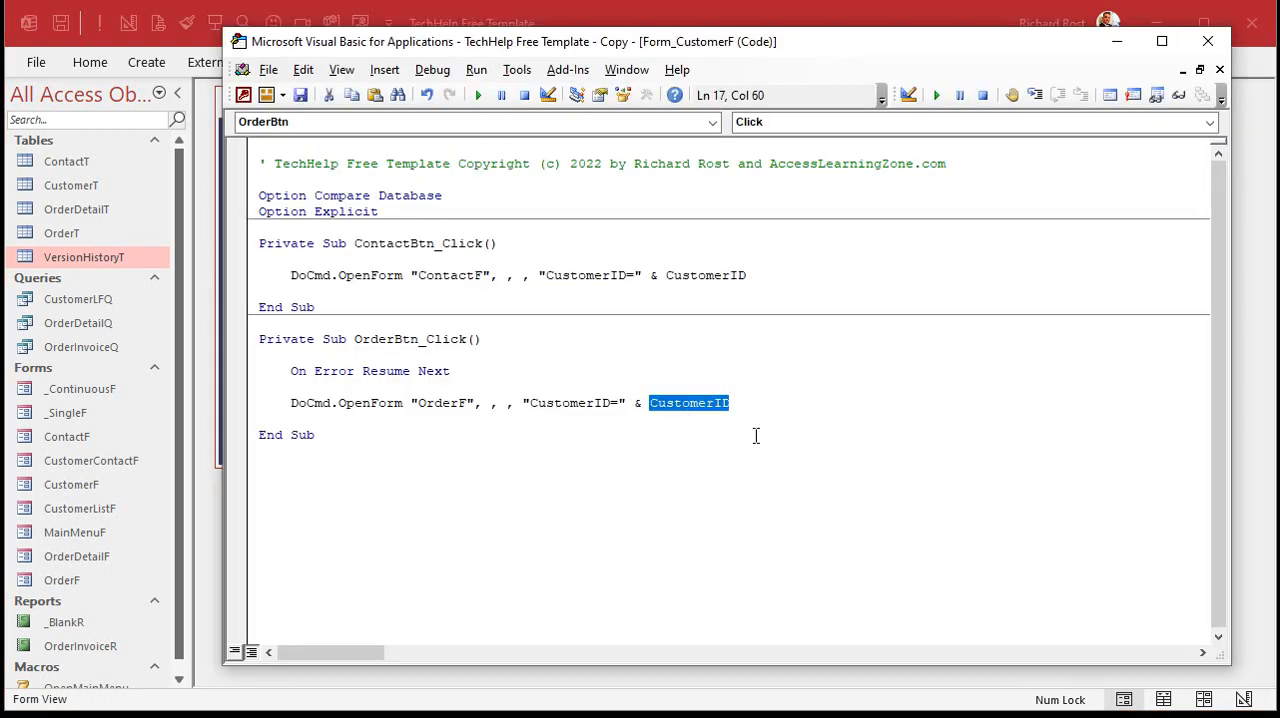
pyautogui.moveTo(548, 492)
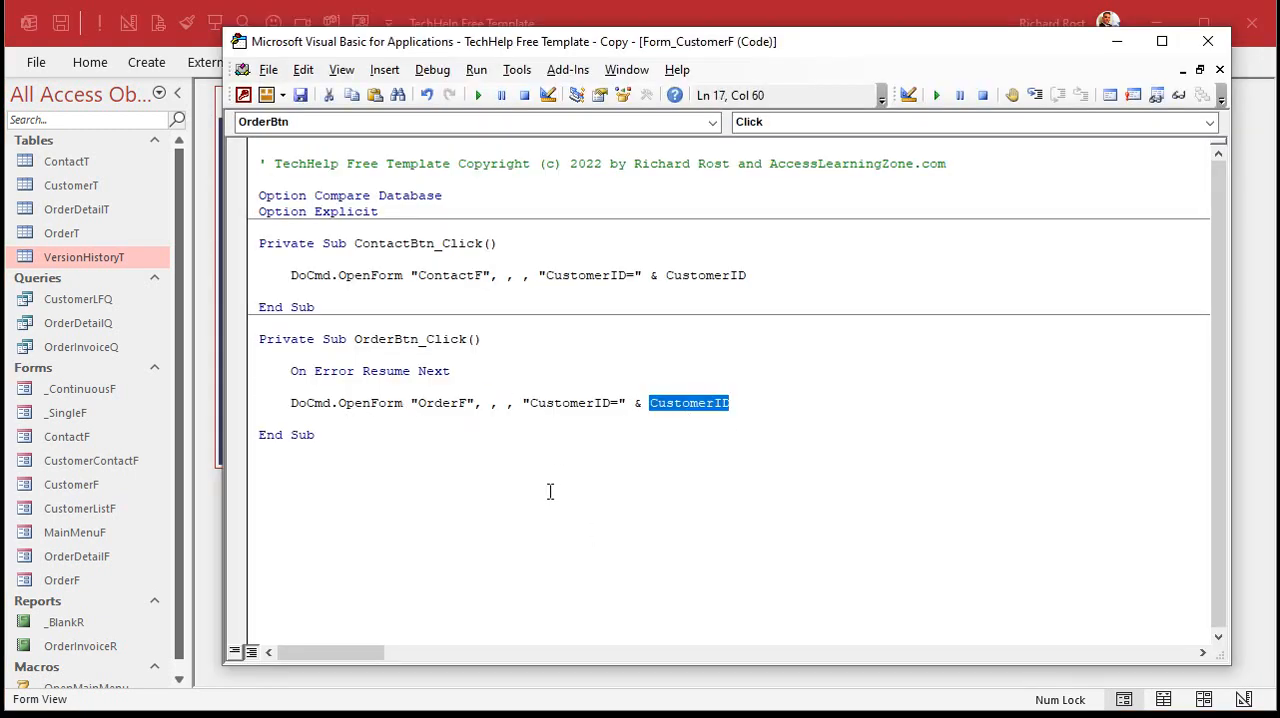
pyautogui.moveTo(560, 496)
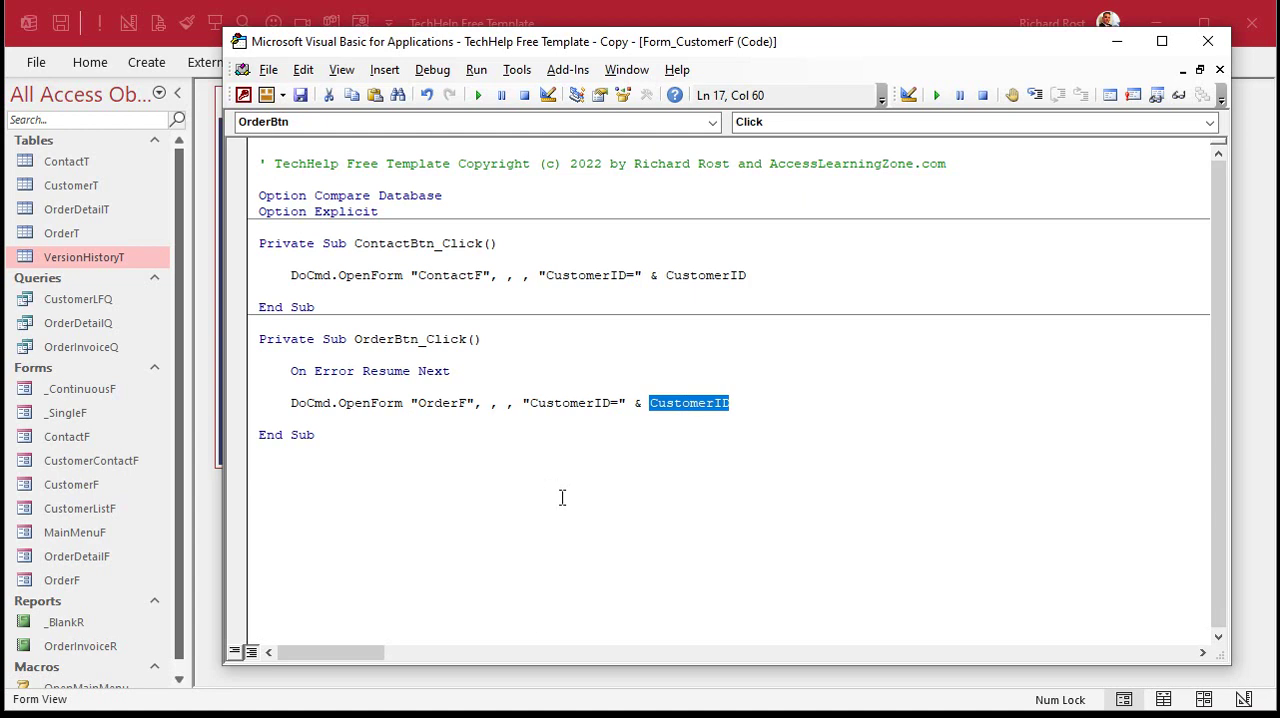
pyautogui.click(452, 372)
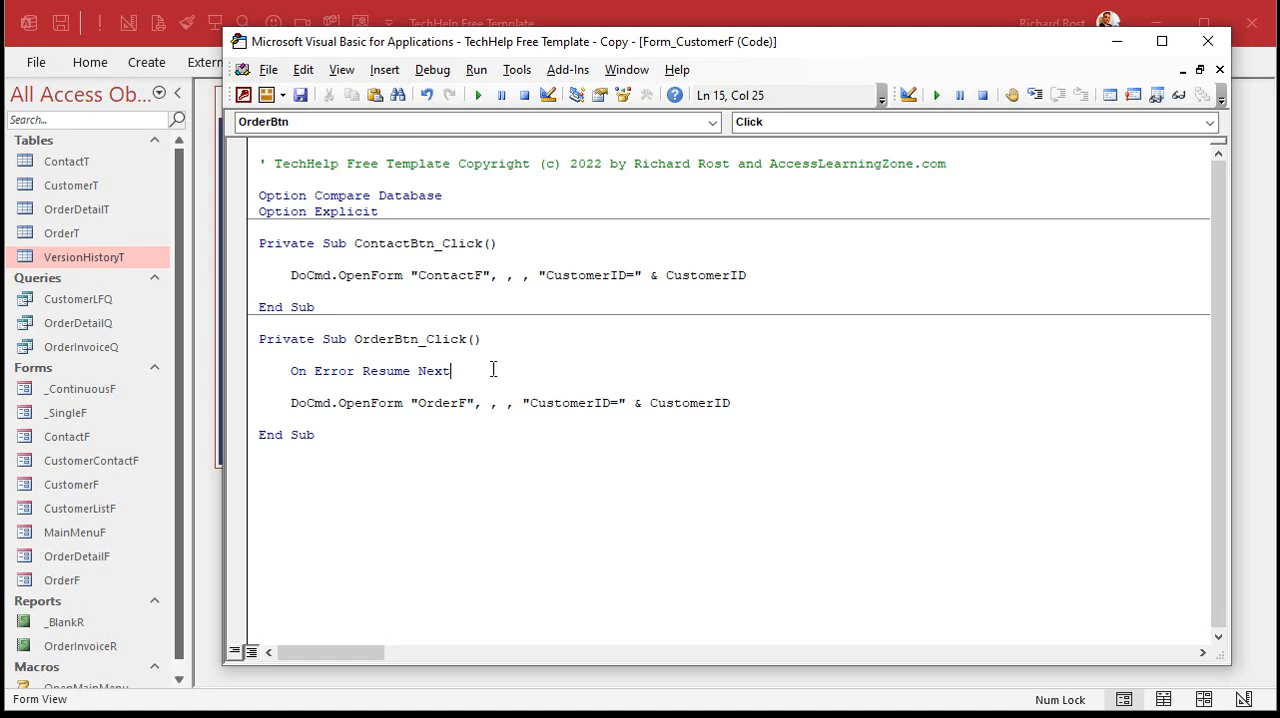
# Comment out On Error Resume Next and add an On Error GoTo 0 line instead.
pyautogui.tripleClick(370, 370)
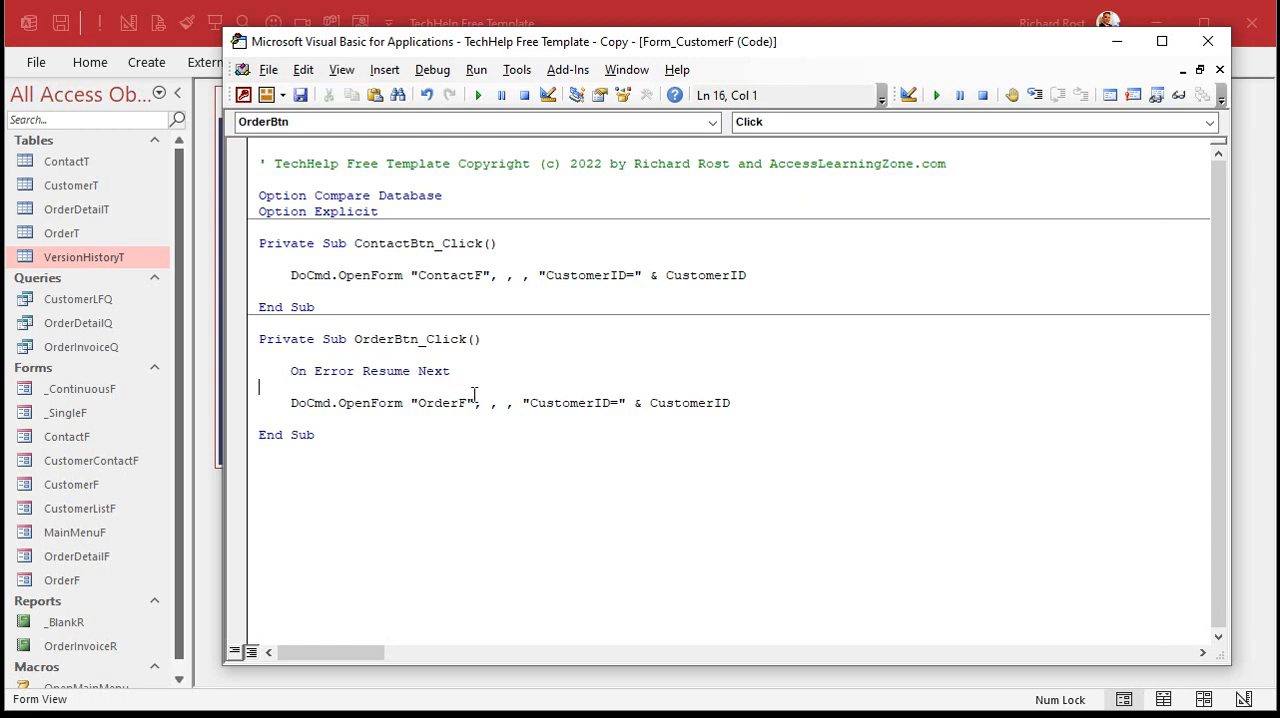
pyautogui.moveTo(520, 520)
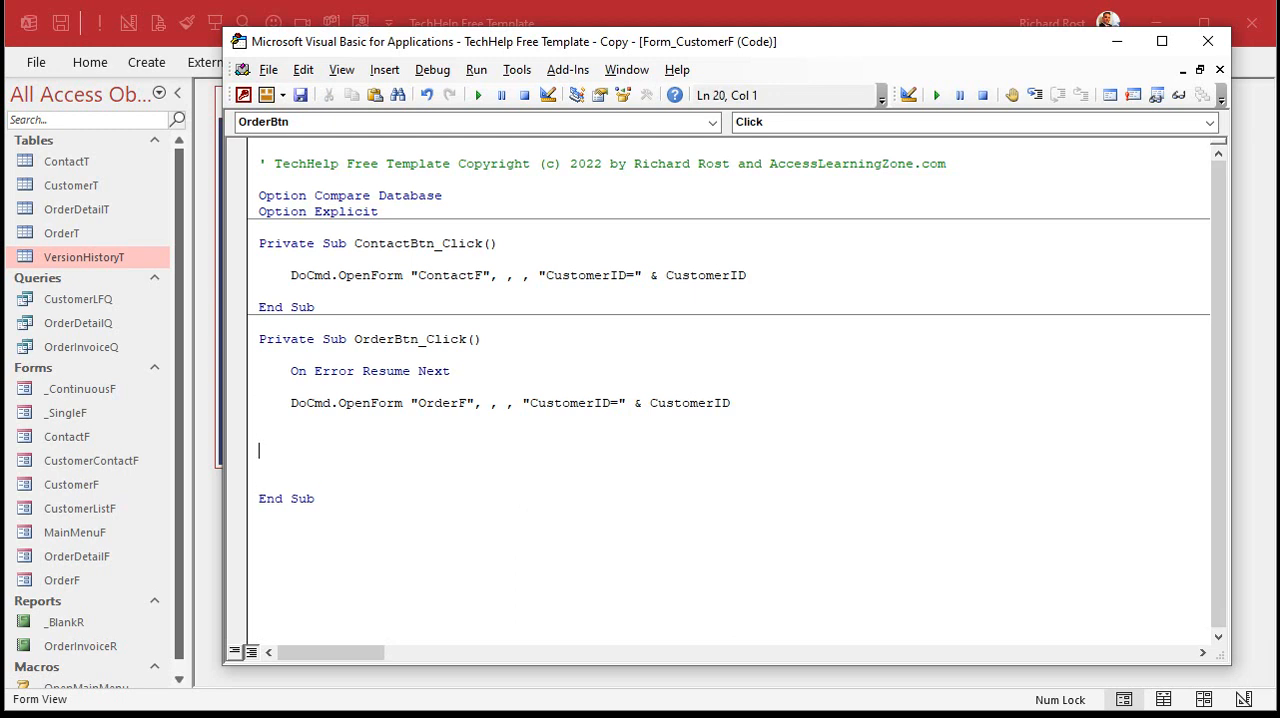
pyautogui.write("'")
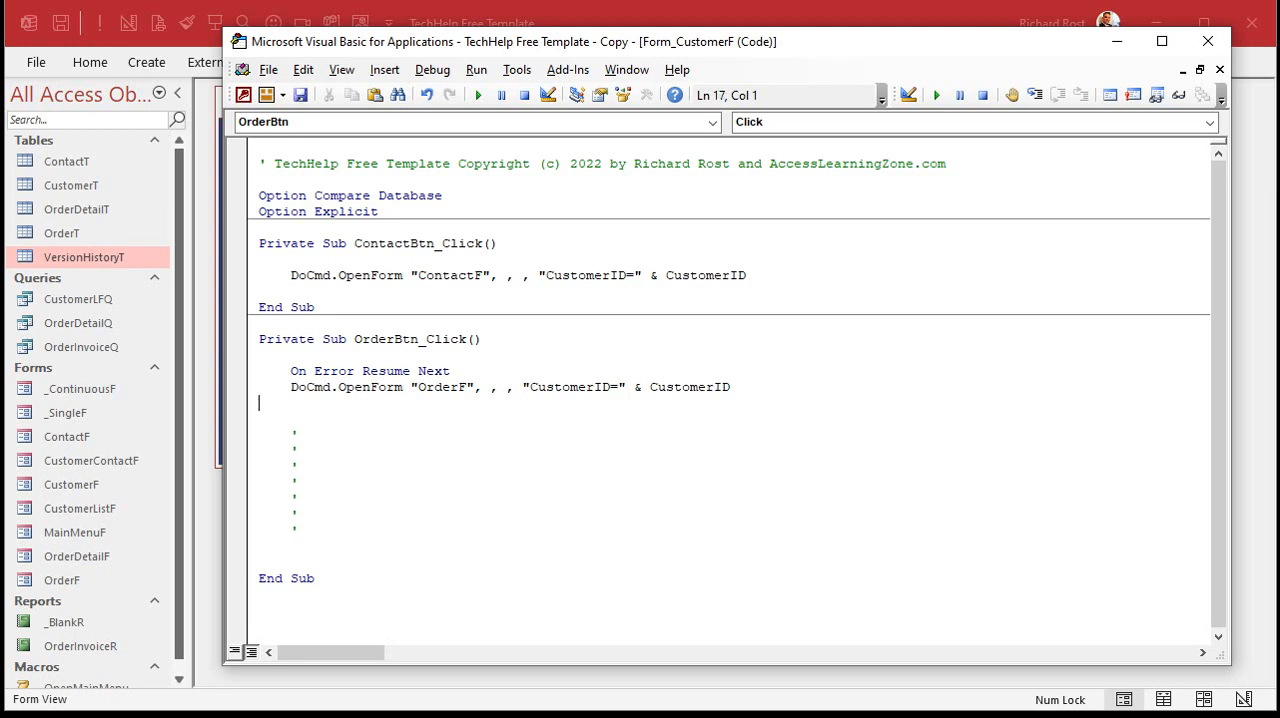
pyautogui.write('on erro')
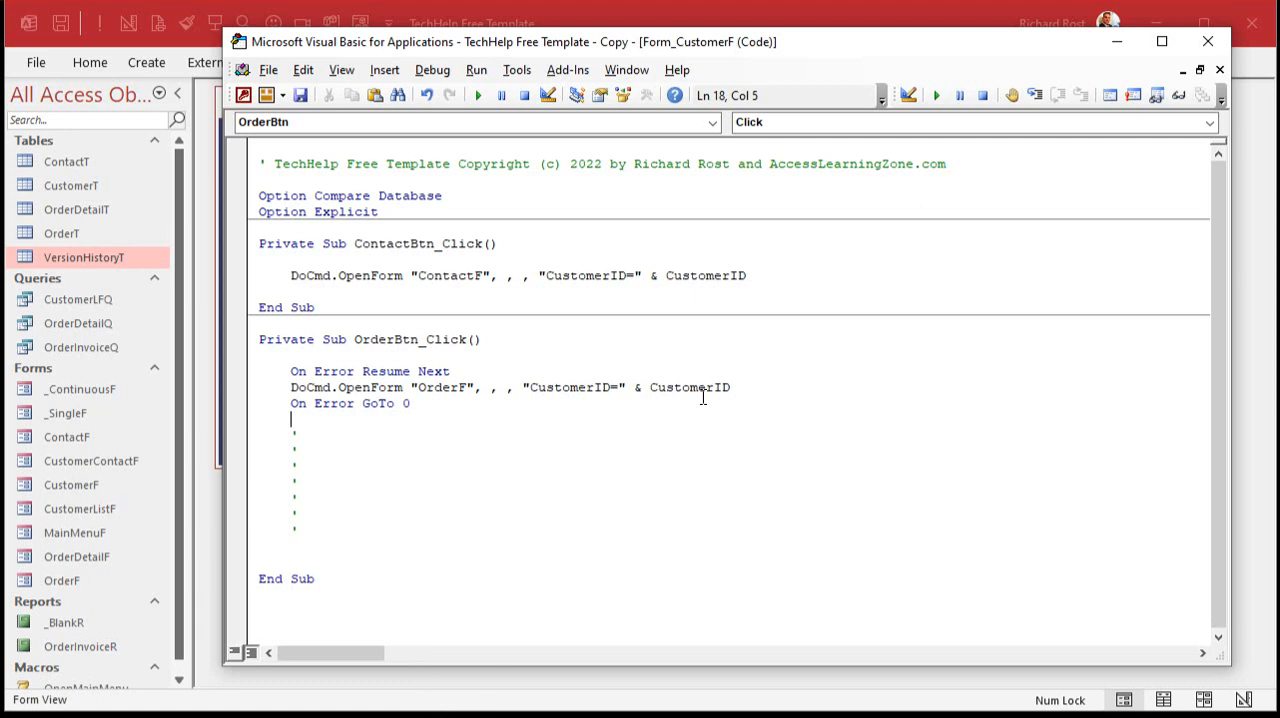
pyautogui.moveTo(476, 356)
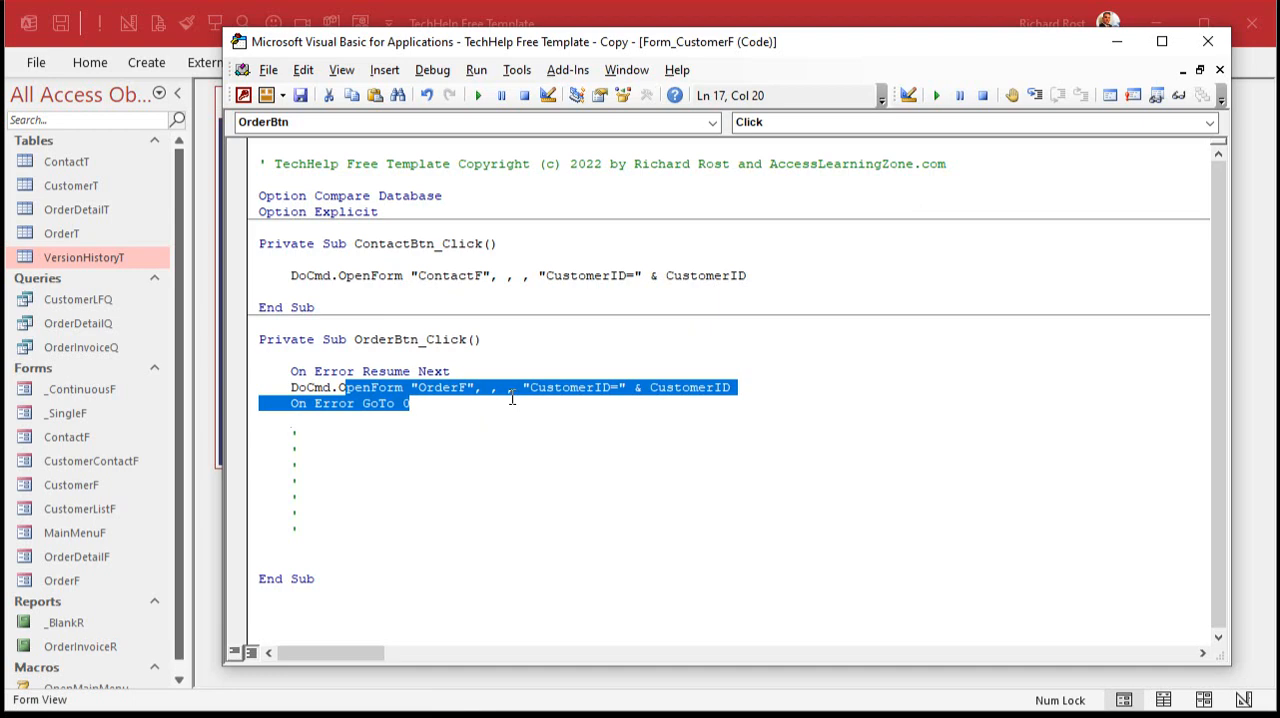
# Remove both On Error lines, leaving only the DoCmd.OpenForm statement.
pyautogui.doubleClick(384, 372)
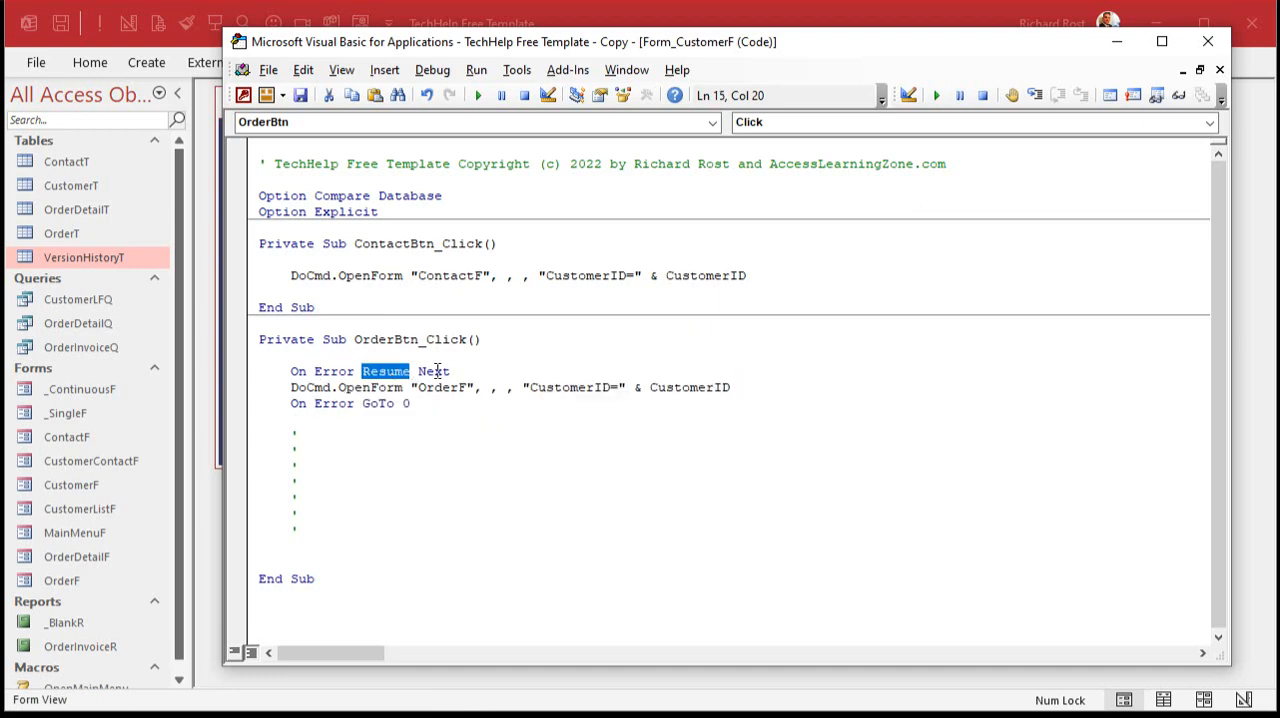
pyautogui.moveTo(468, 372)
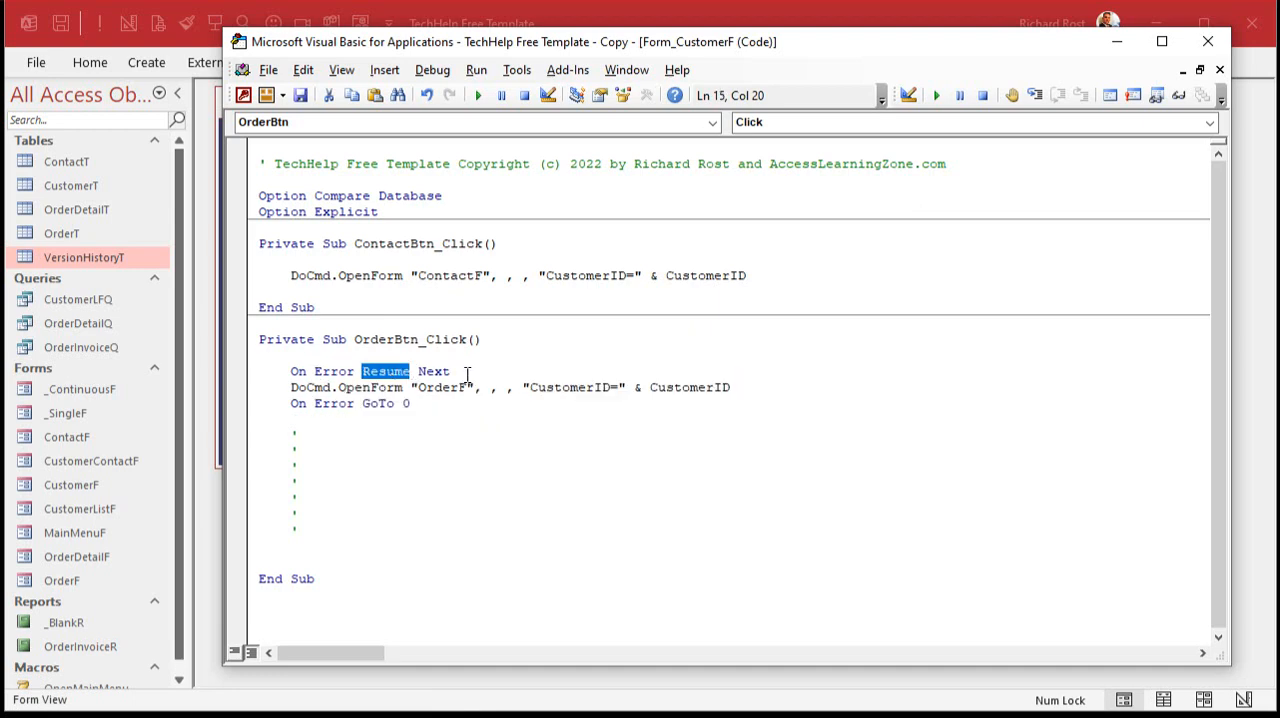
pyautogui.click(372, 404)
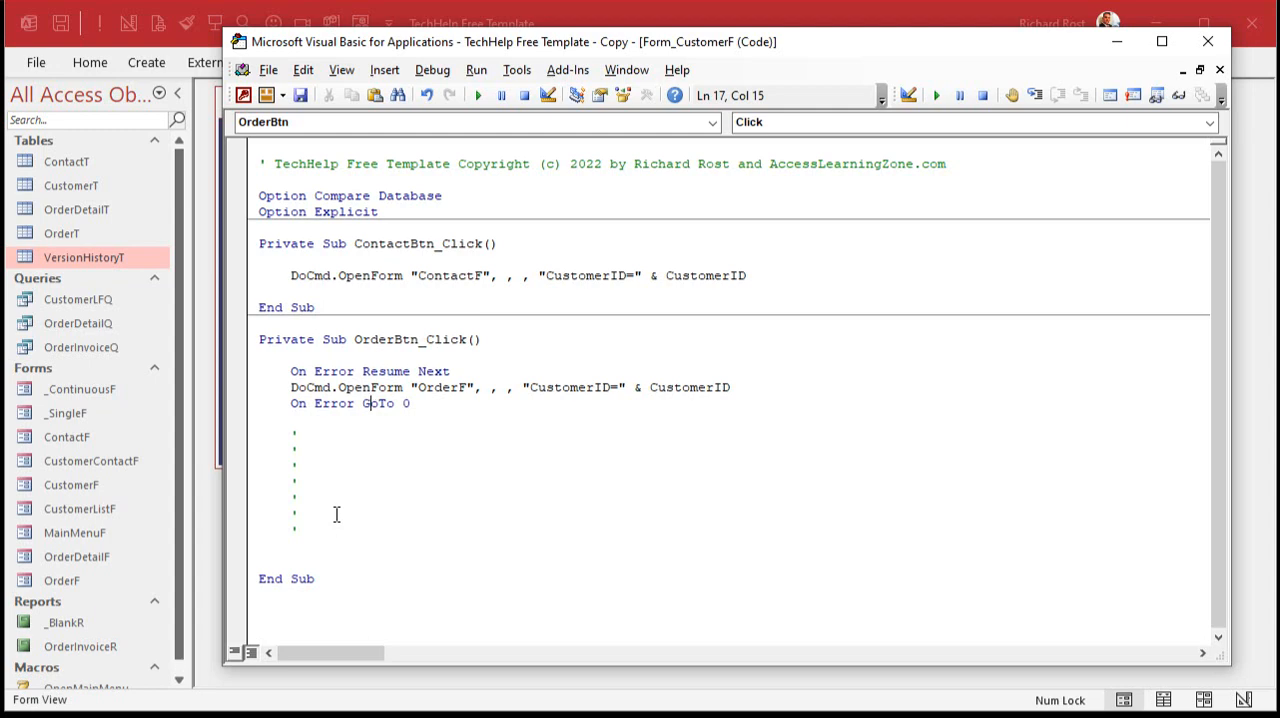
pyautogui.click(452, 370)
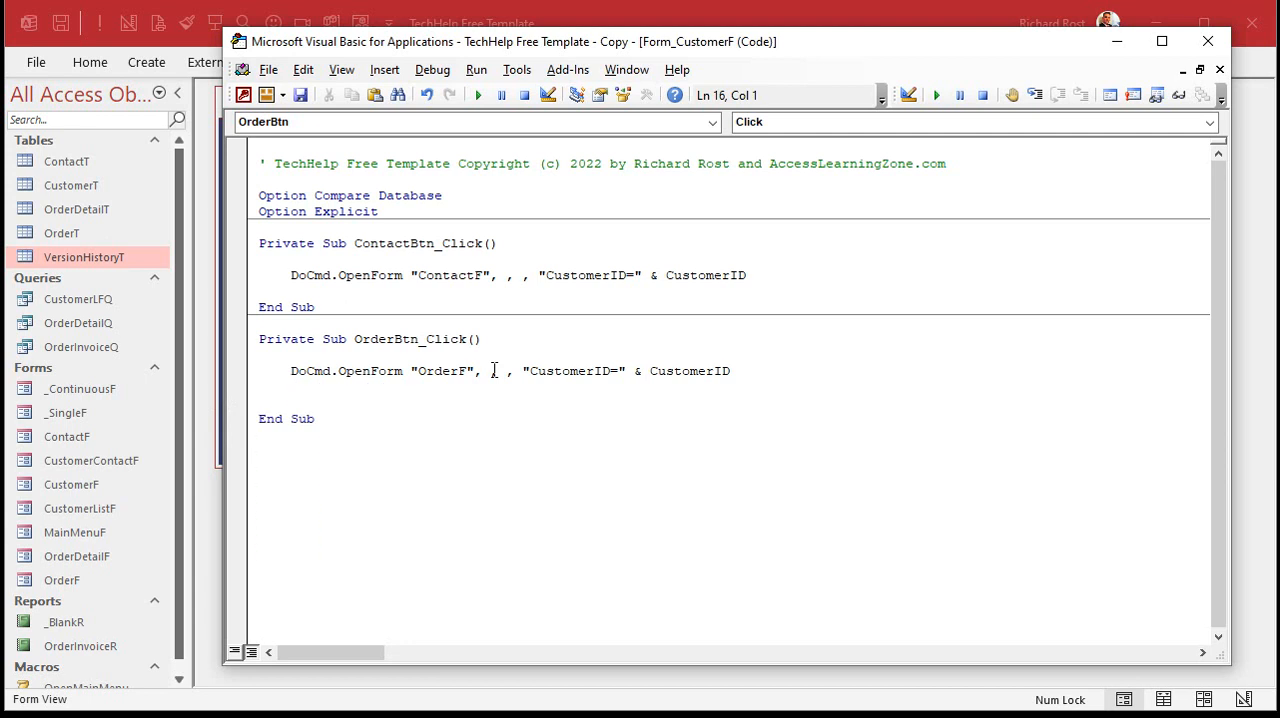
# Add On Error GoTo MyErr above OpenForm and a MyErr: label below it.
pyautogui.press('Return')
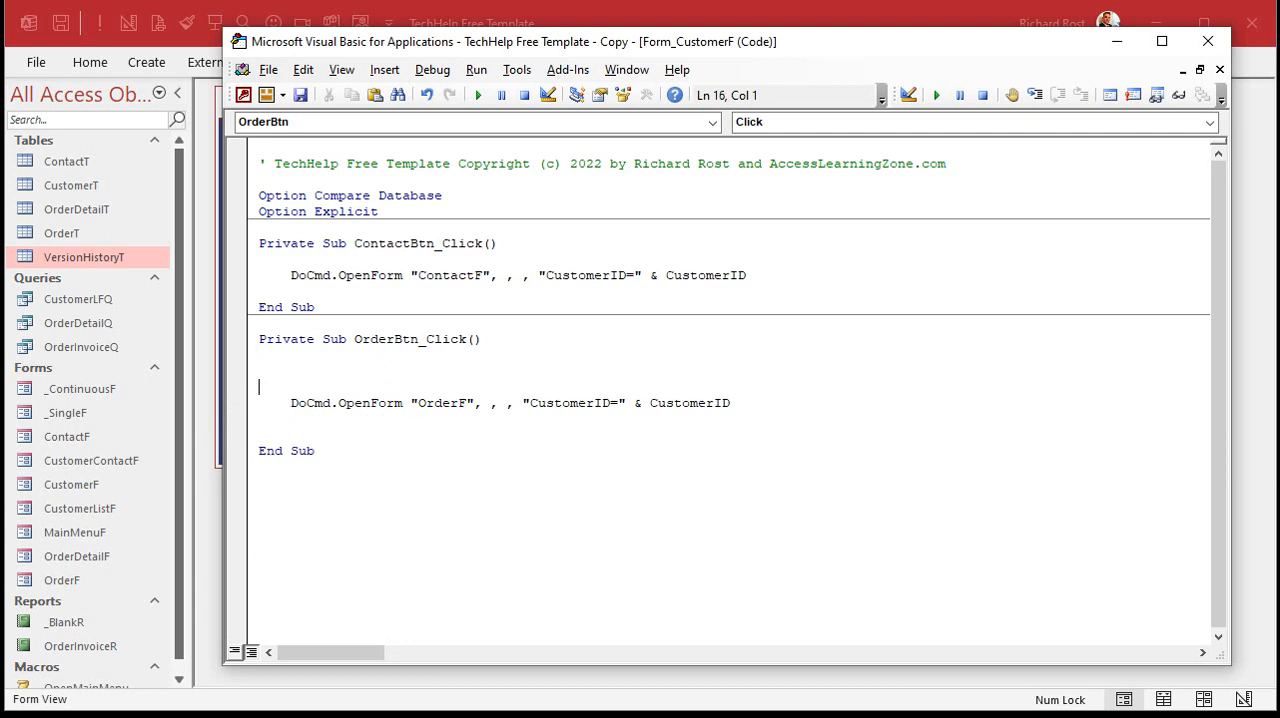
pyautogui.write('on error')
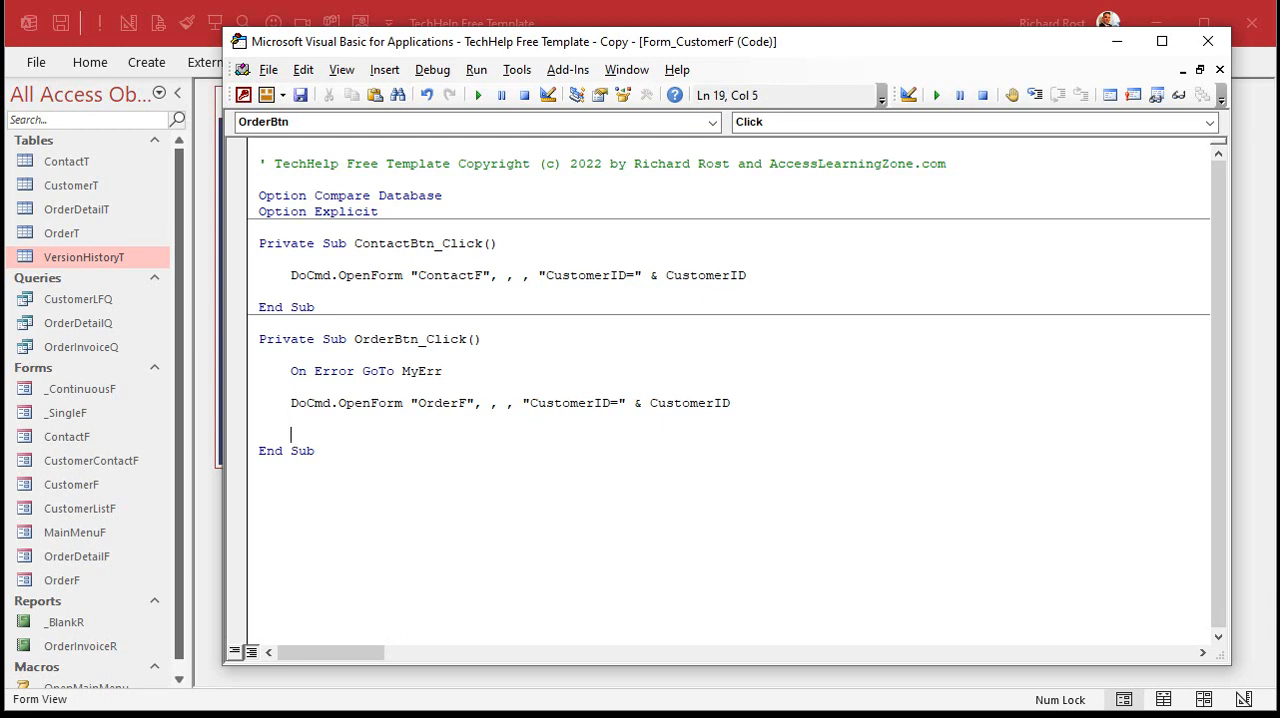
pyautogui.press('enter')
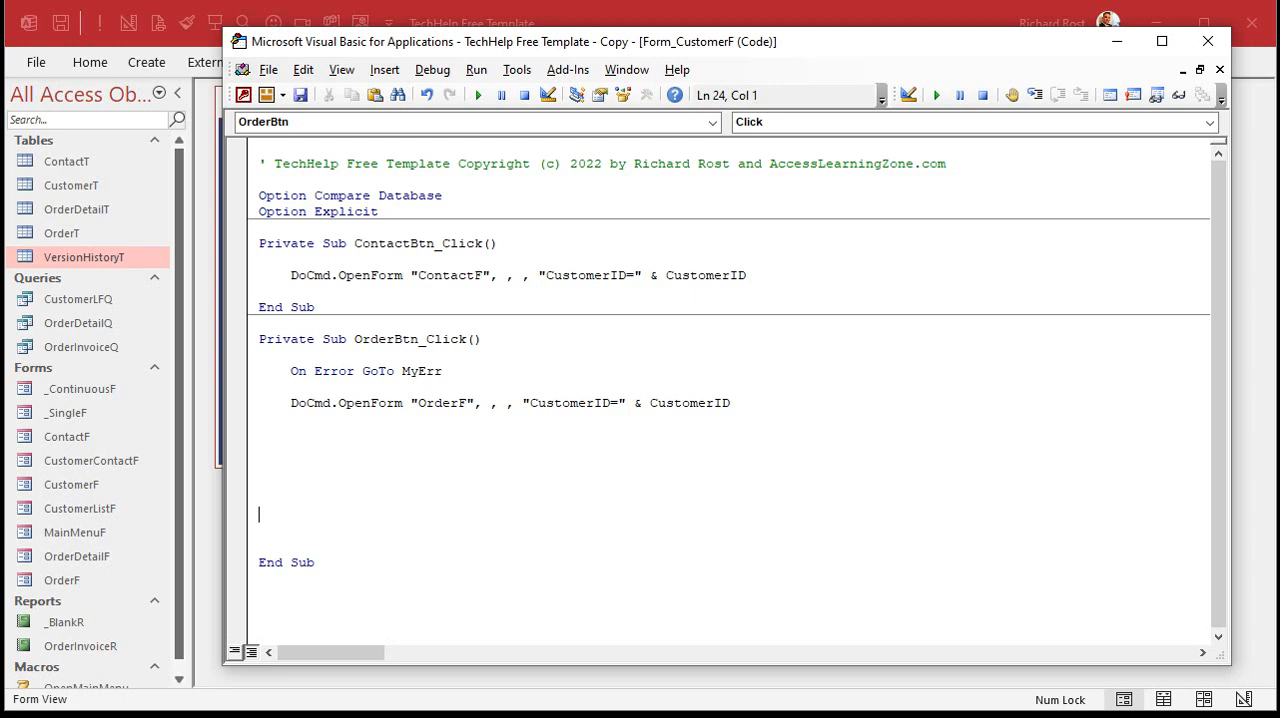
pyautogui.write('MyErr:')
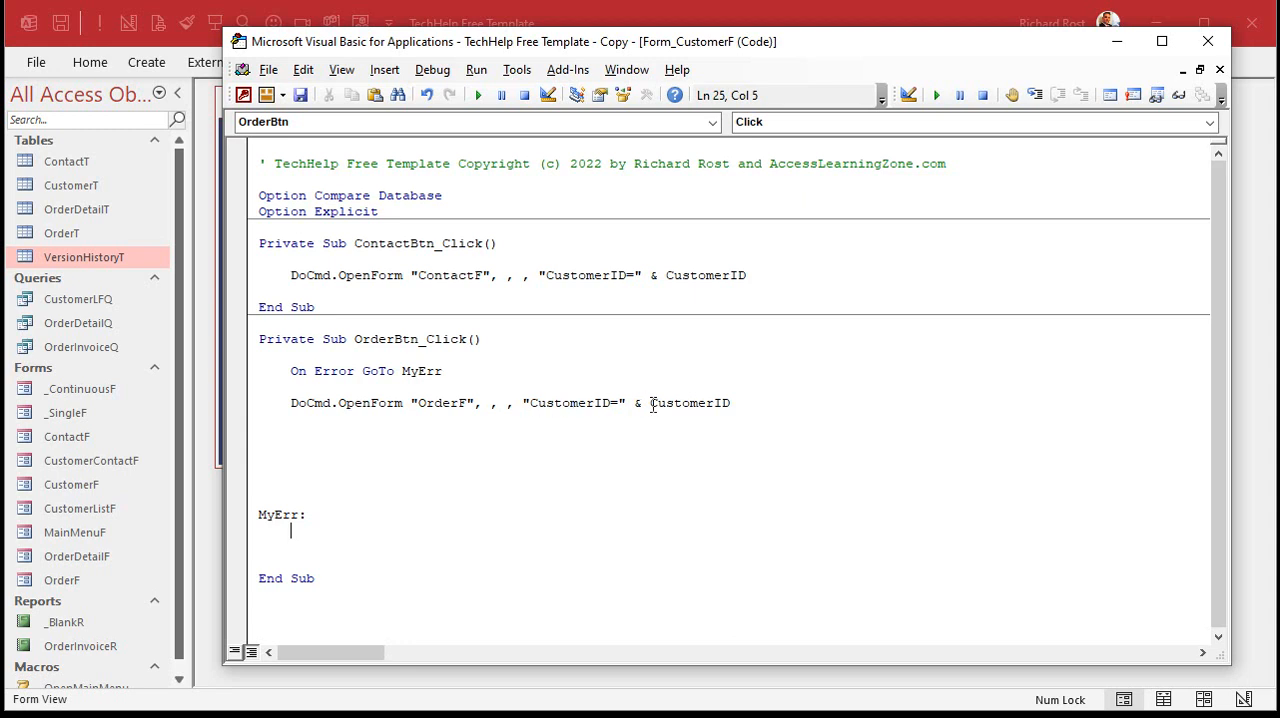
# Under MyErr add MsgBox "An error was generated!".
pyautogui.click(310, 528)
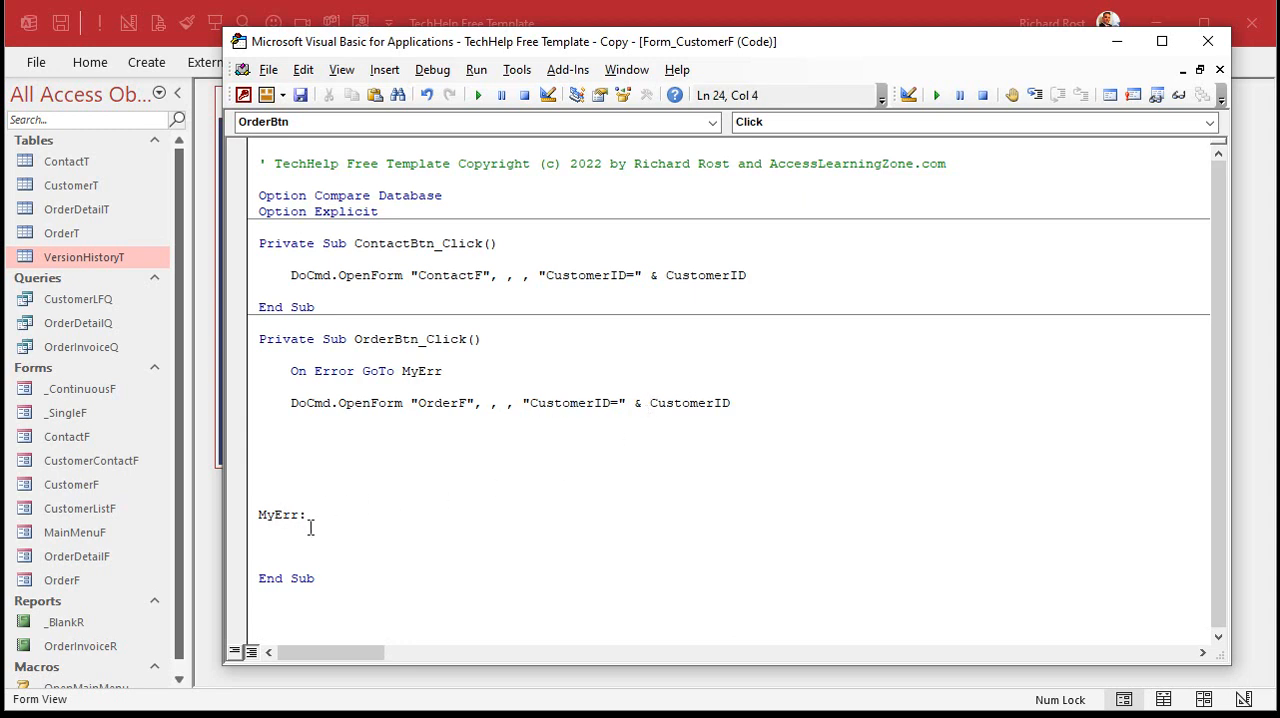
pyautogui.write('msg')
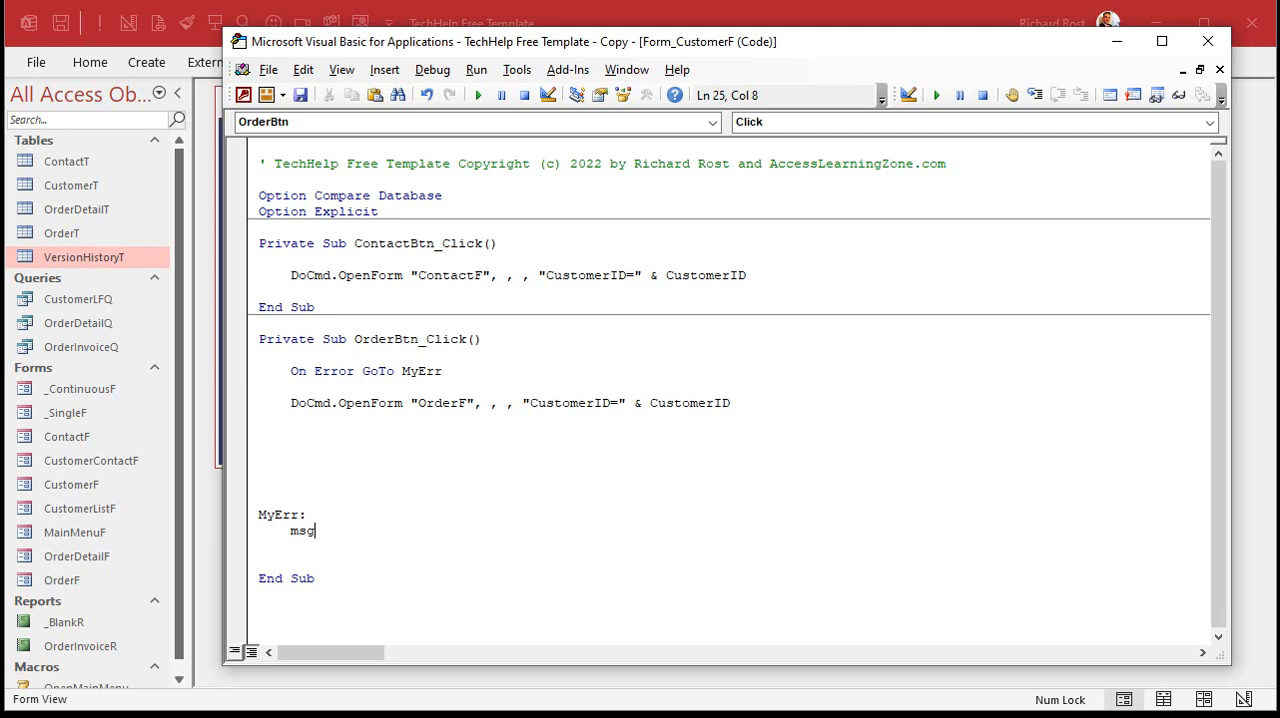
pyautogui.write('box "An error was generated!')
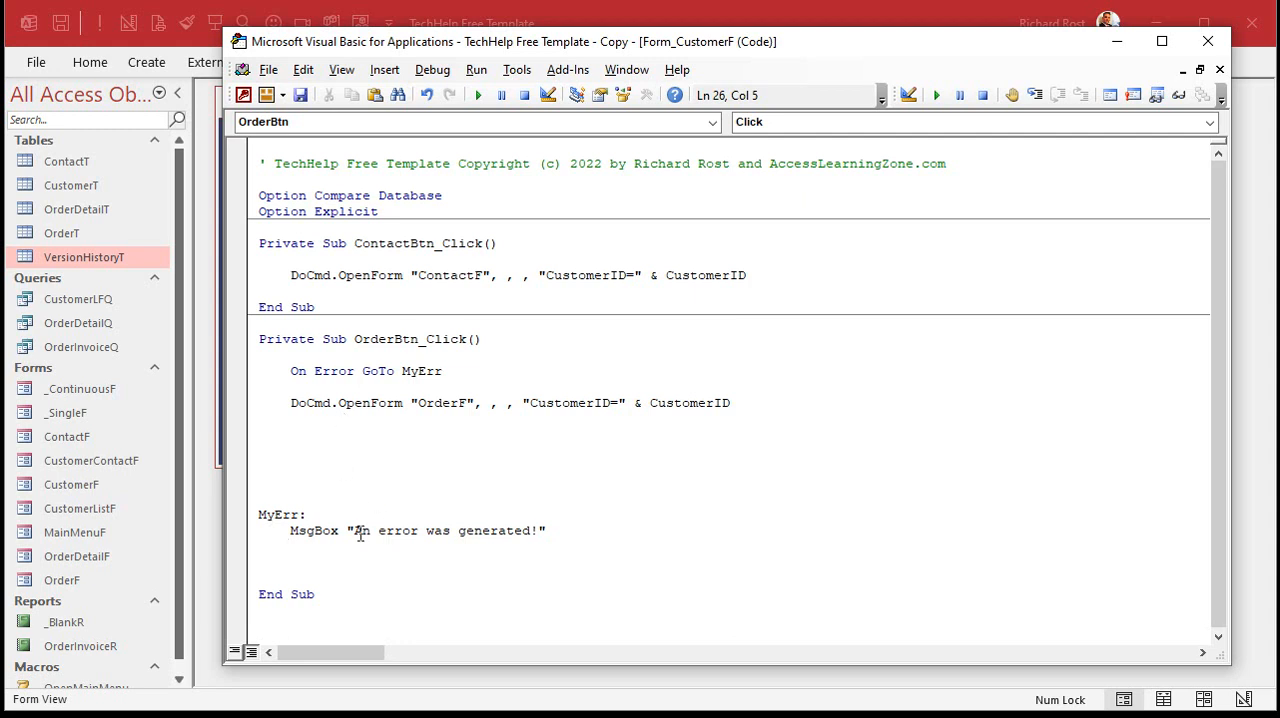
pyautogui.moveTo(664, 404)
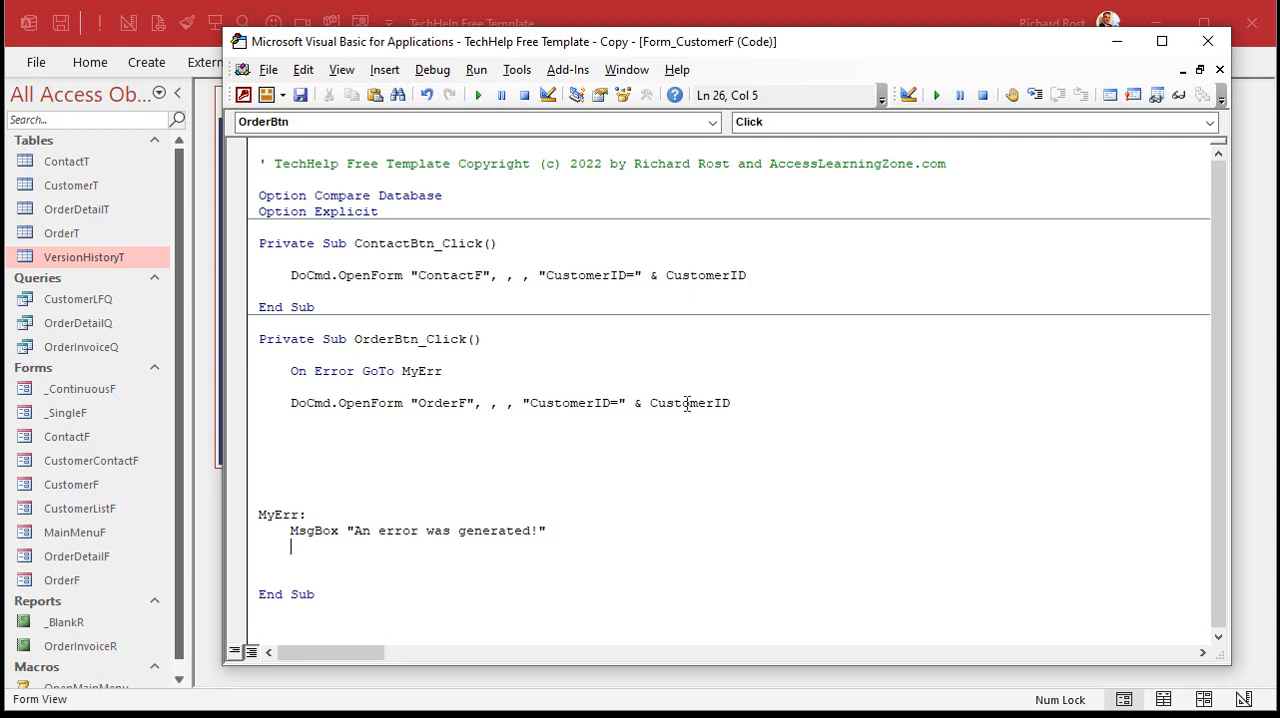
pyautogui.moveTo(472, 524)
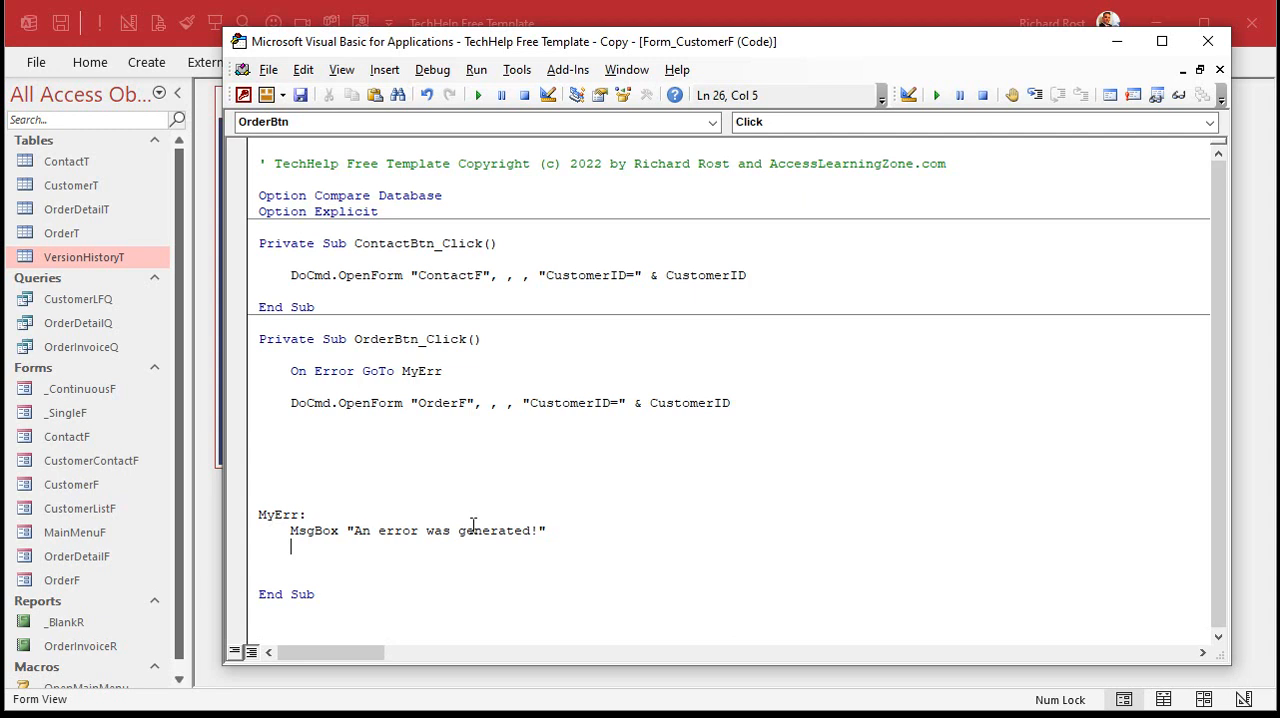
pyautogui.doubleClick(310, 402)
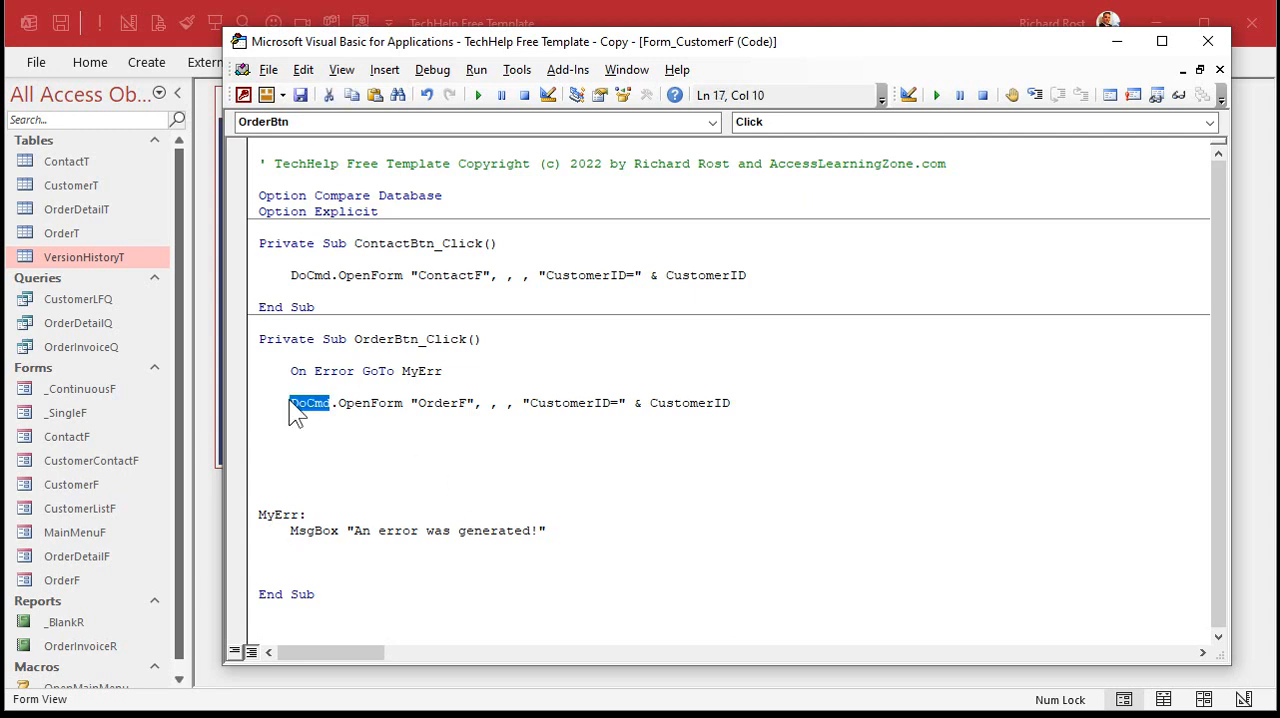
pyautogui.moveTo(236, 536)
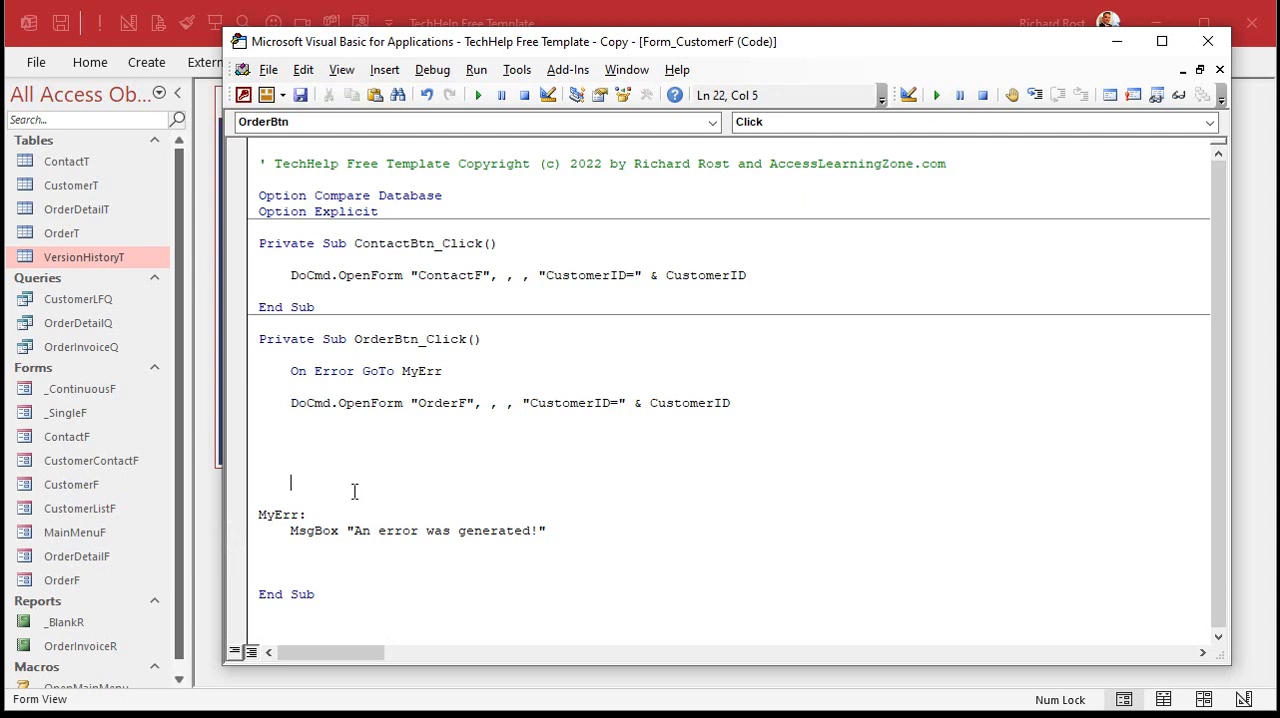
pyautogui.write('Exit Sub')
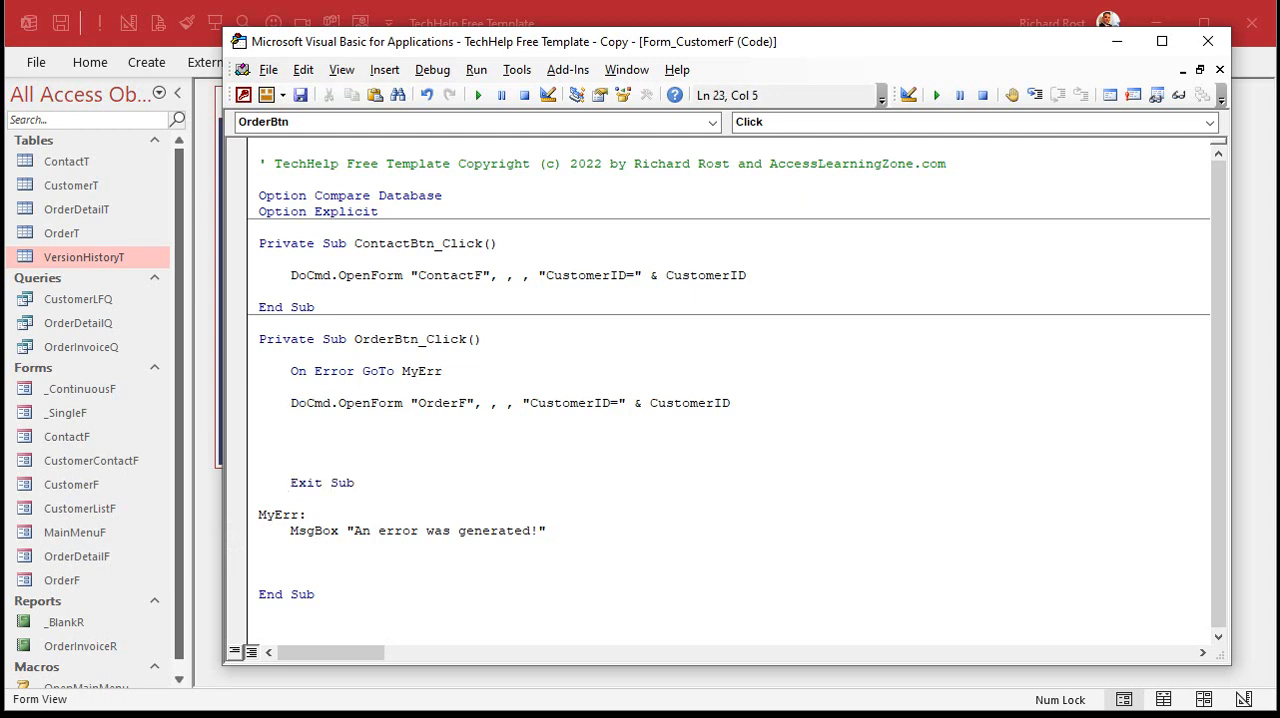
pyautogui.click(292, 420)
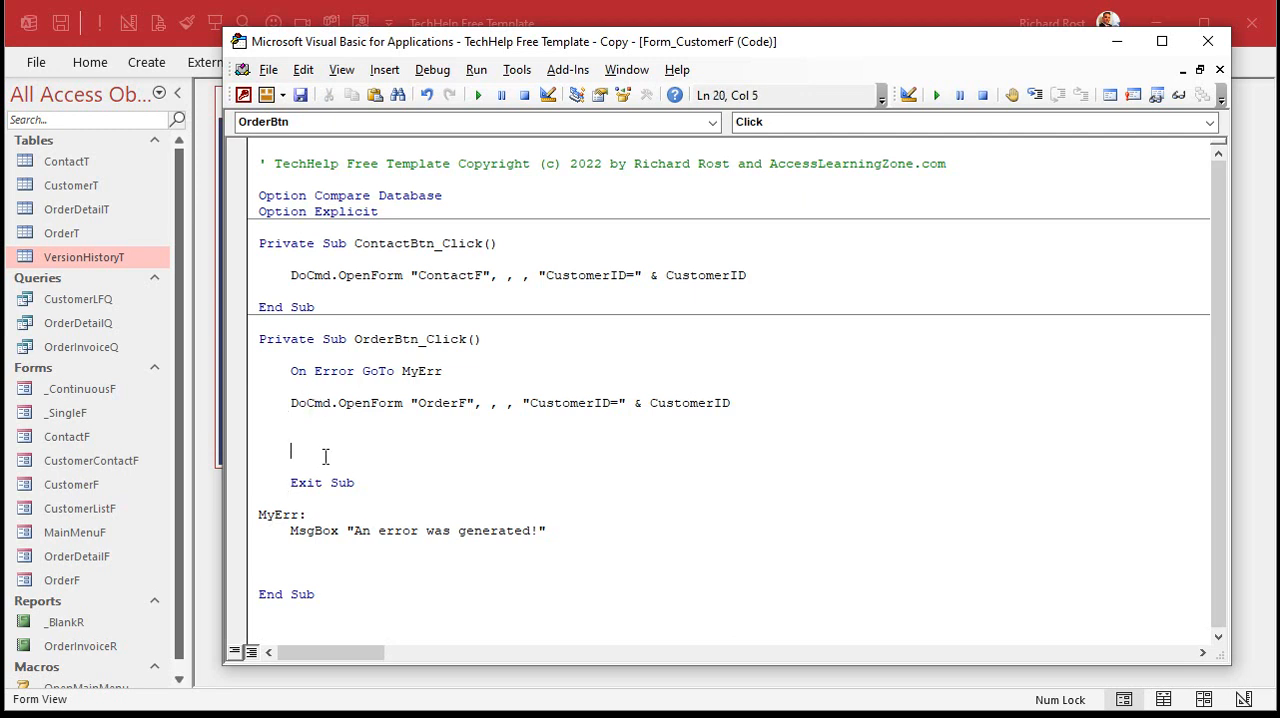
pyautogui.doubleClick(320, 482)
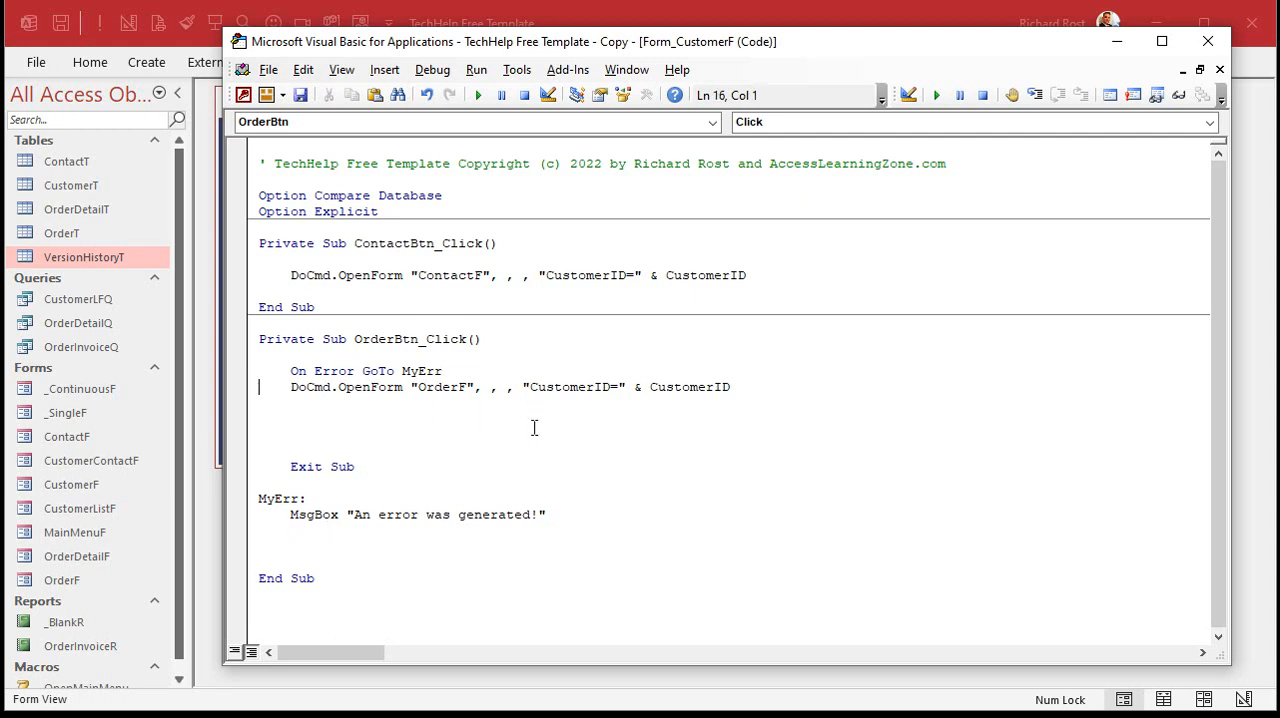
pyautogui.moveTo(290, 372); pyautogui.dragTo(730, 388)
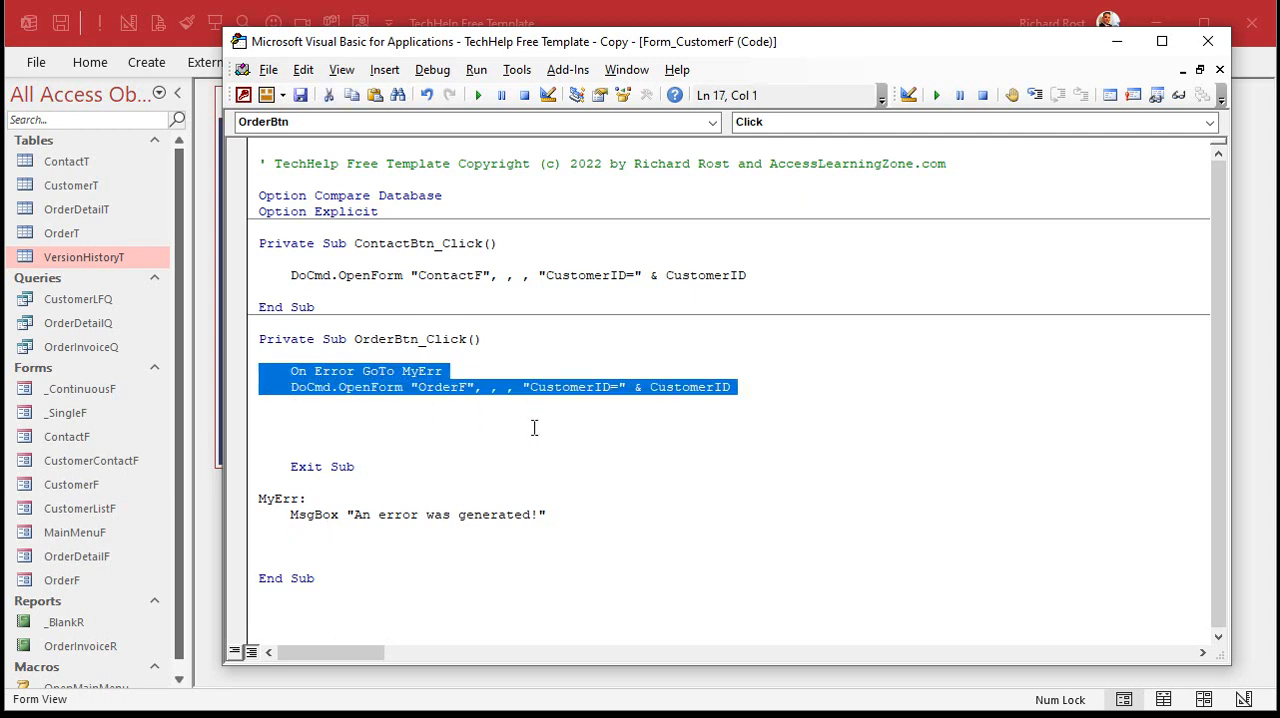
pyautogui.press('ctrl+v')
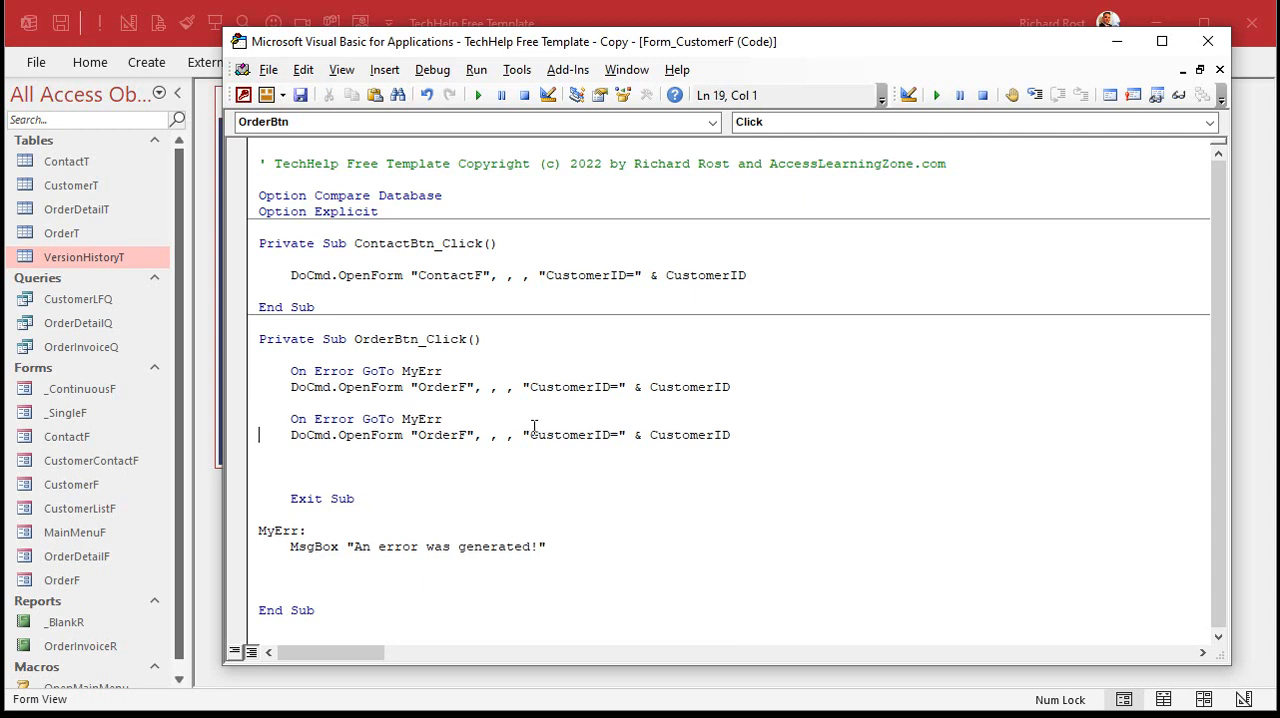
pyautogui.click(444, 418)
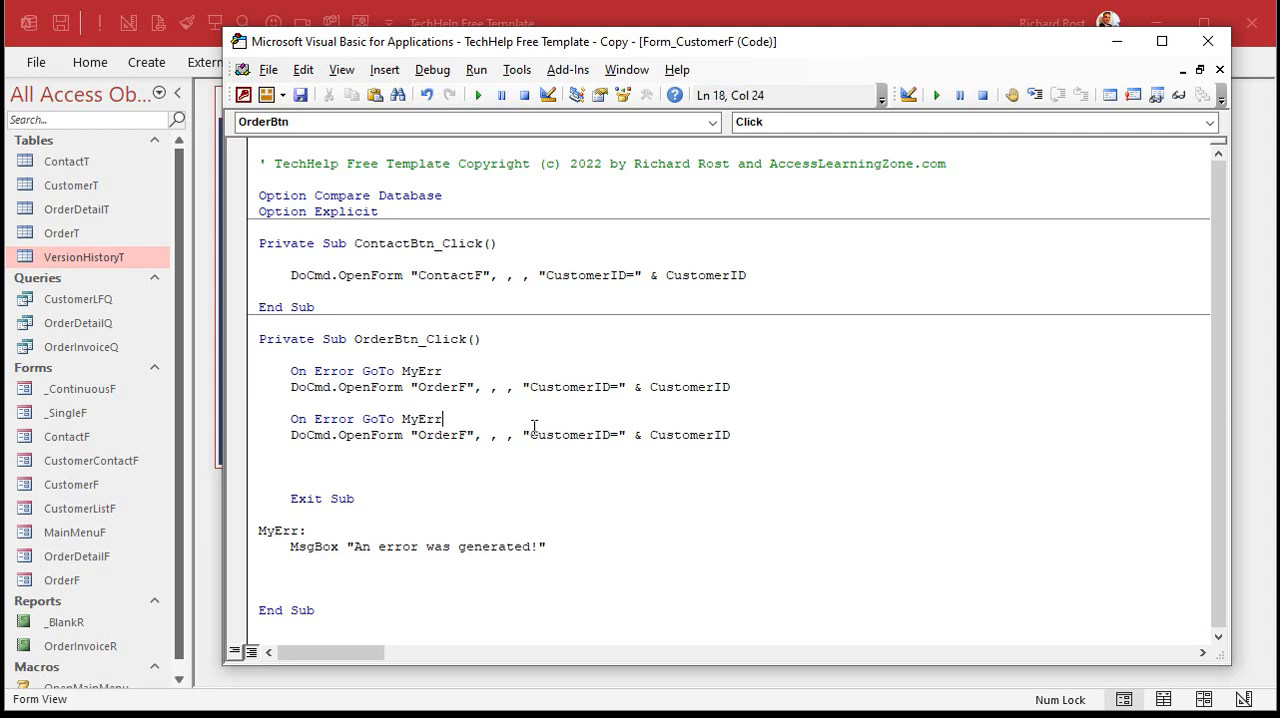
pyautogui.write('2')
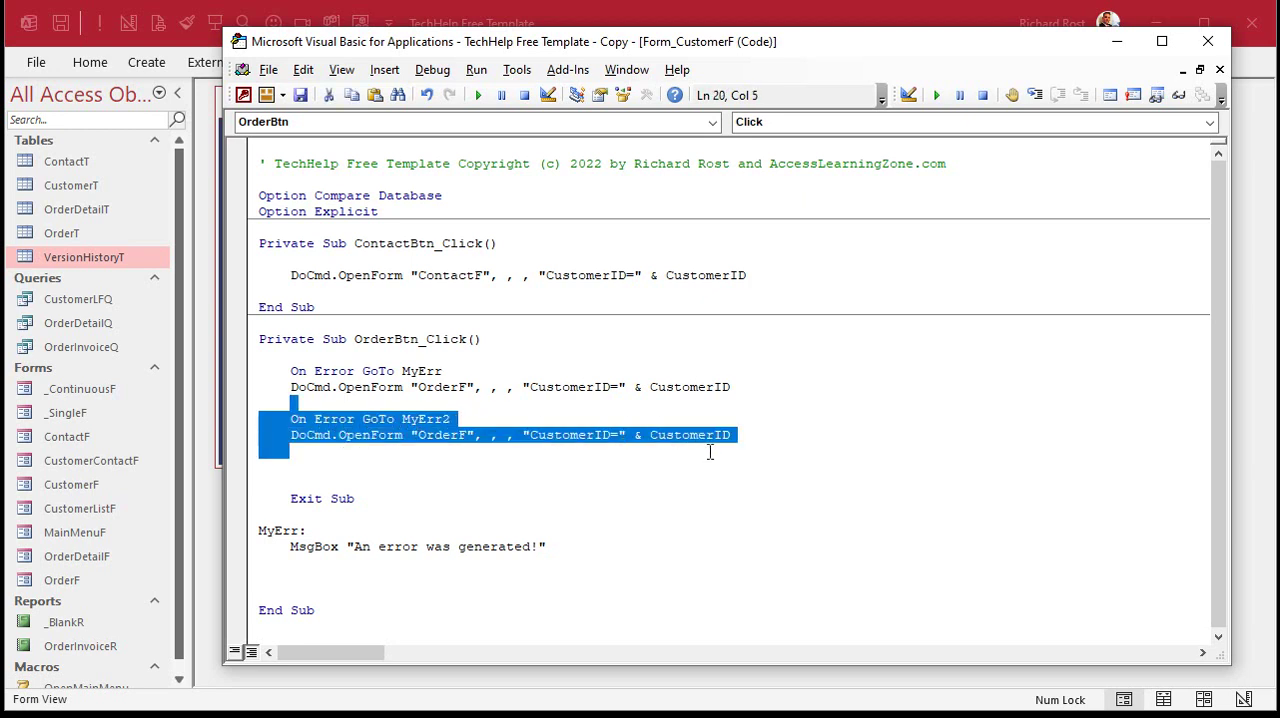
pyautogui.press('Delete')
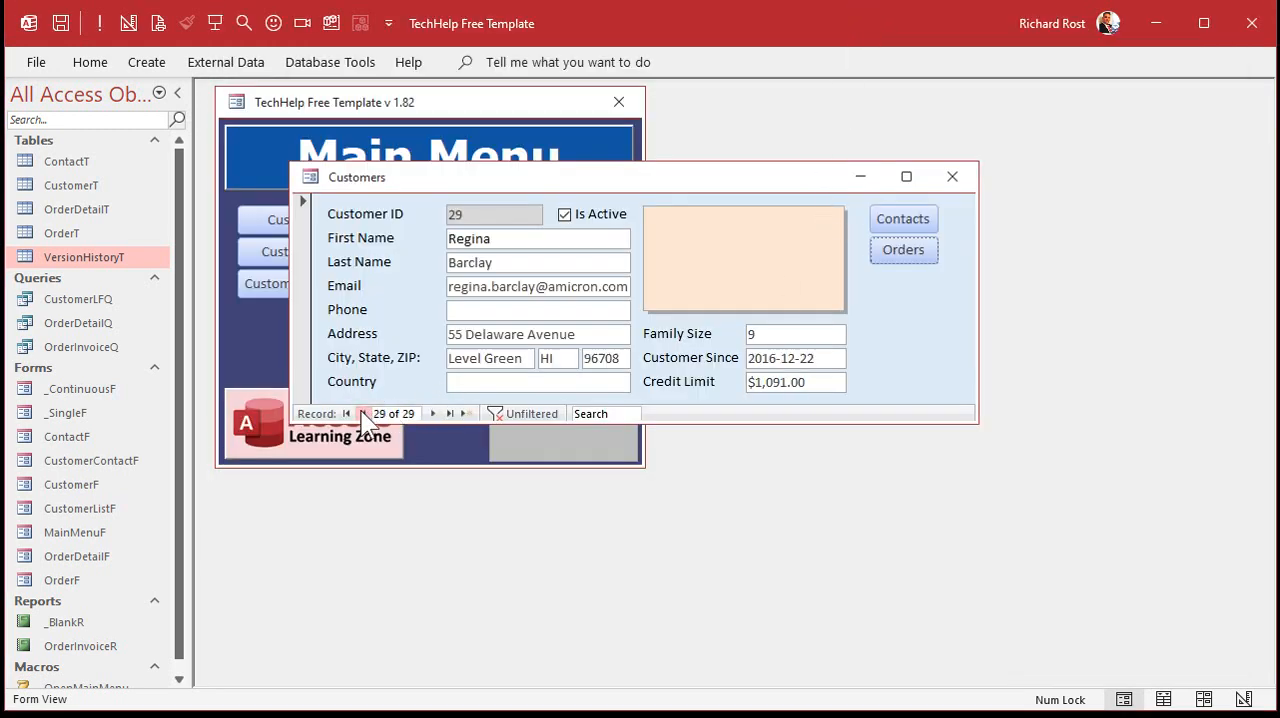
# Test Orders for John Rhys-Davies, then on a new record dismiss the custom error message.
pyautogui.click(902, 248)
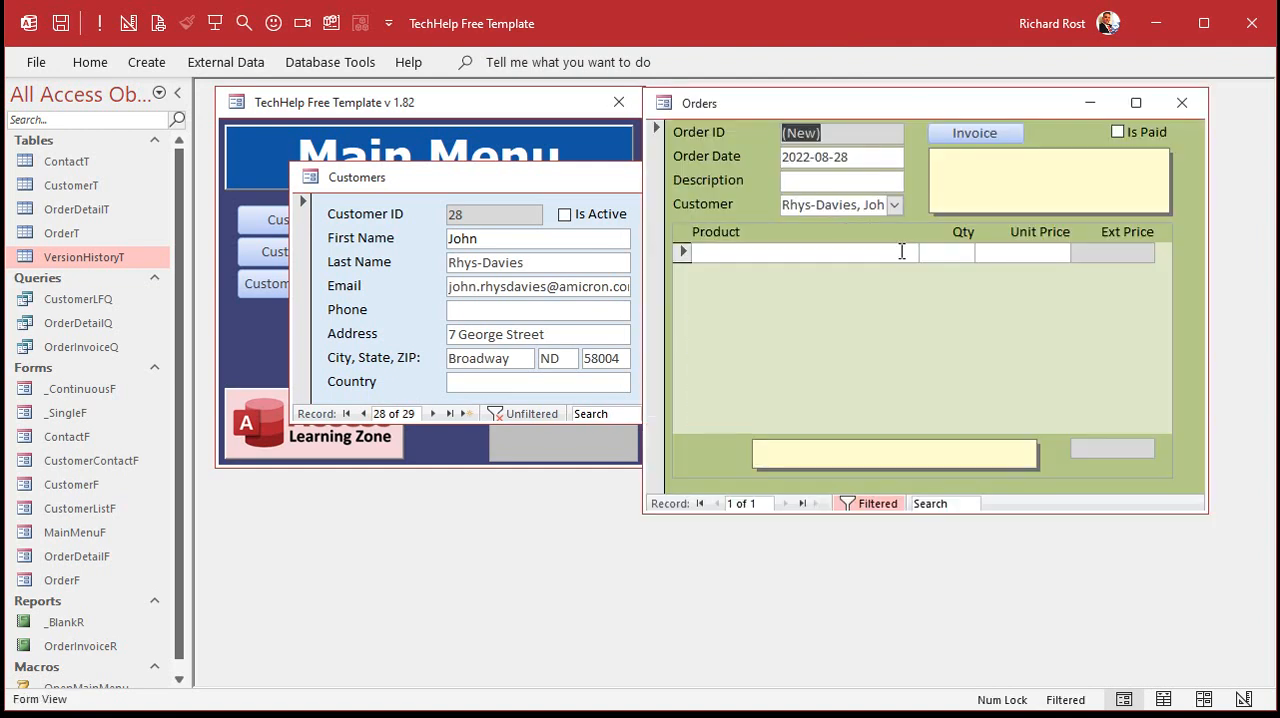
pyautogui.click(1180, 102)
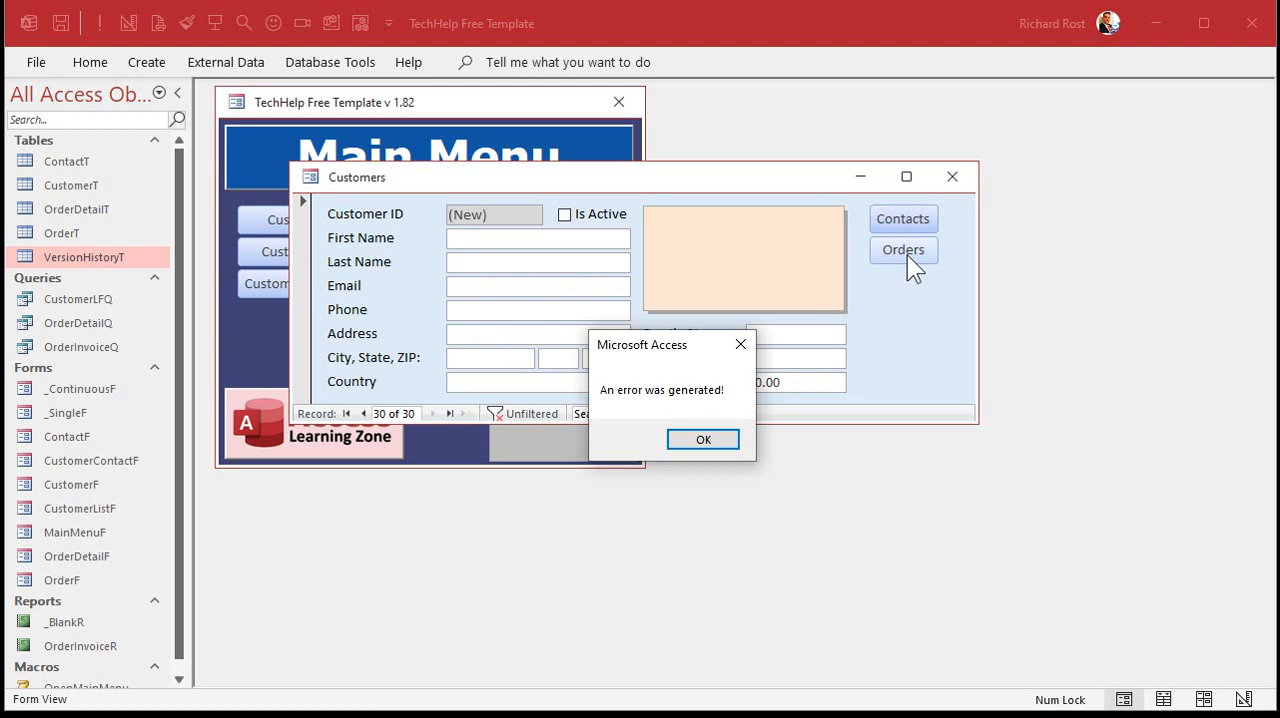
pyautogui.moveTo(704, 440)
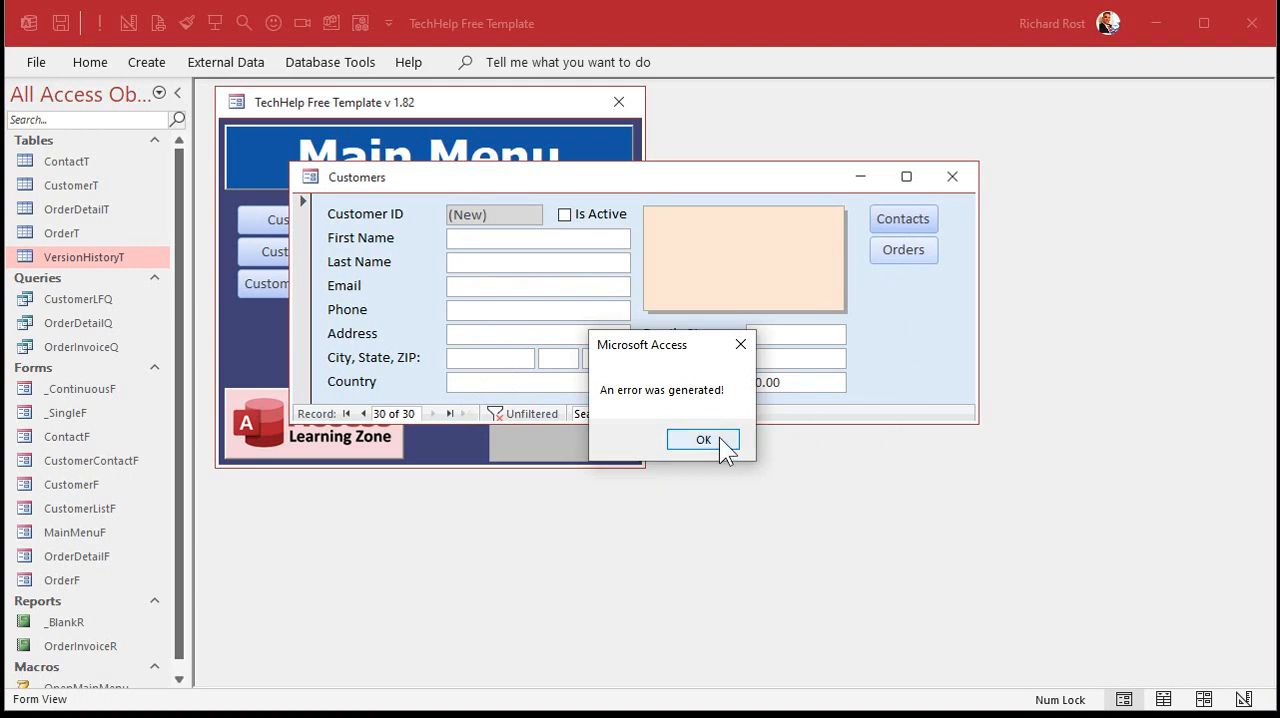
pyautogui.click(704, 440)
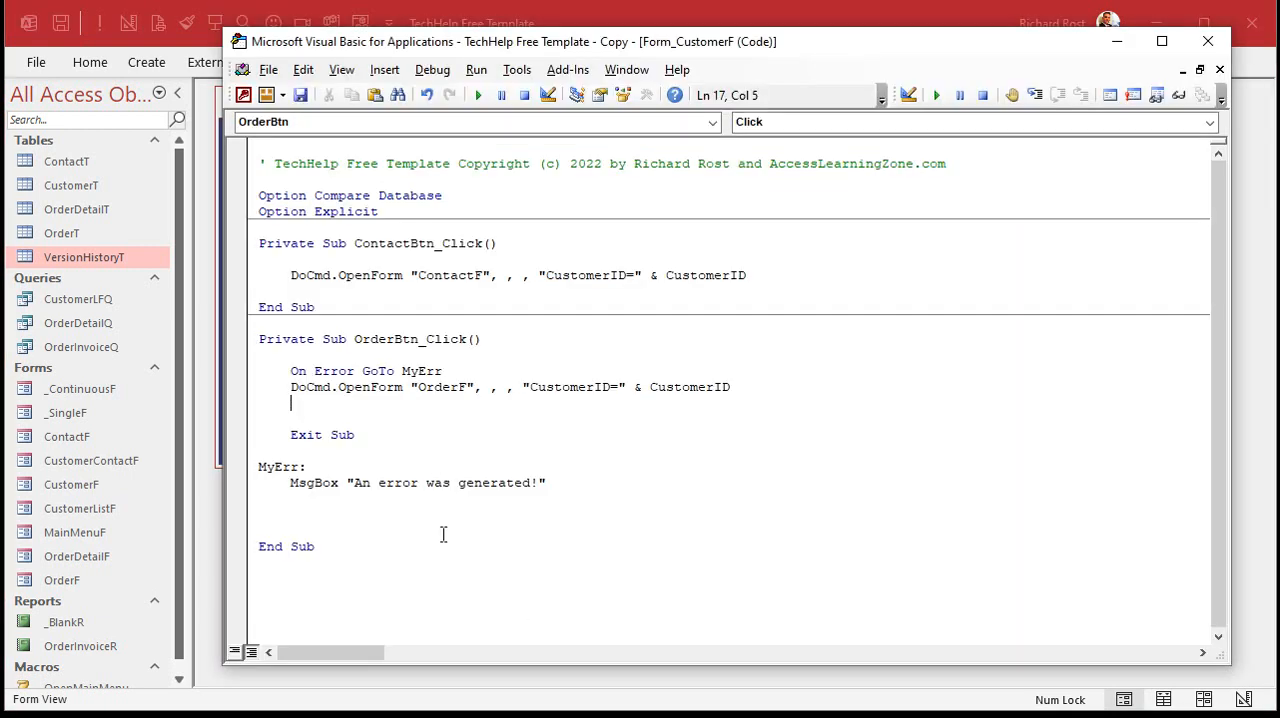
# Insert MsgBox "Everything is OK!" after DoCmd.OpenForm, before Exit Sub.
pyautogui.click(548, 482)
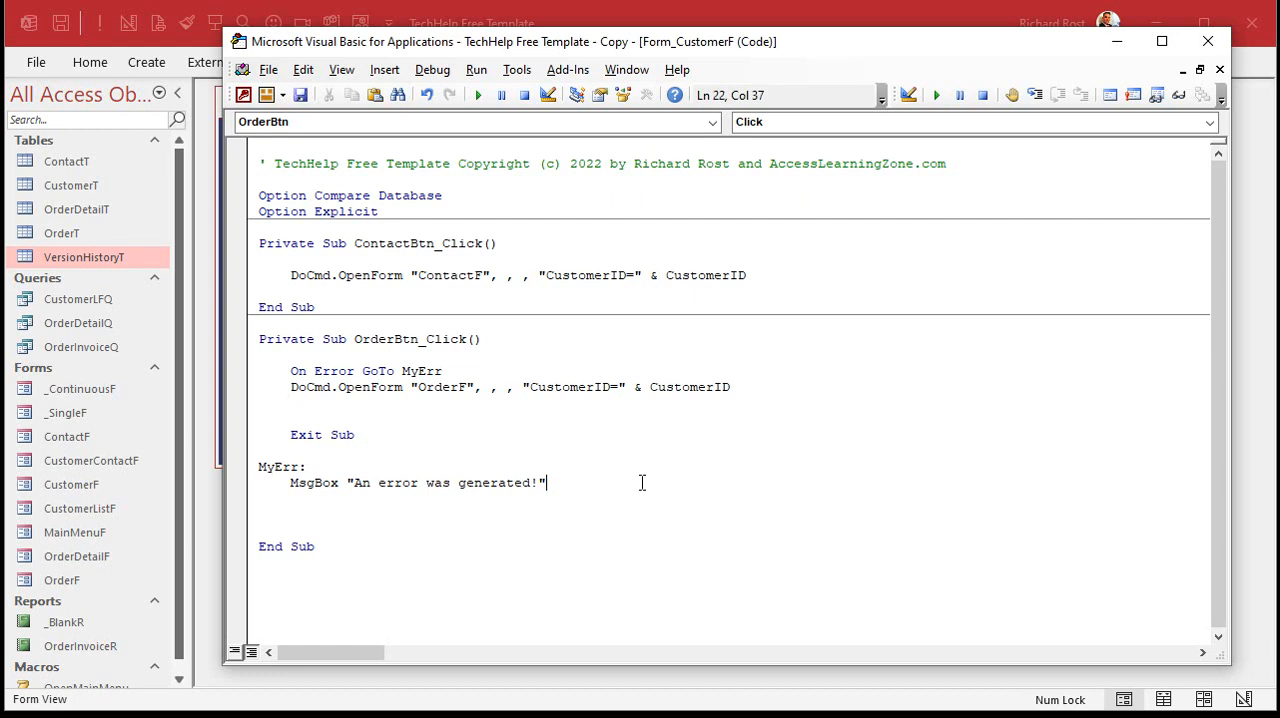
pyautogui.write(',')
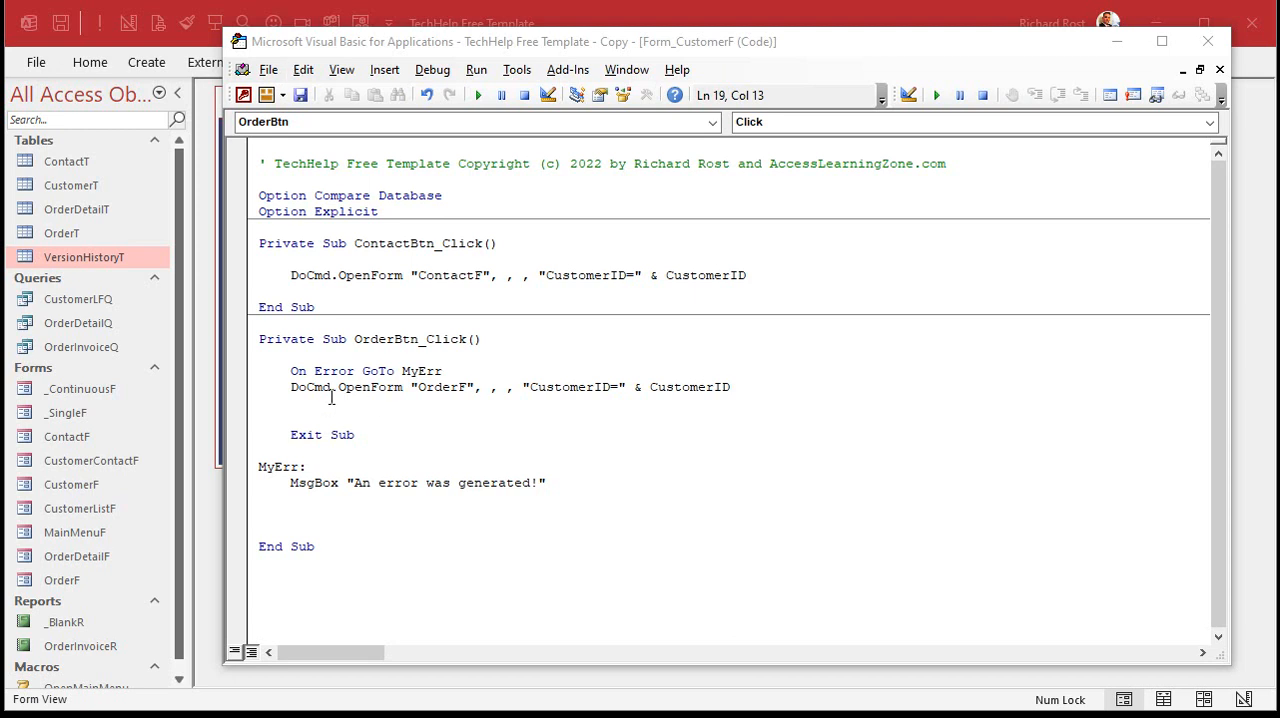
pyautogui.click(504, 408)
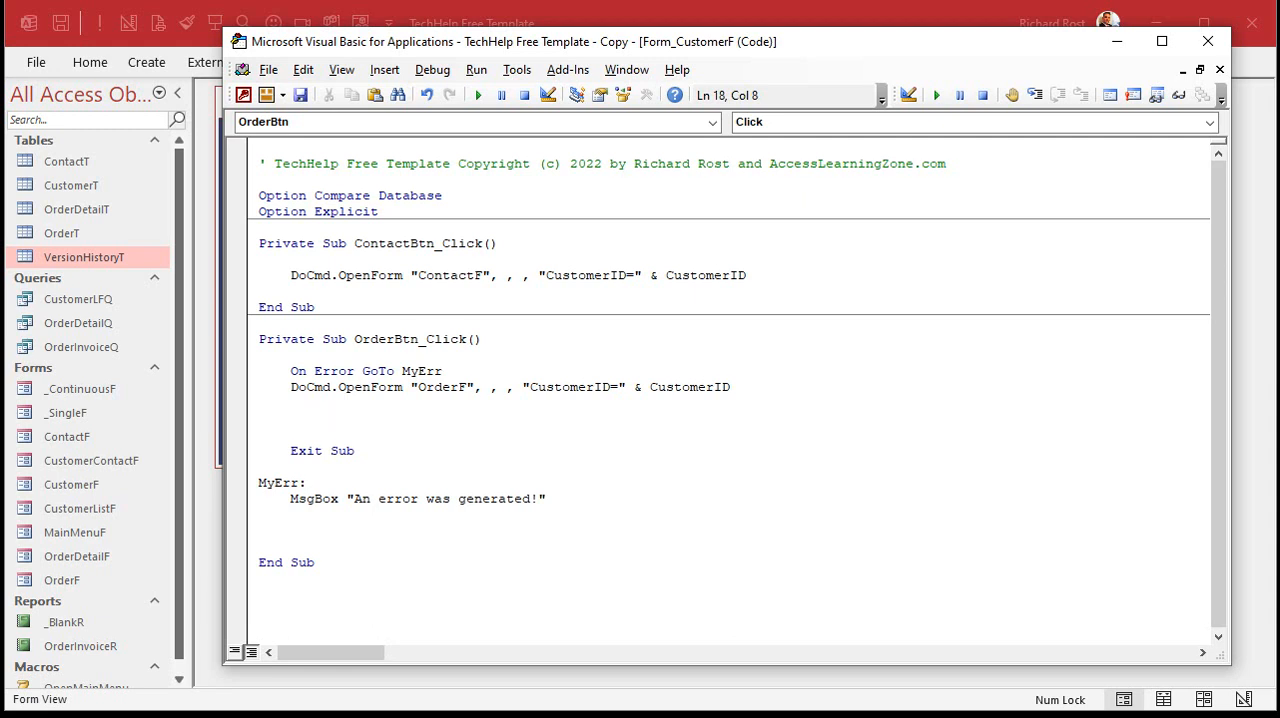
pyautogui.write('msgbox "Ev')
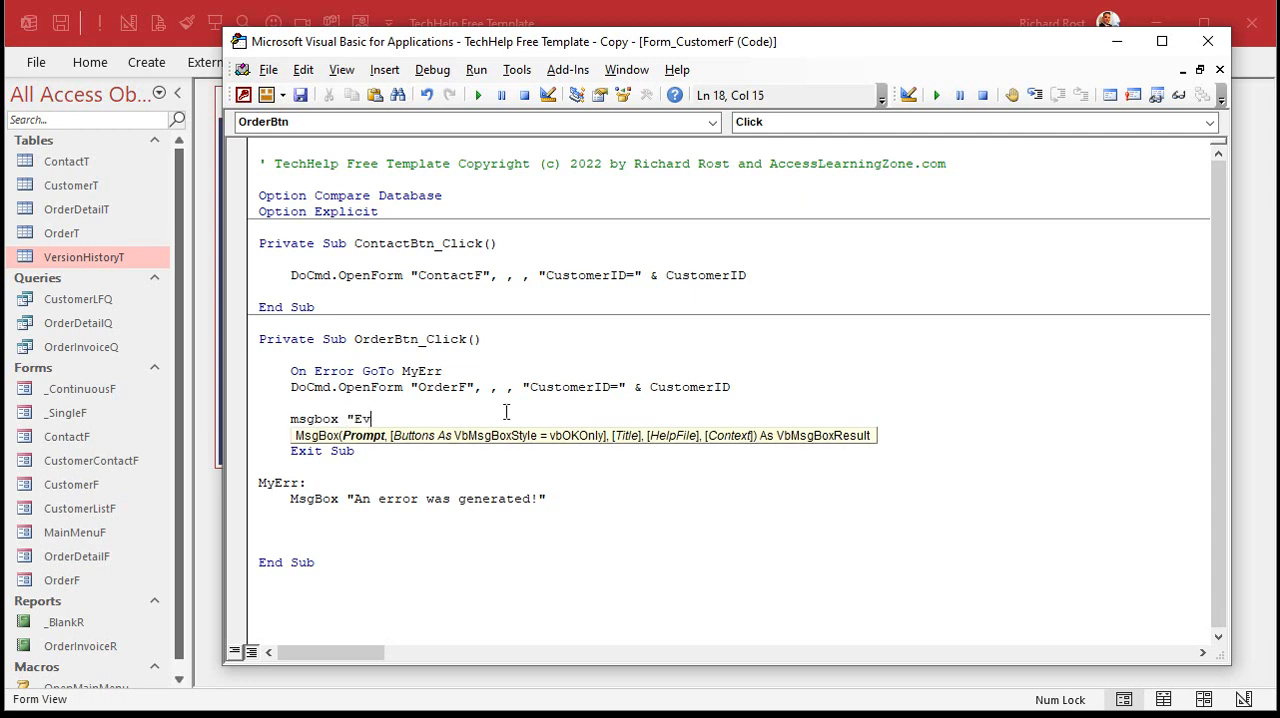
pyautogui.write('erything is OK!"')
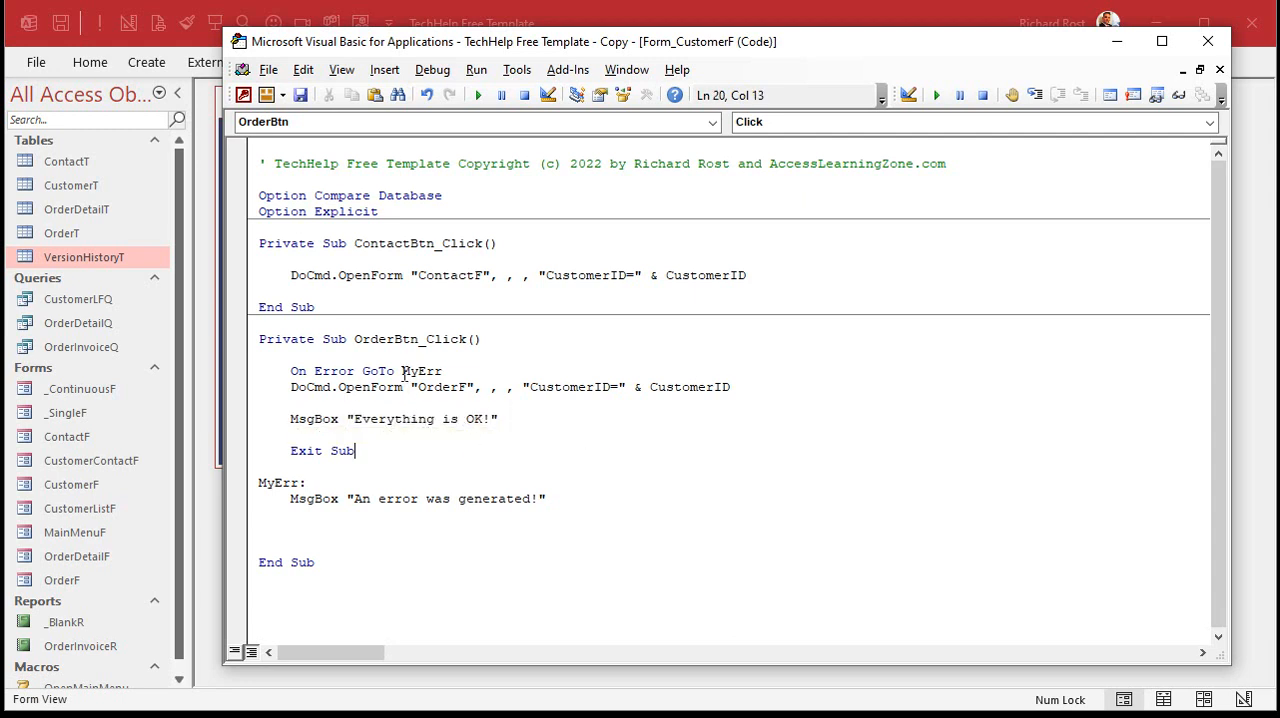
pyautogui.moveTo(508, 410)
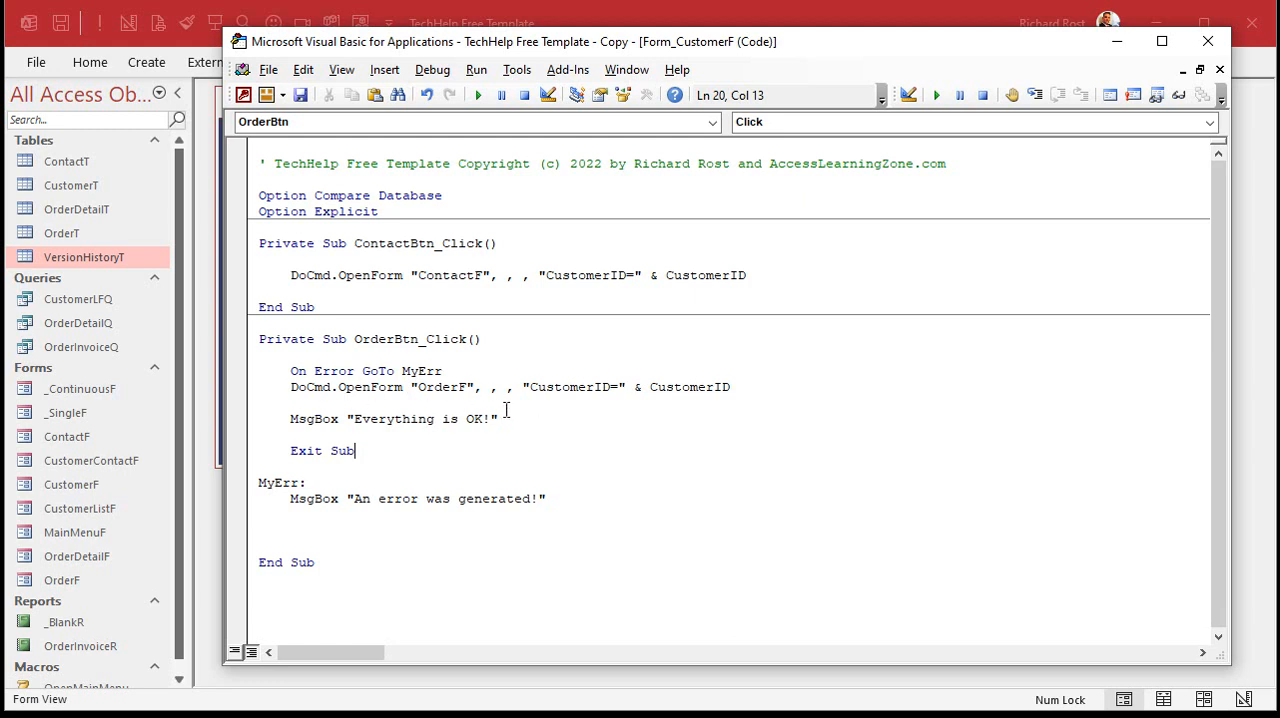
pyautogui.moveTo(340, 390)
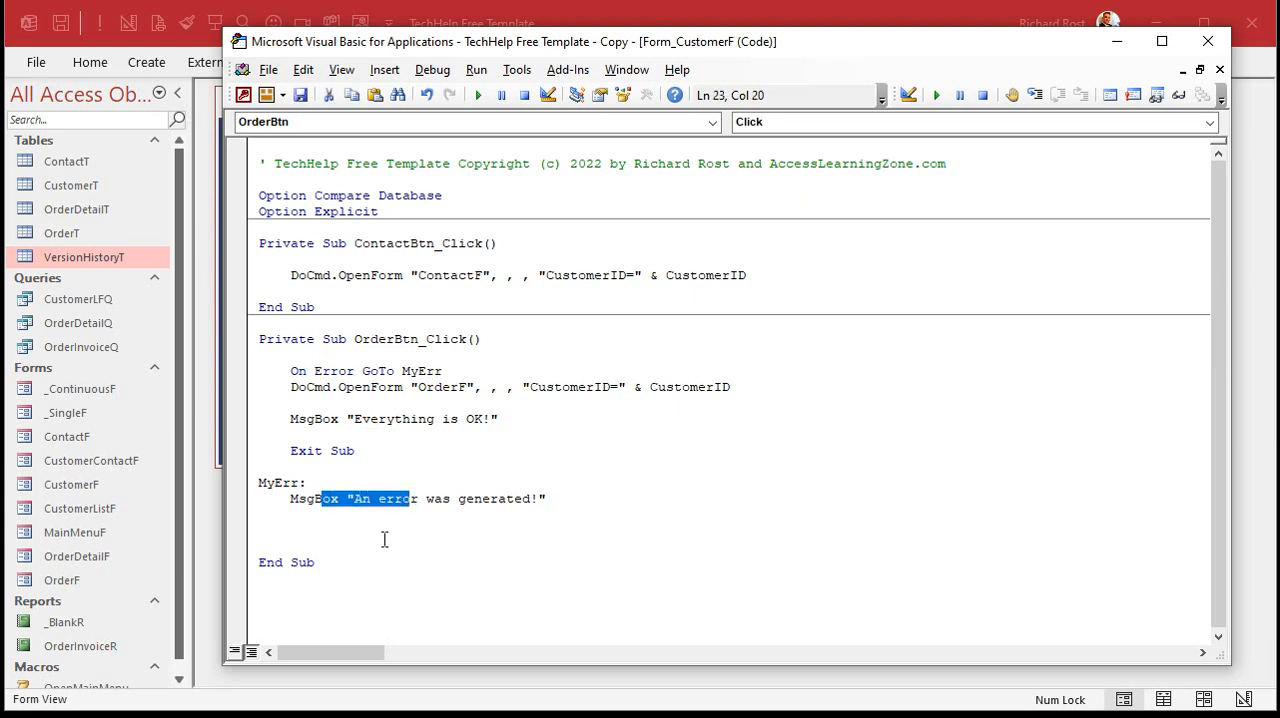
# Test Orders on the blank record, which still shows only the custom error message.
pyautogui.click(1172, 452)
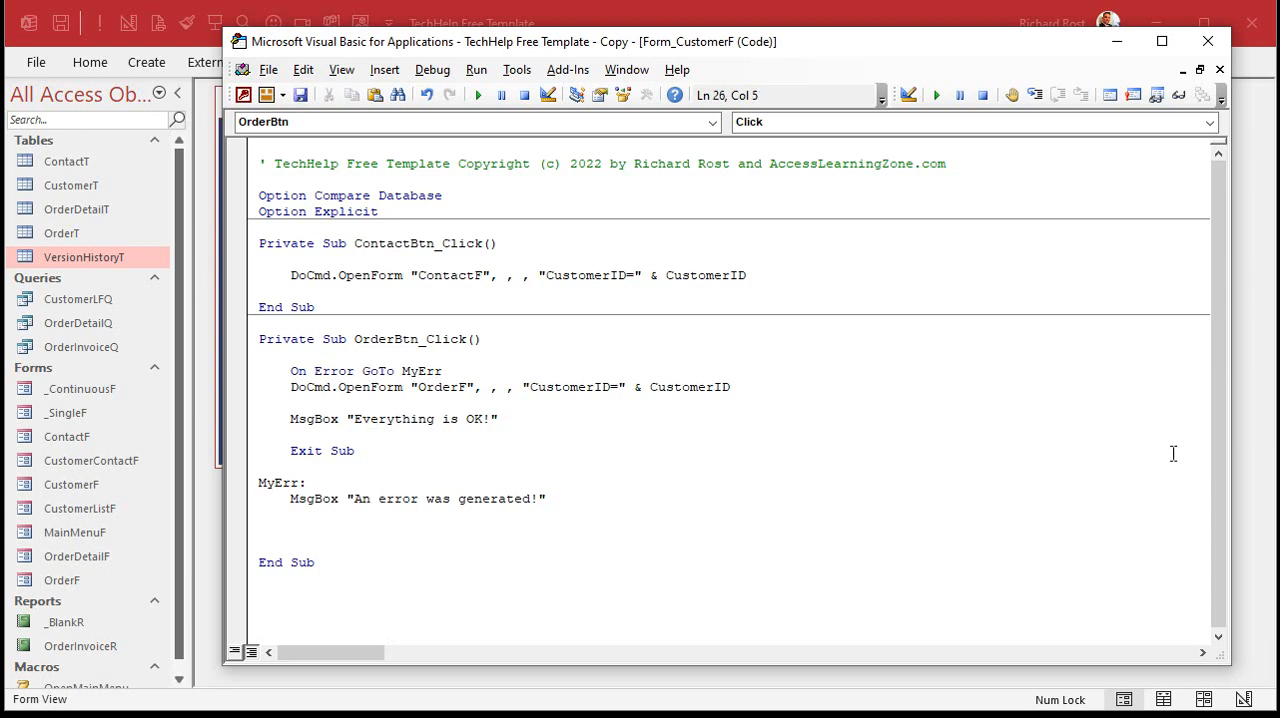
pyautogui.click(902, 248)
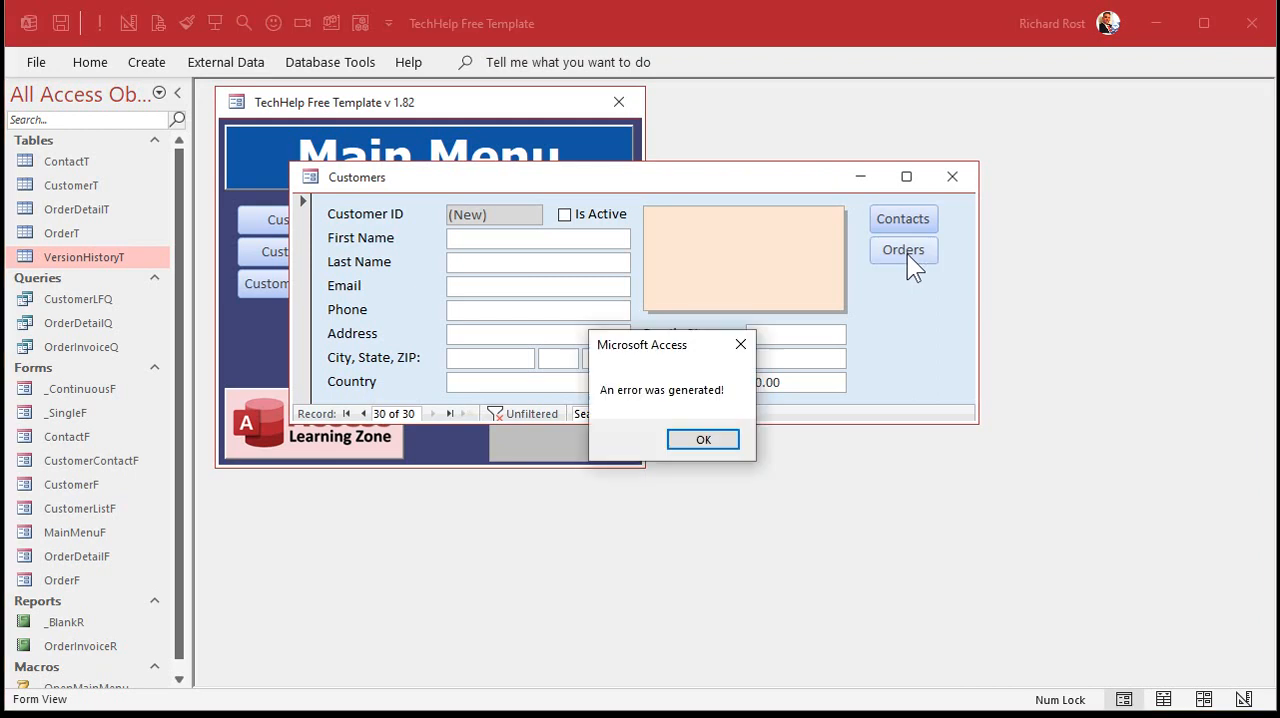
# Add Resume Next below the MyErr MsgBox so the procedure continues after the error.
pyautogui.click(702, 440)
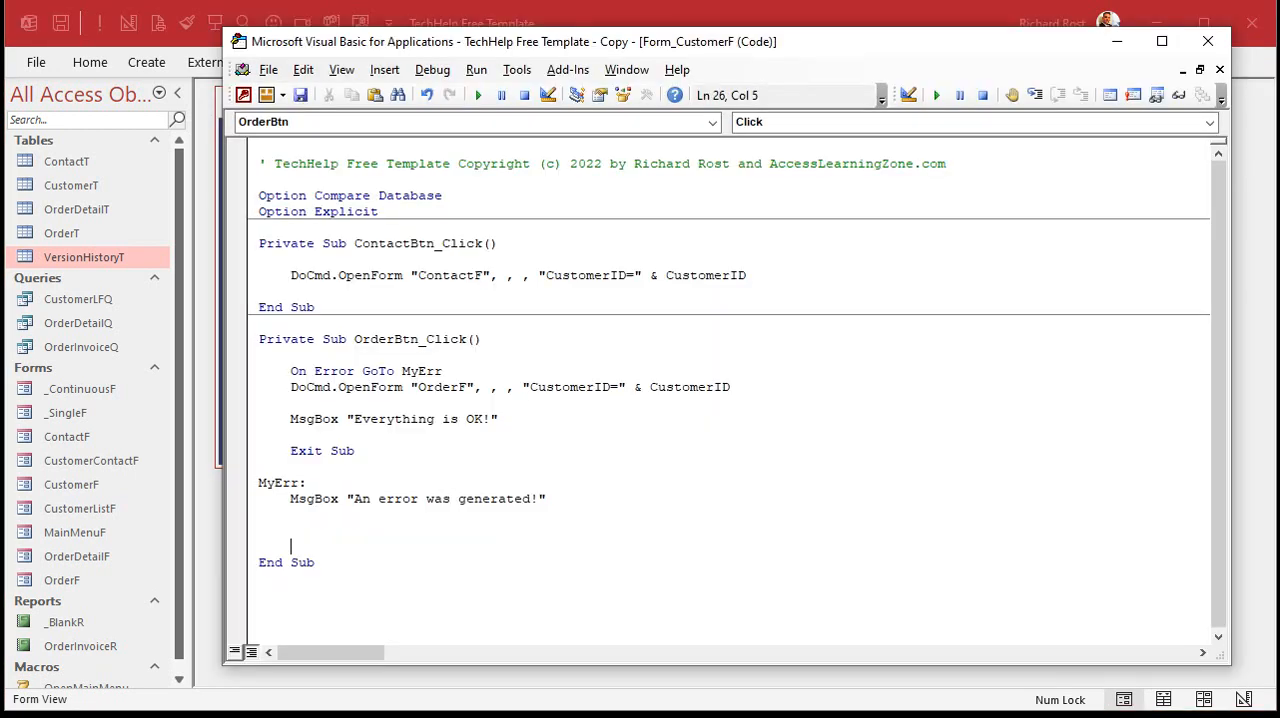
pyautogui.moveTo(336, 388); pyautogui.dragTo(732, 388)
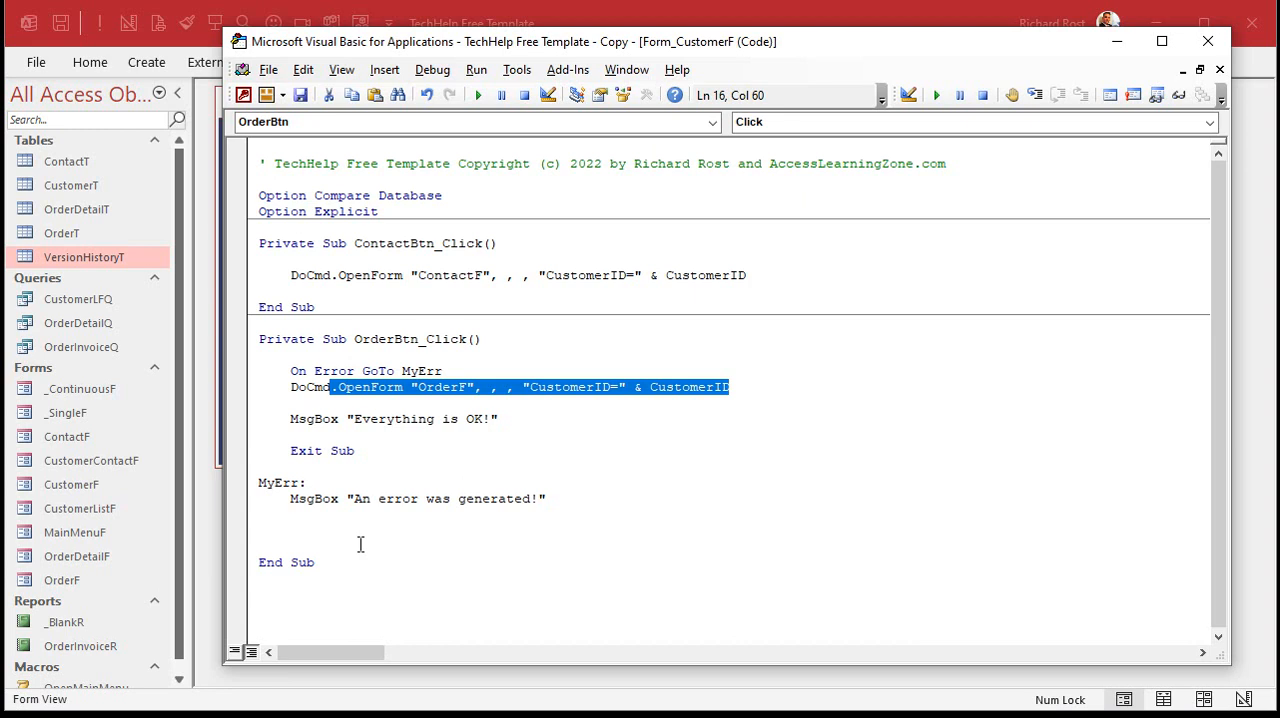
pyautogui.click(292, 514)
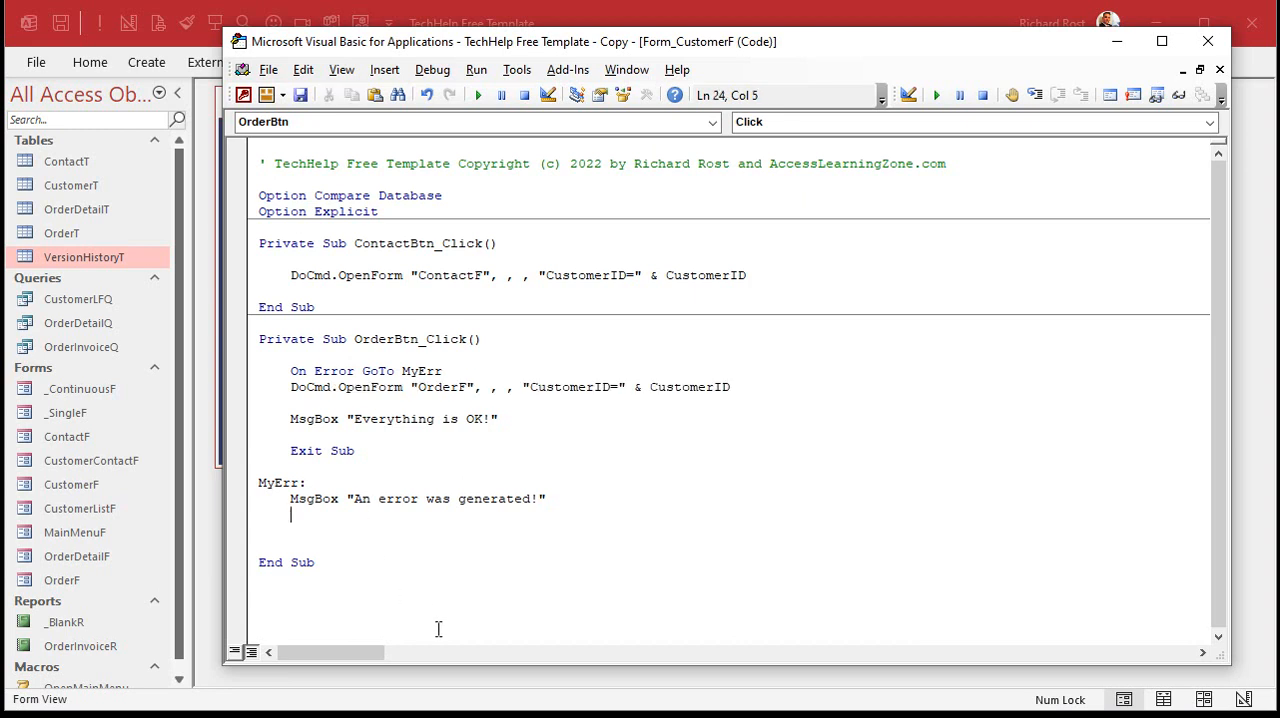
pyautogui.write('r')
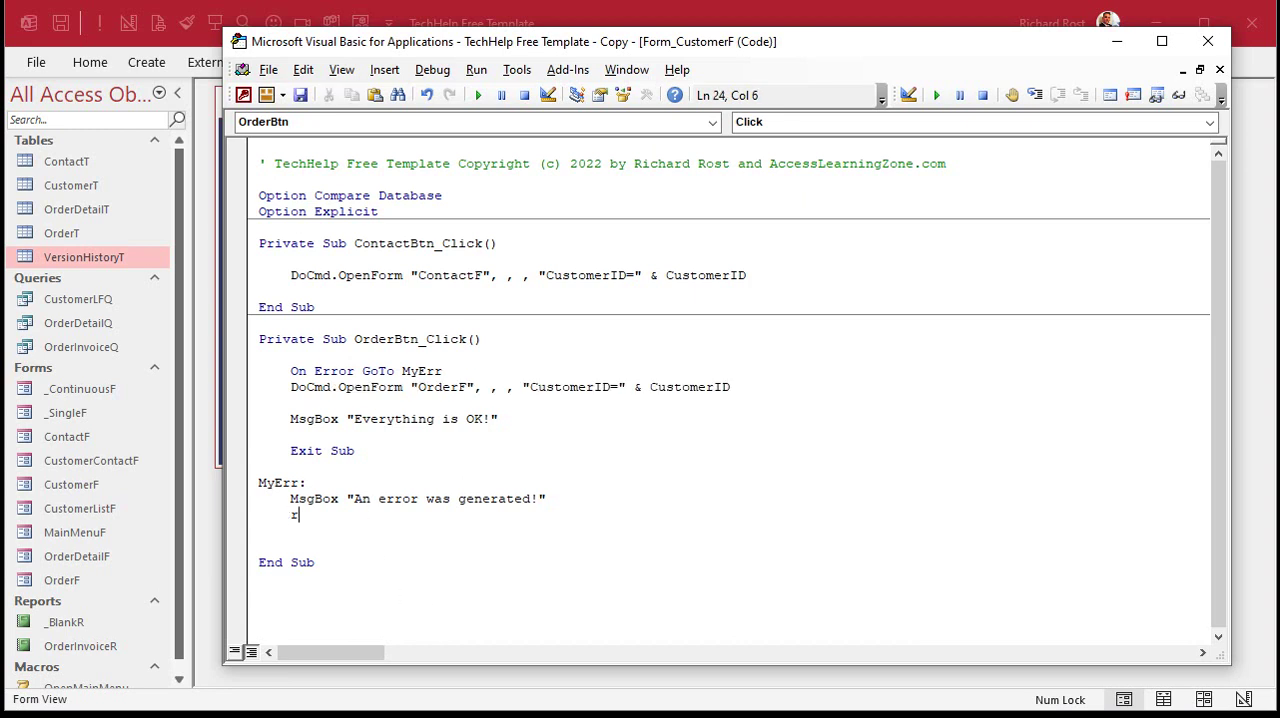
pyautogui.write('esume Next')
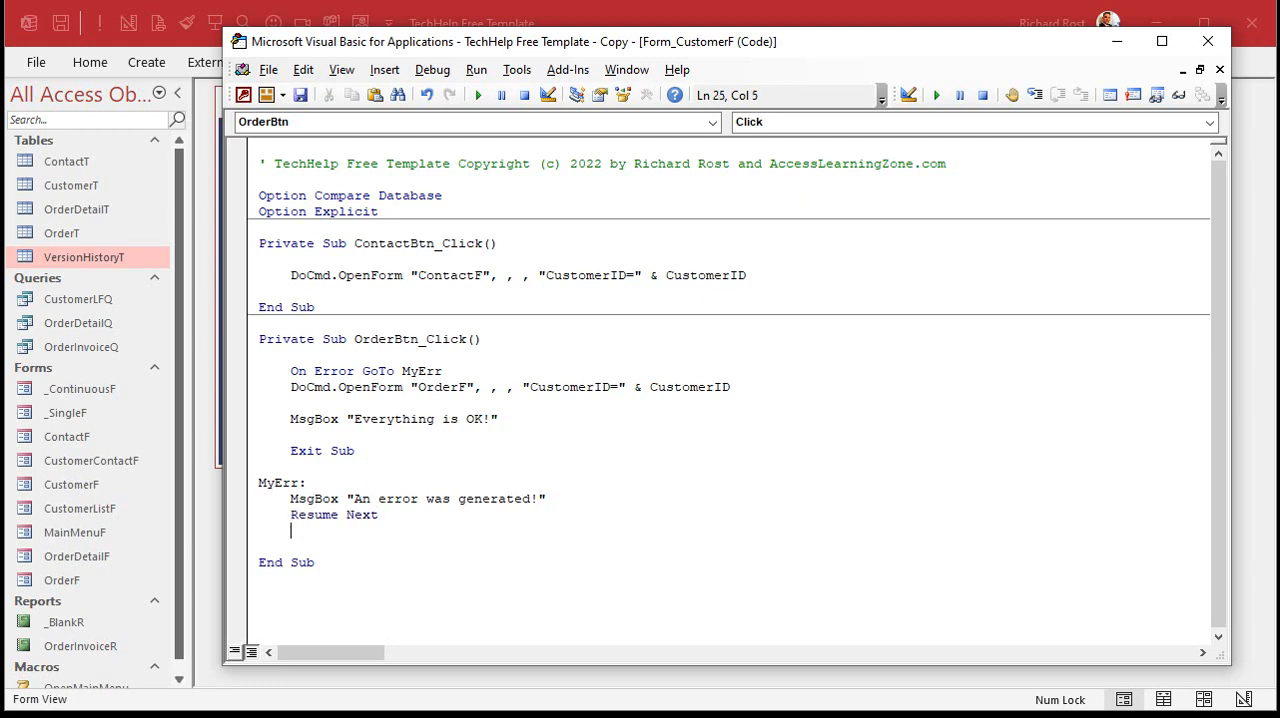
pyautogui.moveTo(436, 630)
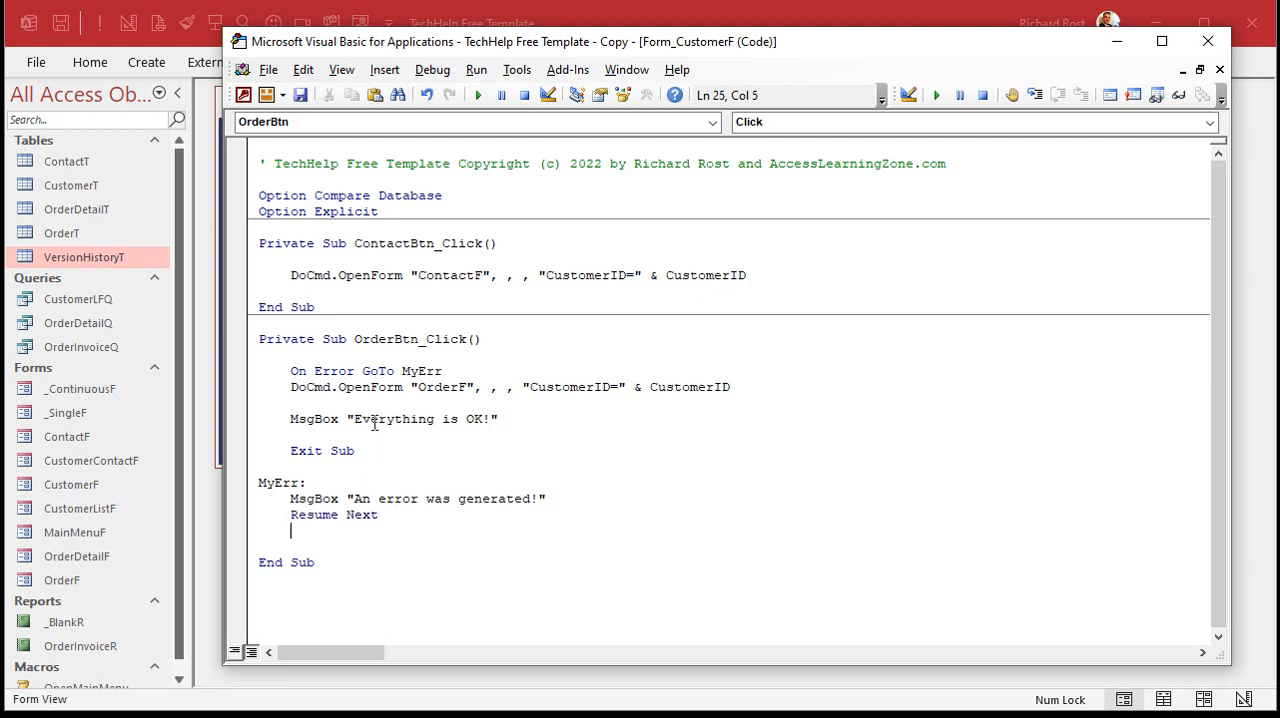
pyautogui.click(412, 388)
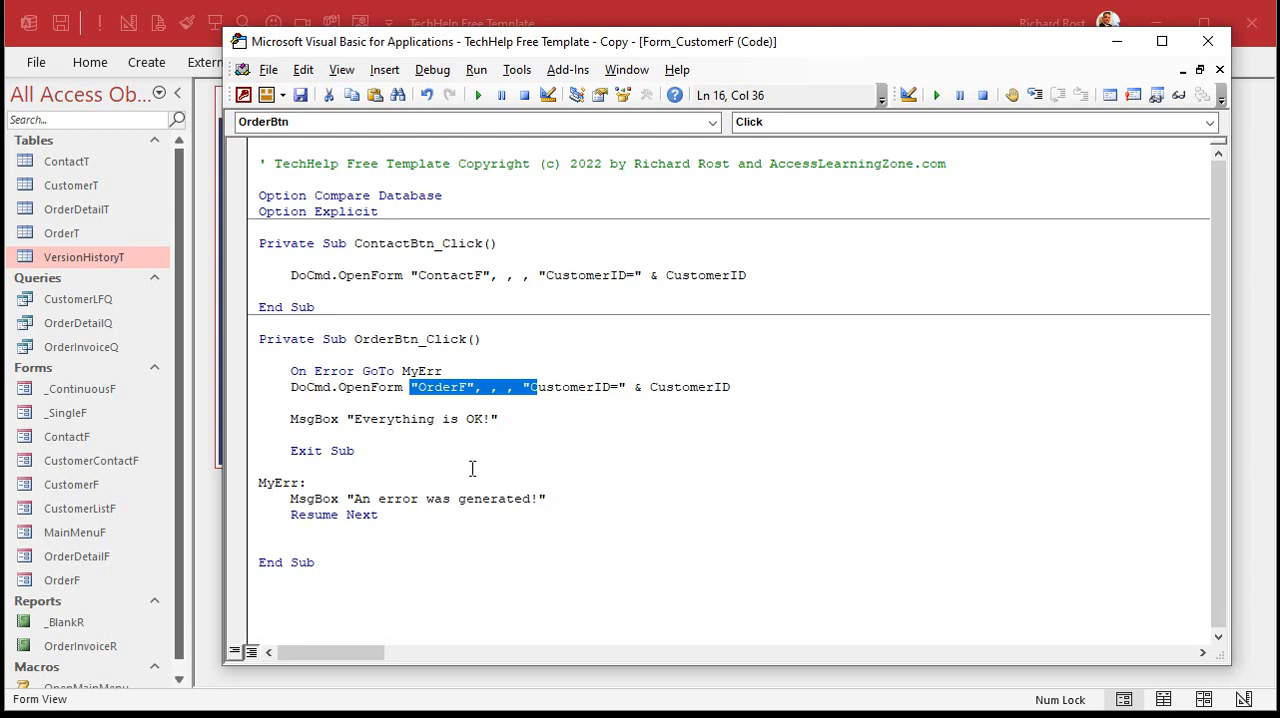
pyautogui.moveTo(438, 458)
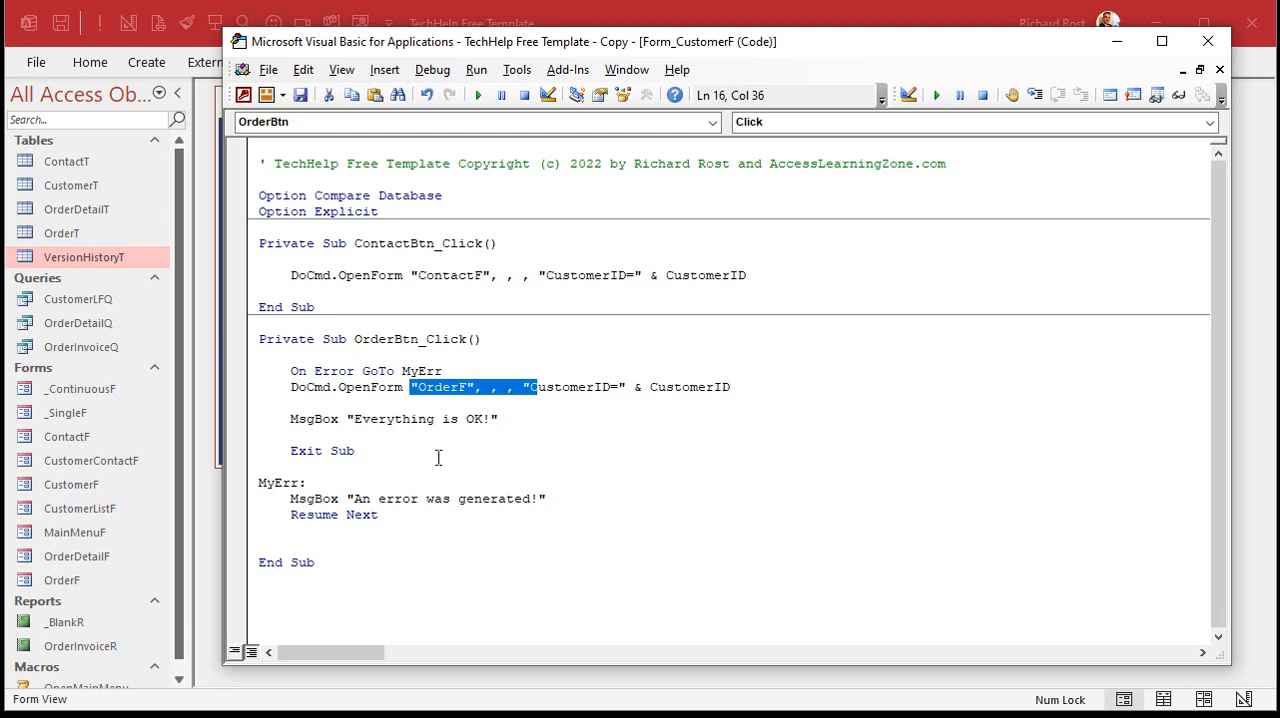
pyautogui.moveTo(696, 8)
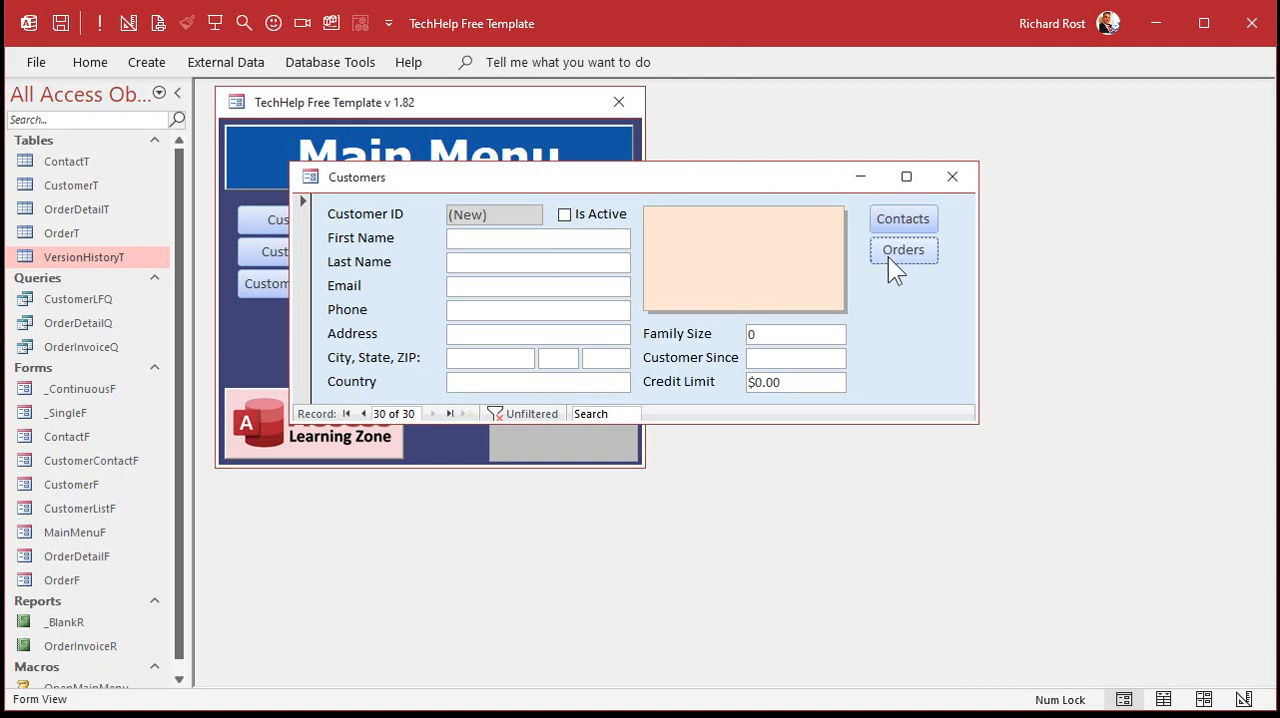
# Test Orders on the new record and dismiss the Everything is OK! message.
pyautogui.click(904, 248)
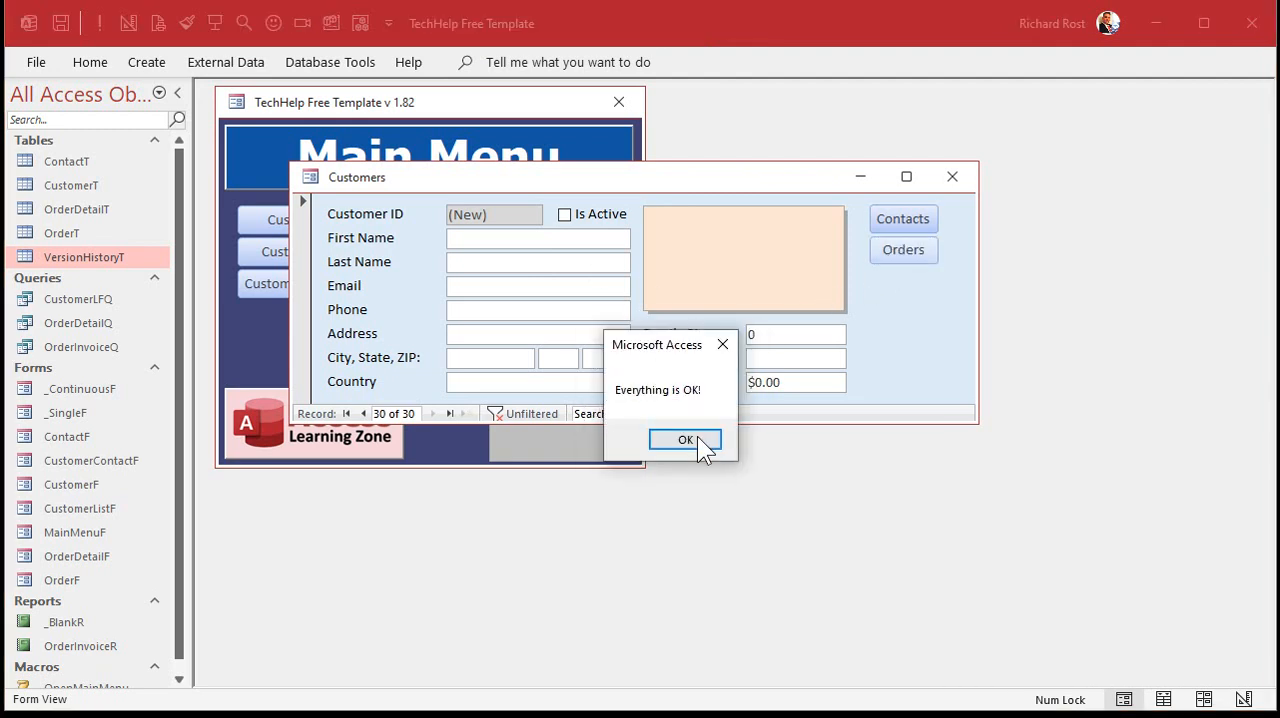
pyautogui.moveTo(730, 426)
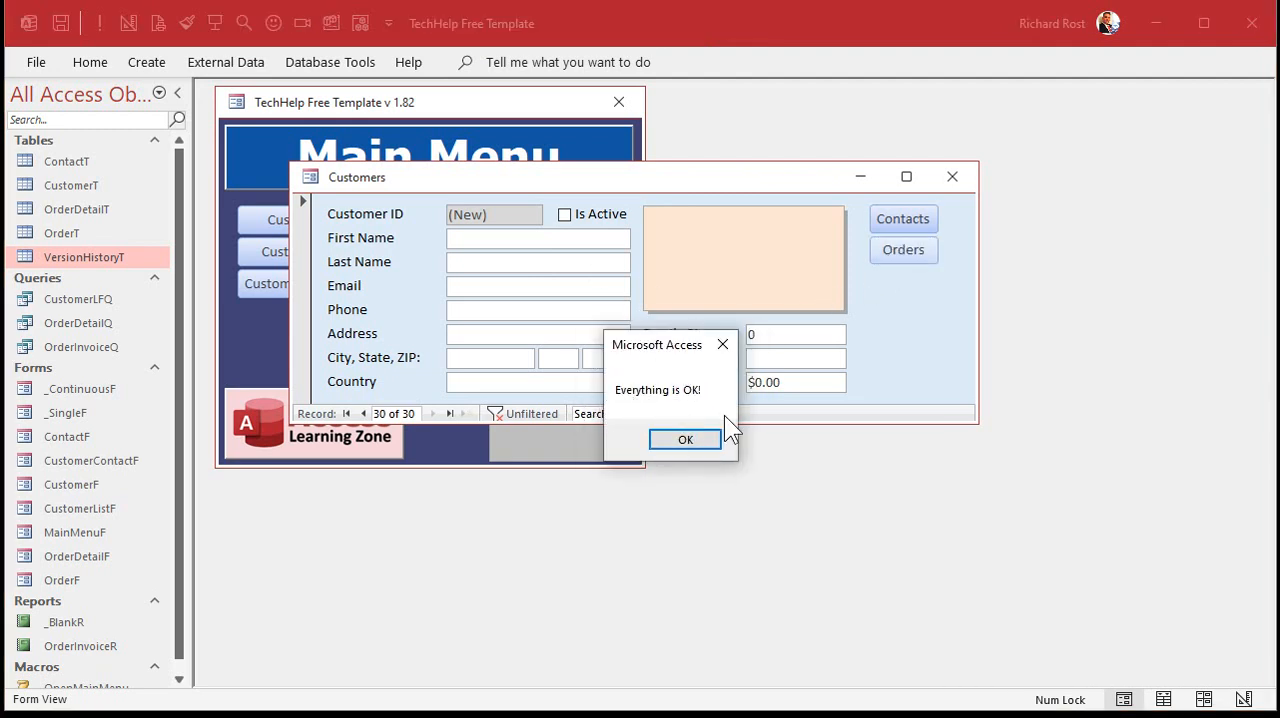
pyautogui.click(684, 440)
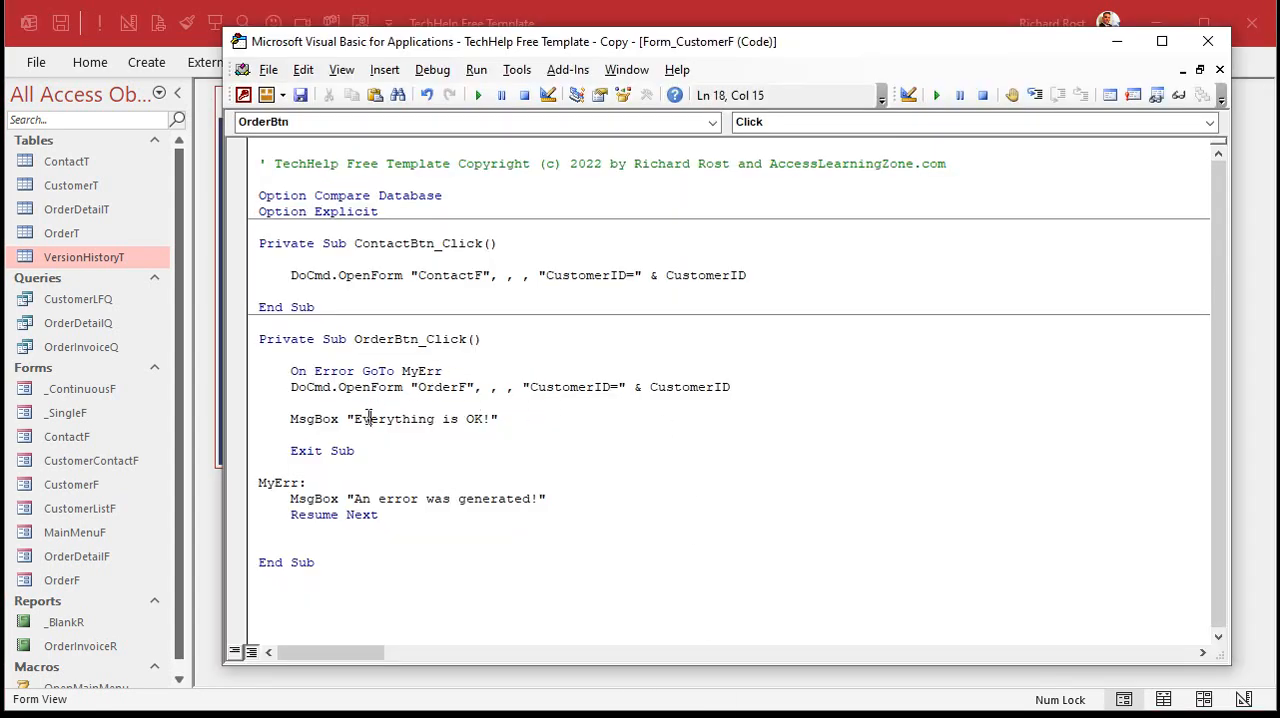
# Change Resume Next to Resume MyLocation and add a MyLocation: label before the OK message.
pyautogui.doubleClick(360, 514)
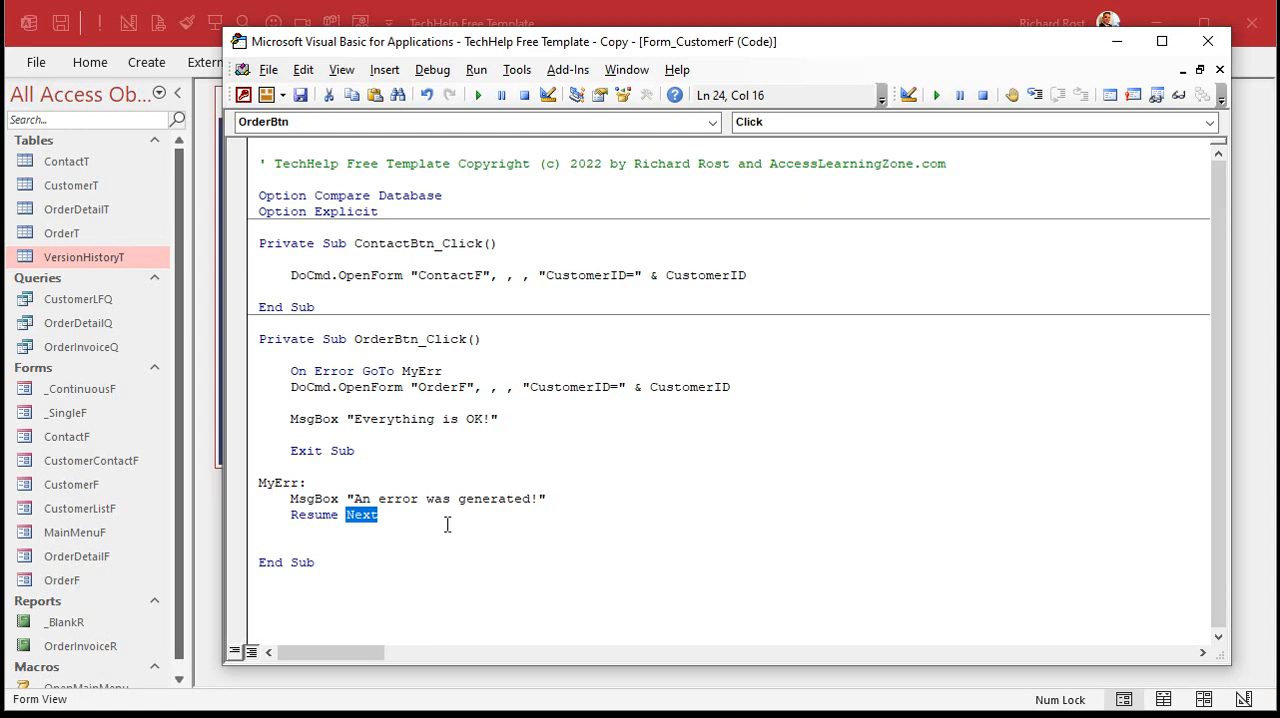
pyautogui.moveTo(578, 524)
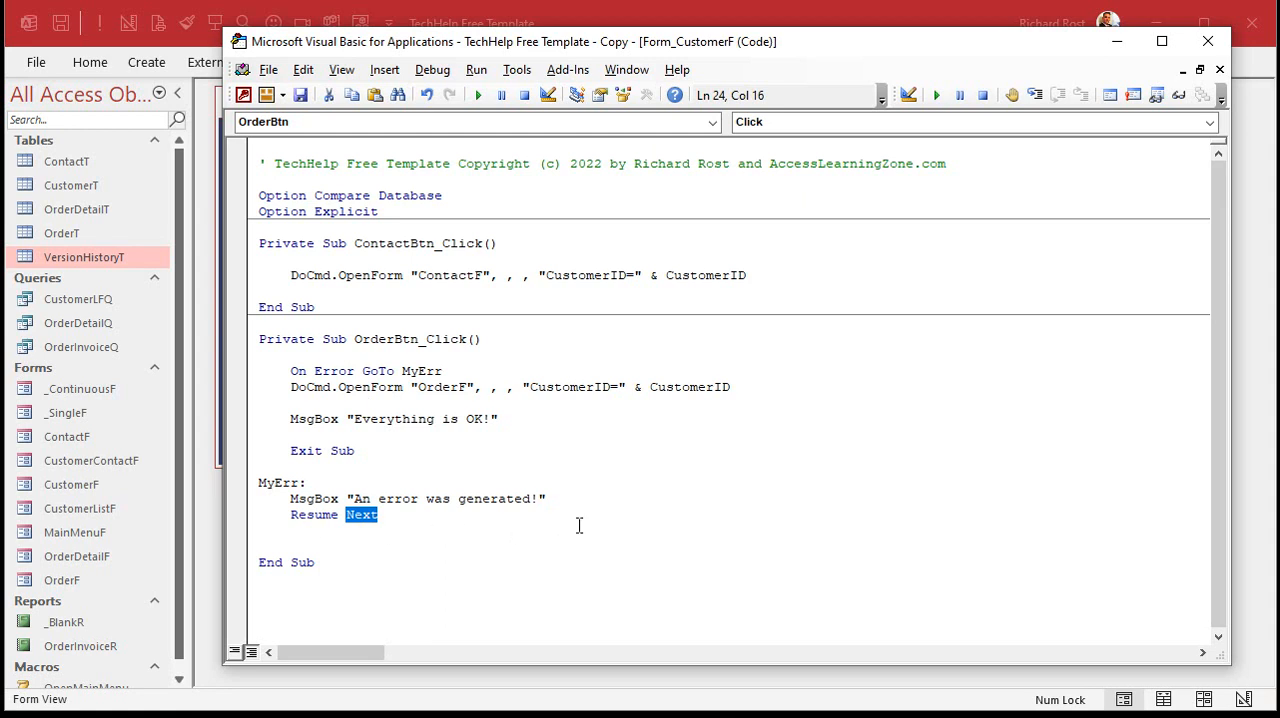
pyautogui.moveTo(412, 466)
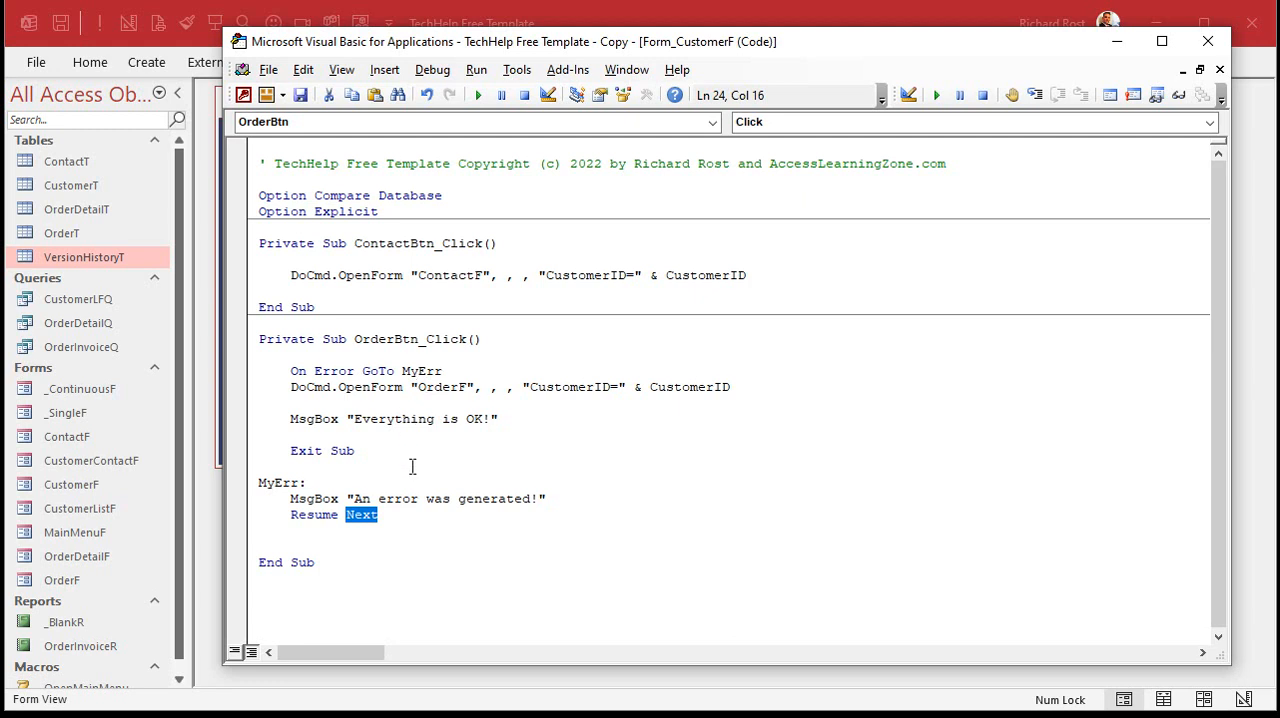
pyautogui.moveTo(404, 520)
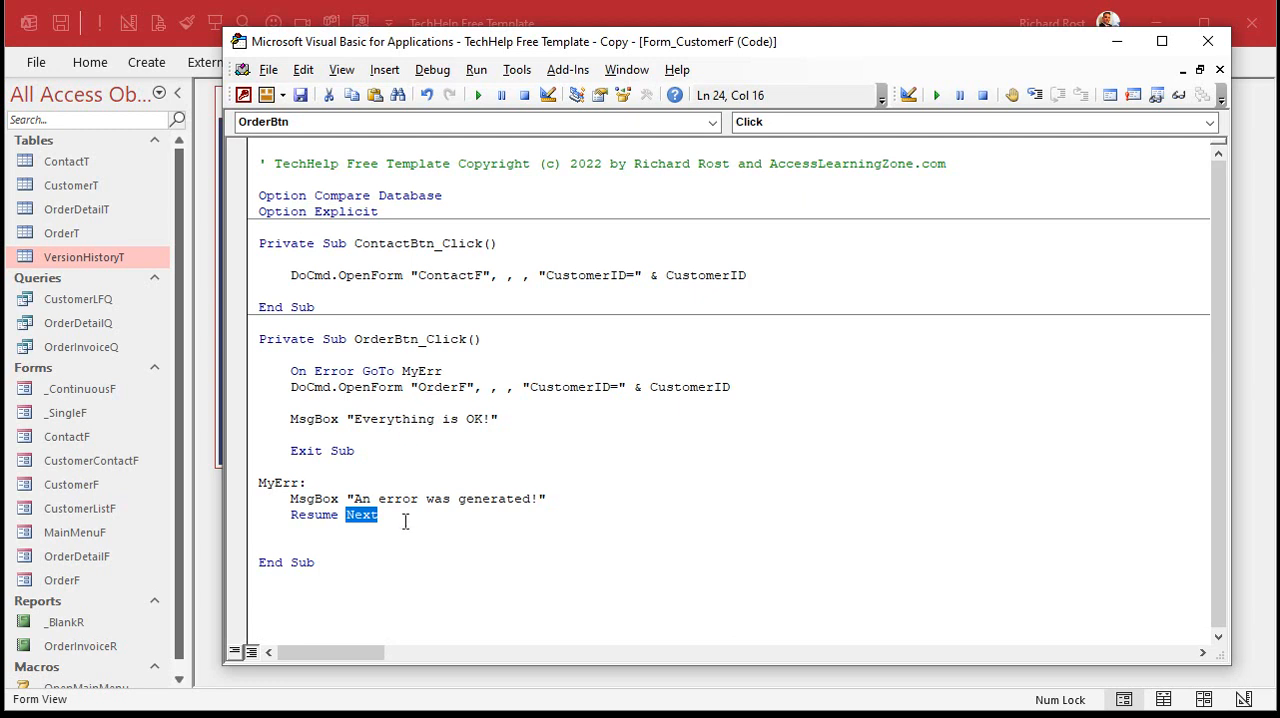
pyautogui.moveTo(708, 488)
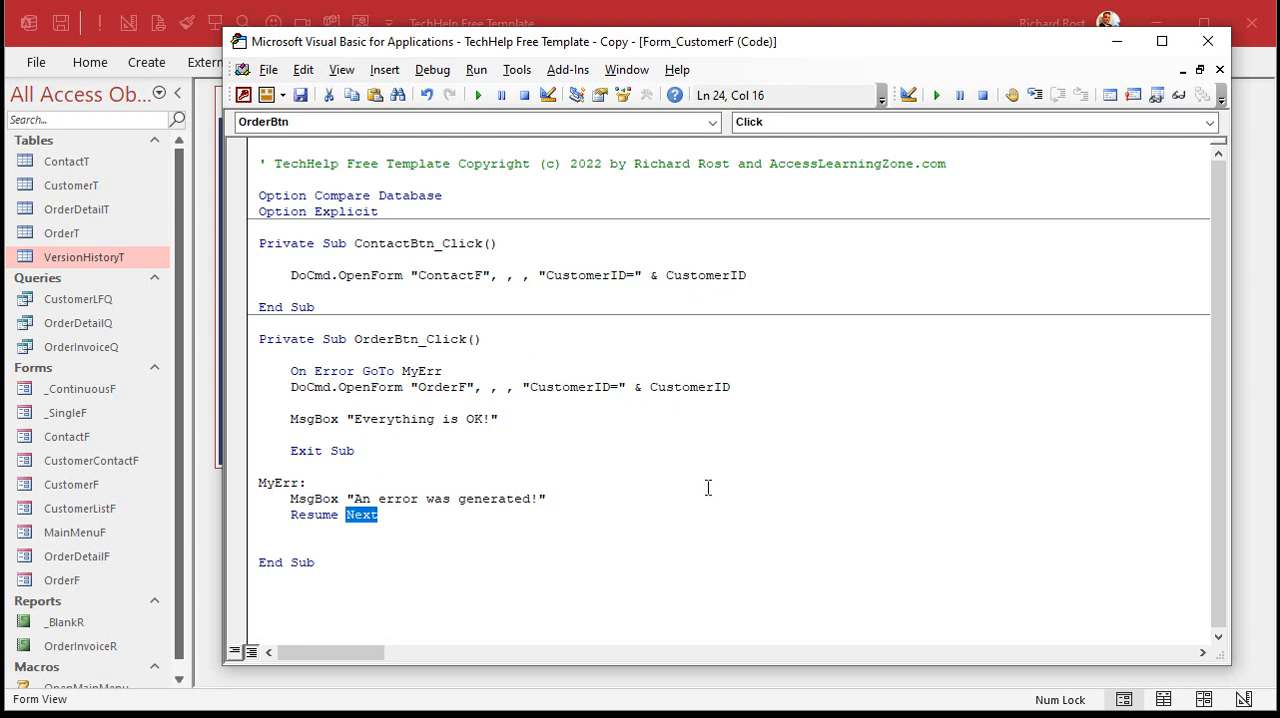
pyautogui.write('MyLoc')
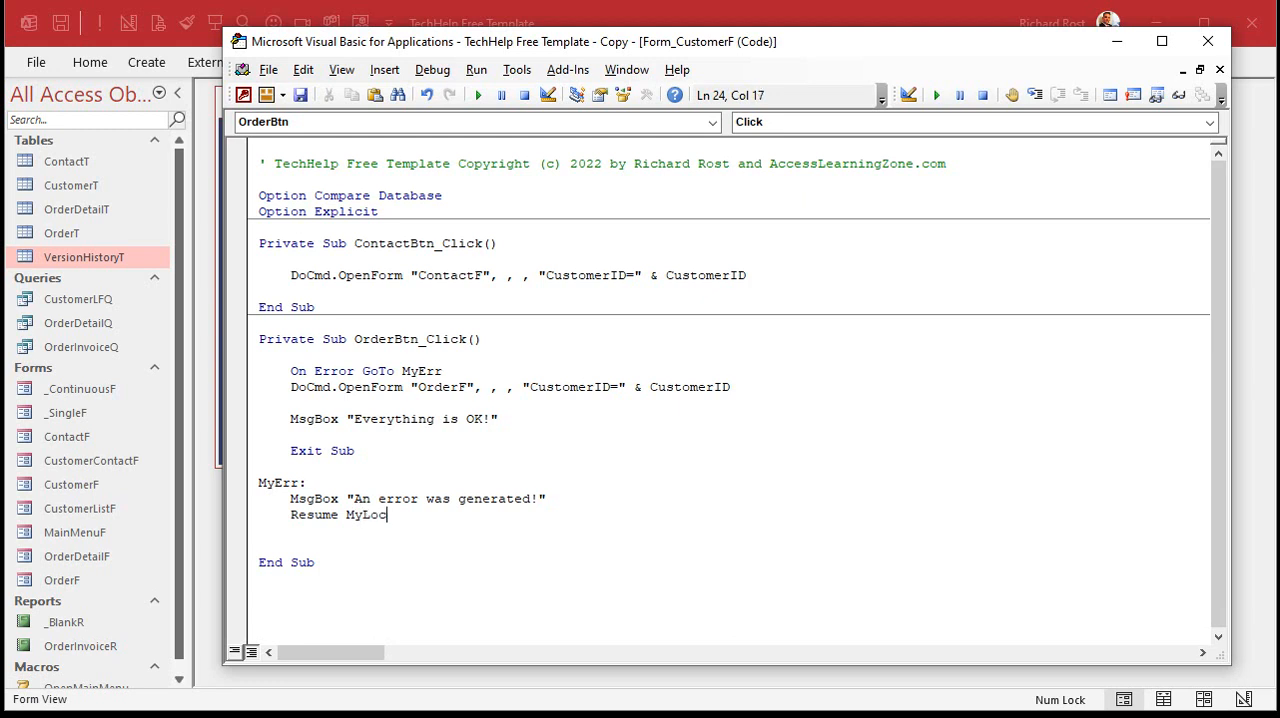
pyautogui.write('ation')
pyautogui.write('M')
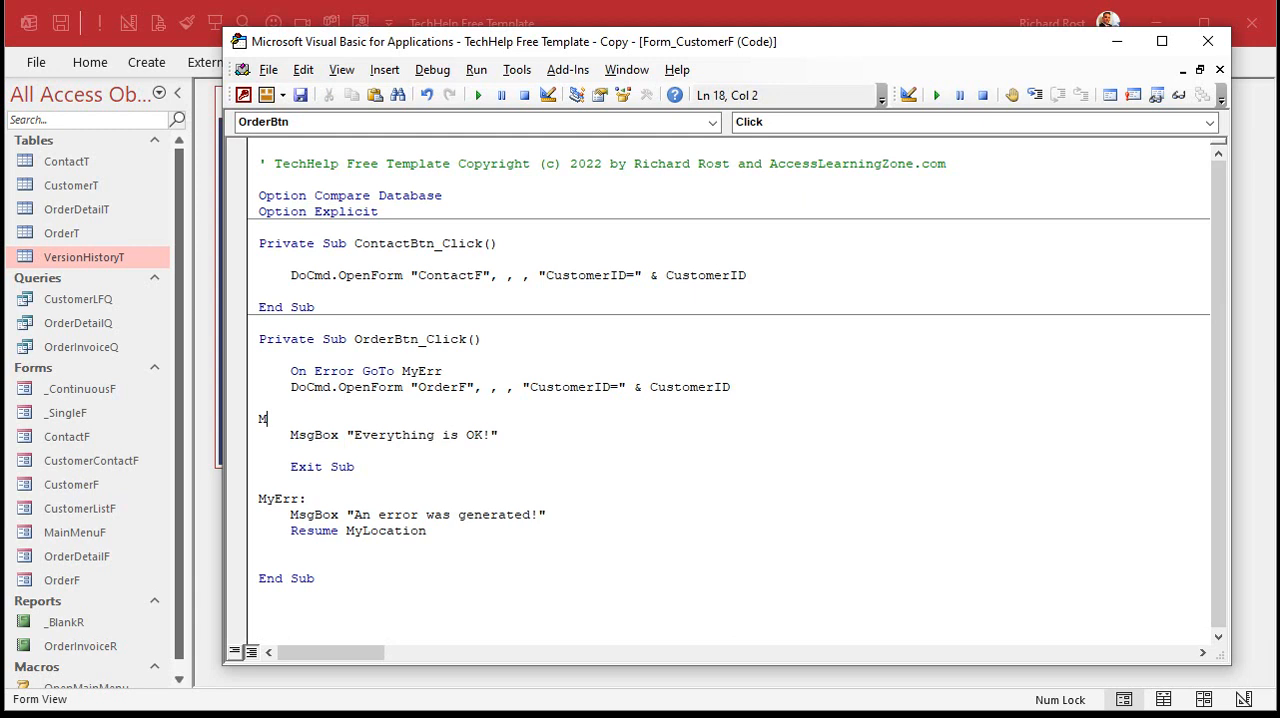
pyautogui.write('yLocation:')
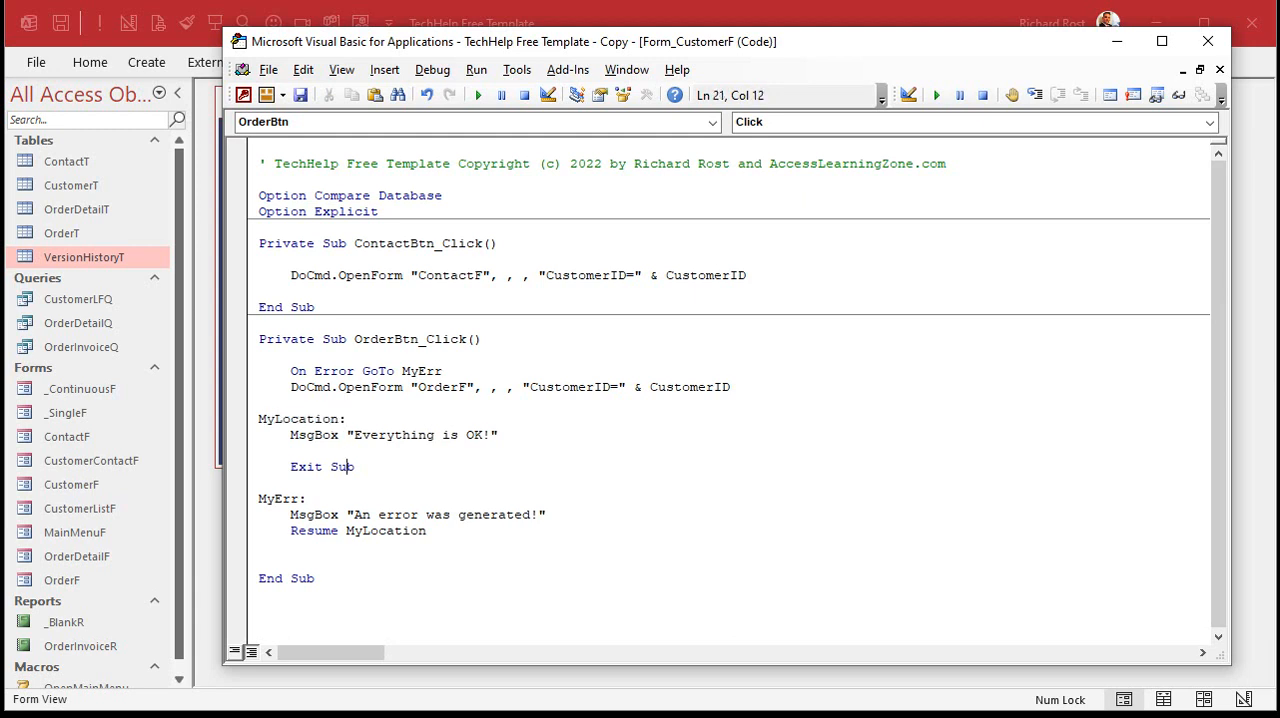
# Trace the flow: On Error target, MyErr label, Resume MyLocation, OK message, Exit Sub.
pyautogui.click(524, 388)
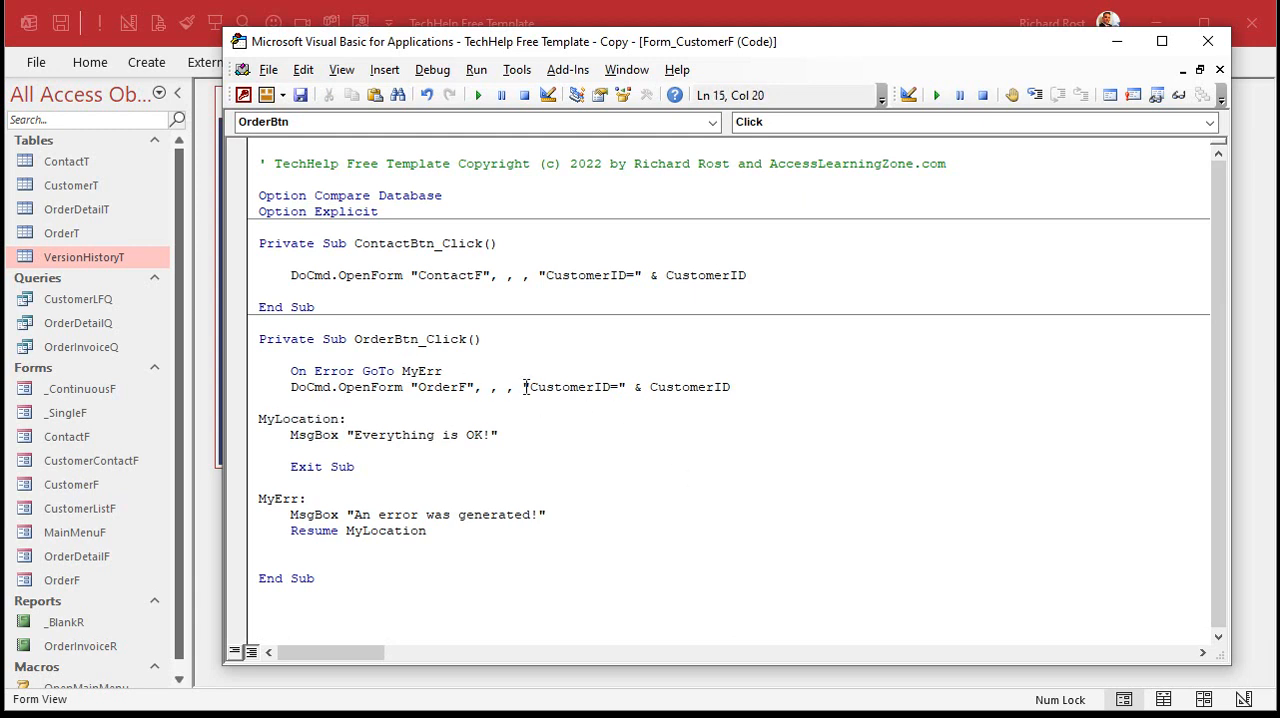
pyautogui.doubleClick(420, 372)
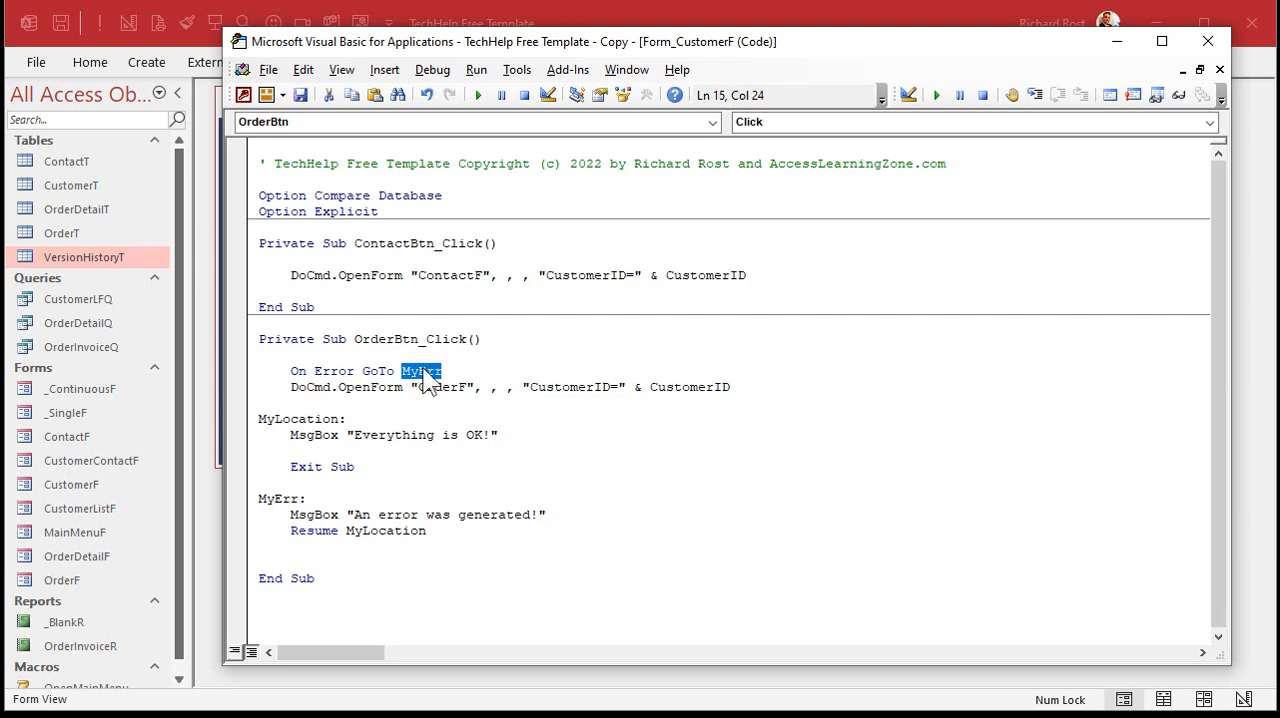
pyautogui.doubleClick(276, 498)
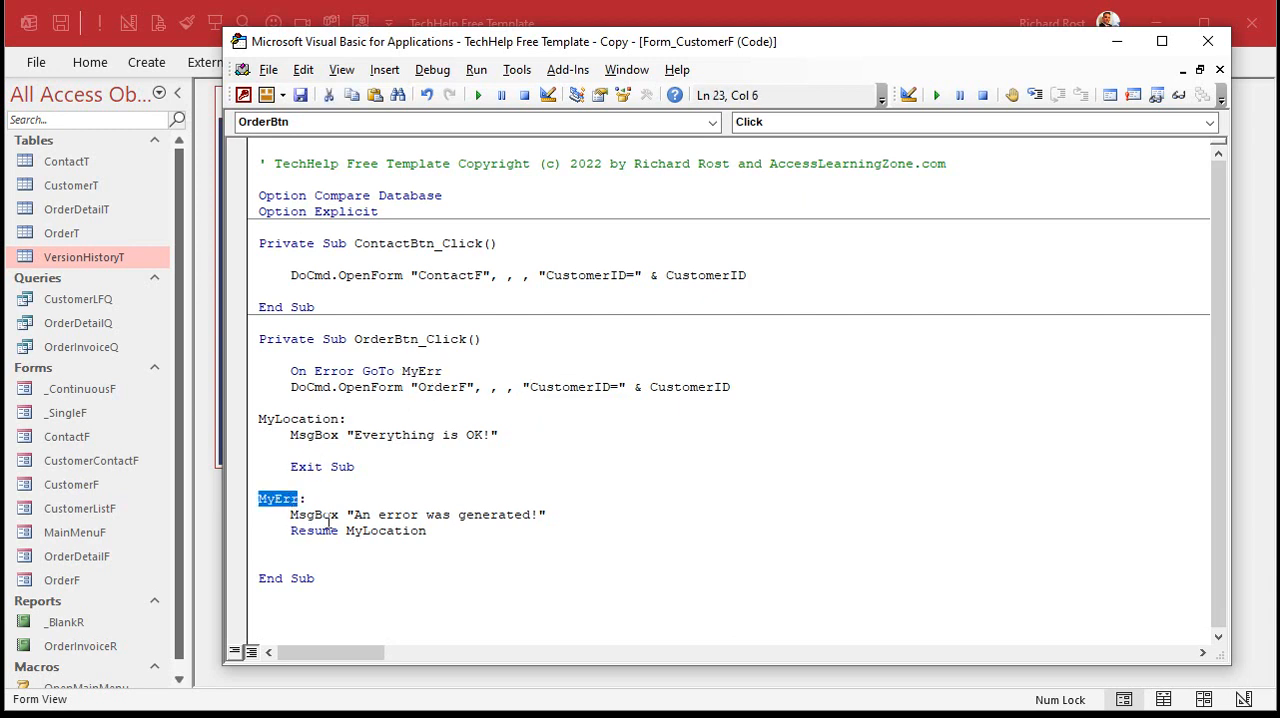
pyautogui.doubleClick(384, 530)
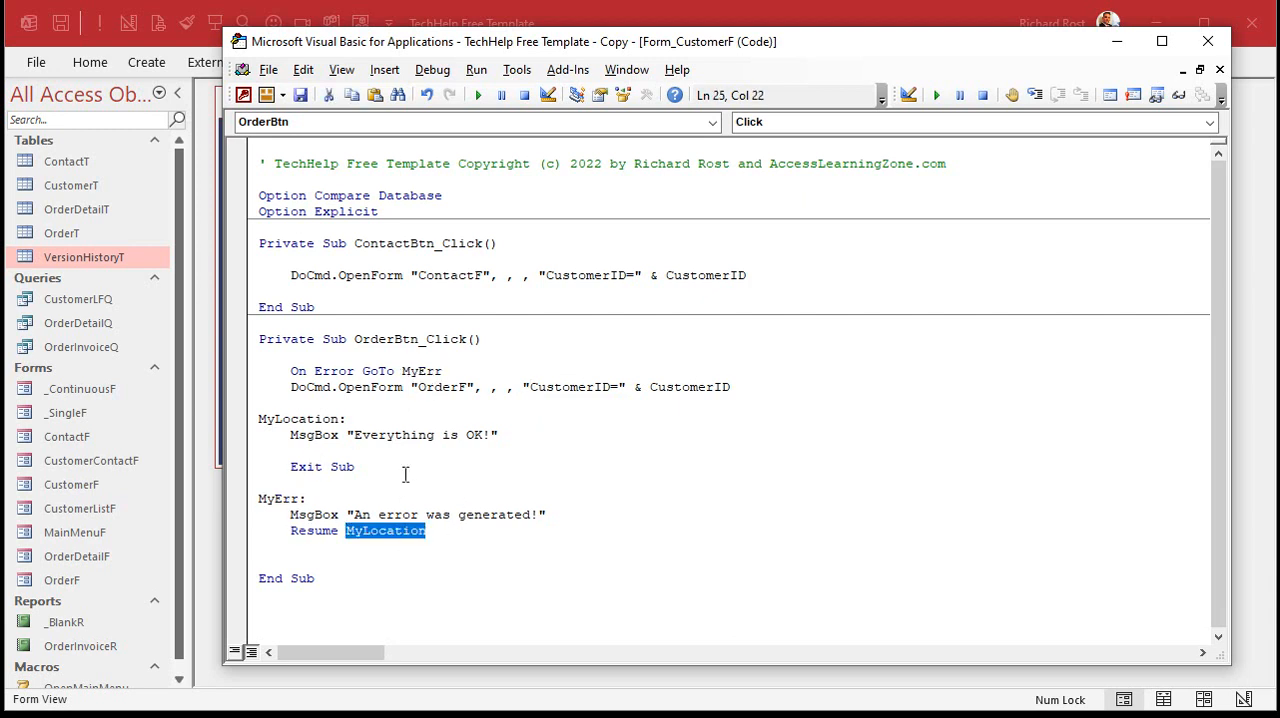
pyautogui.doubleClick(392, 434)
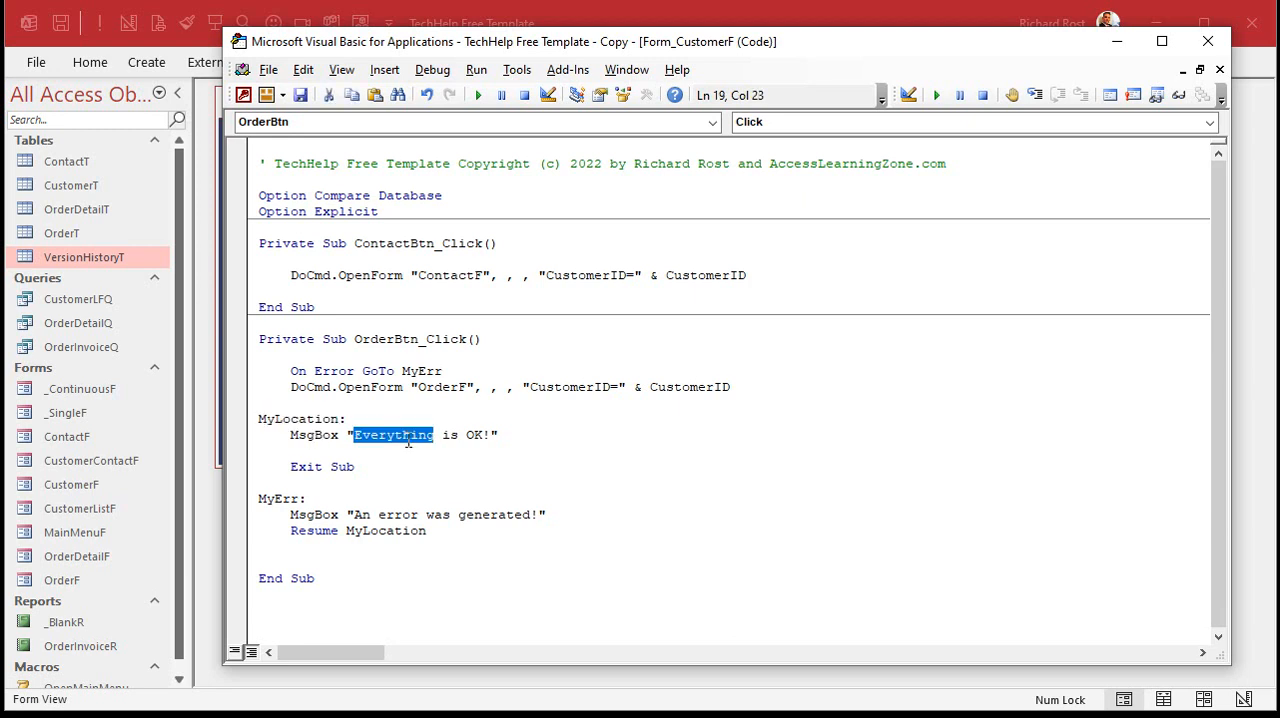
pyautogui.doubleClick(340, 466)
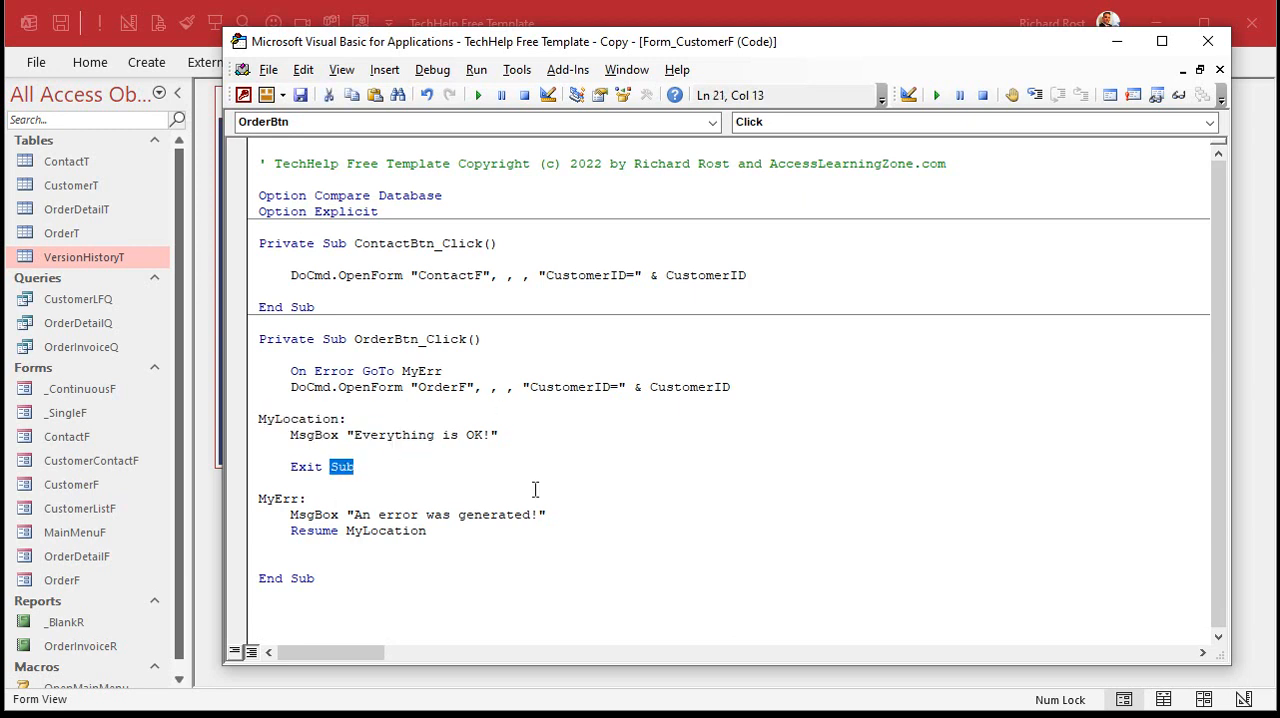
pyautogui.moveTo(632, 536)
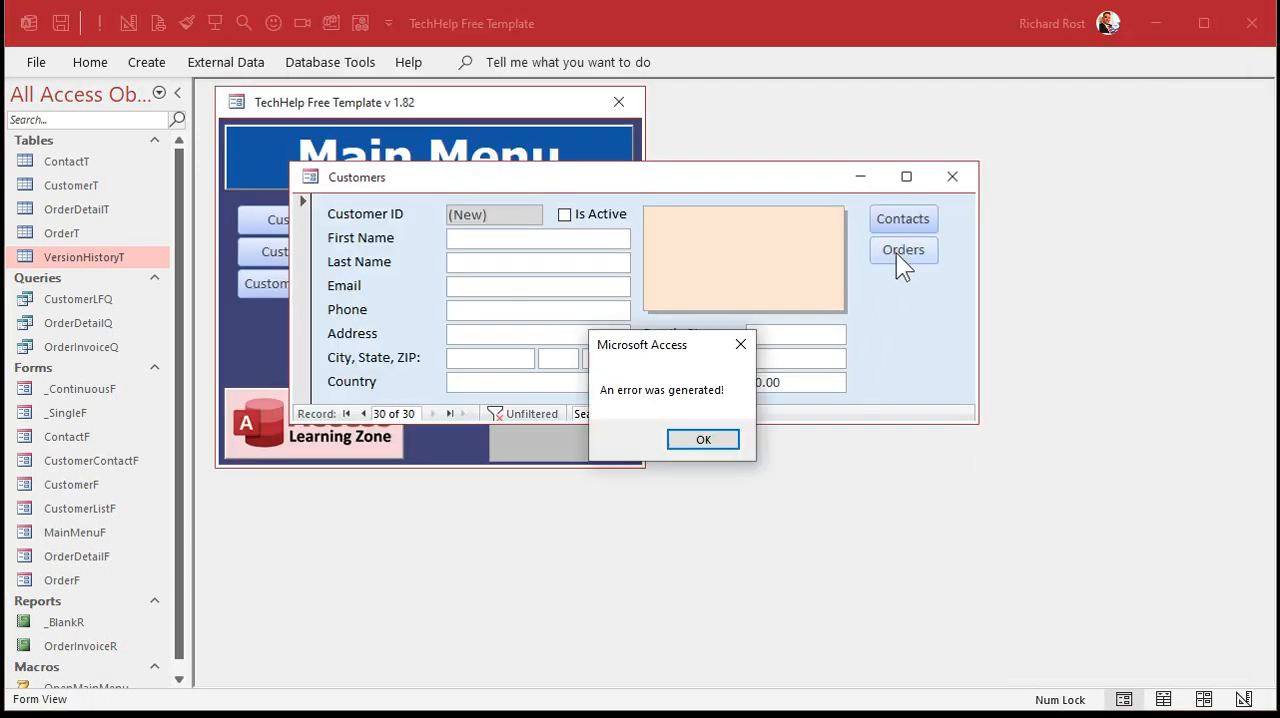
# Test Orders on the Customers form, dismissing the error and Everything is OK! messages in turn.
pyautogui.click(704, 440)
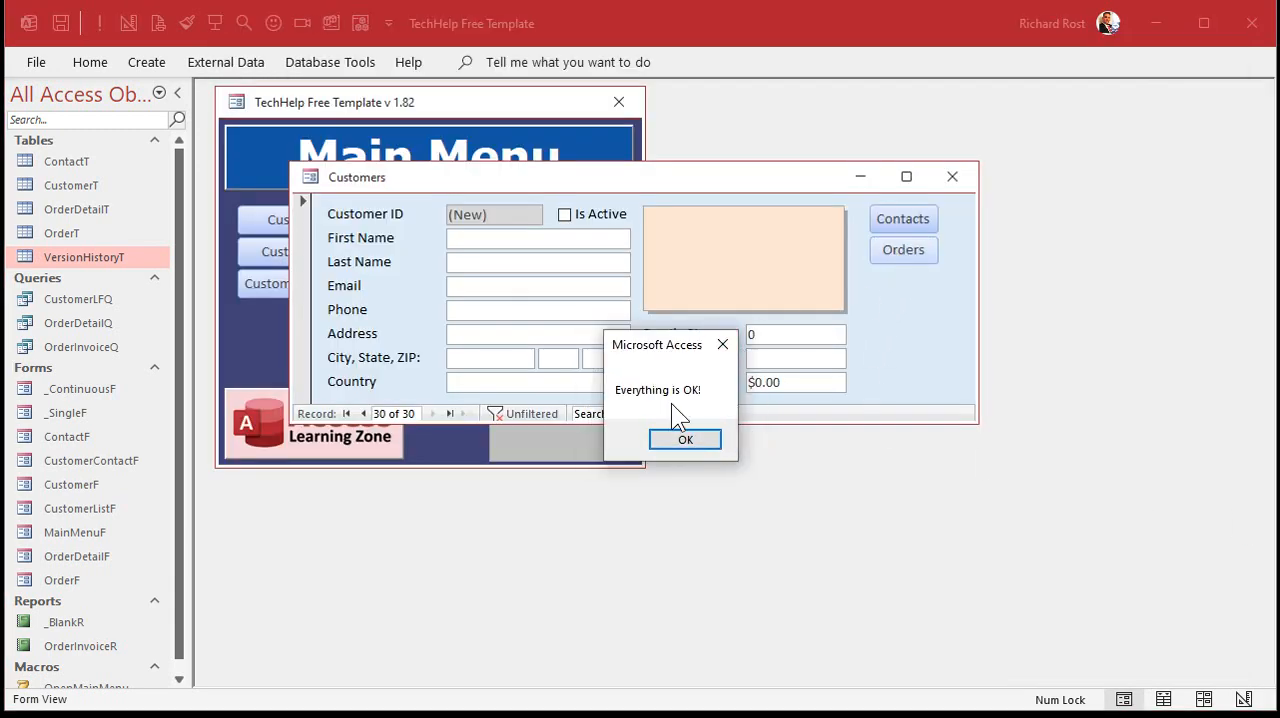
pyautogui.click(684, 440)
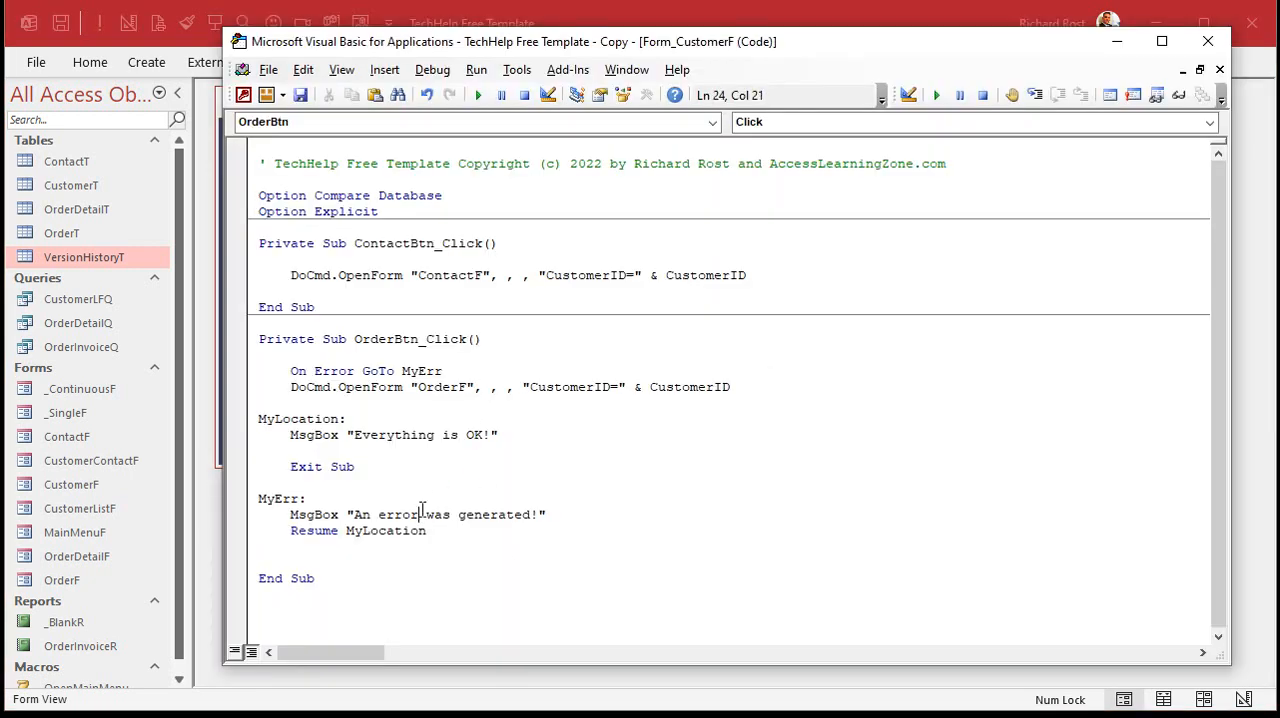
pyautogui.click(396, 434)
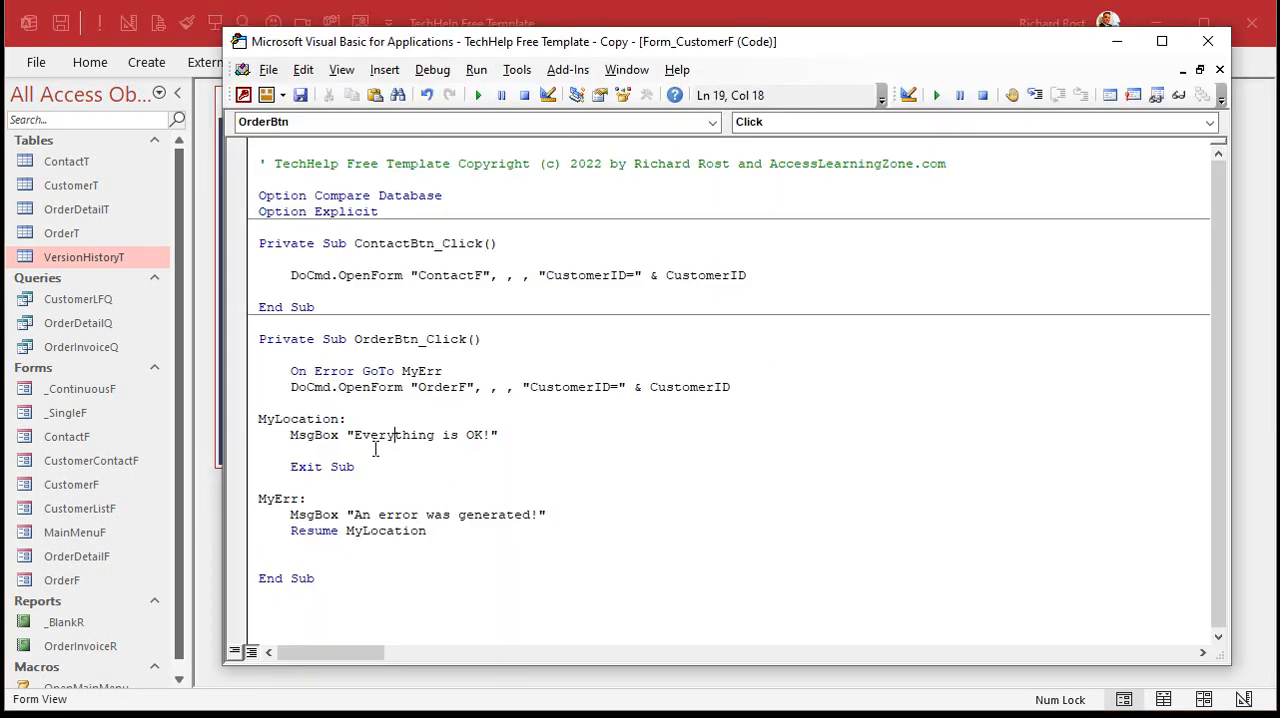
pyautogui.click(696, 458)
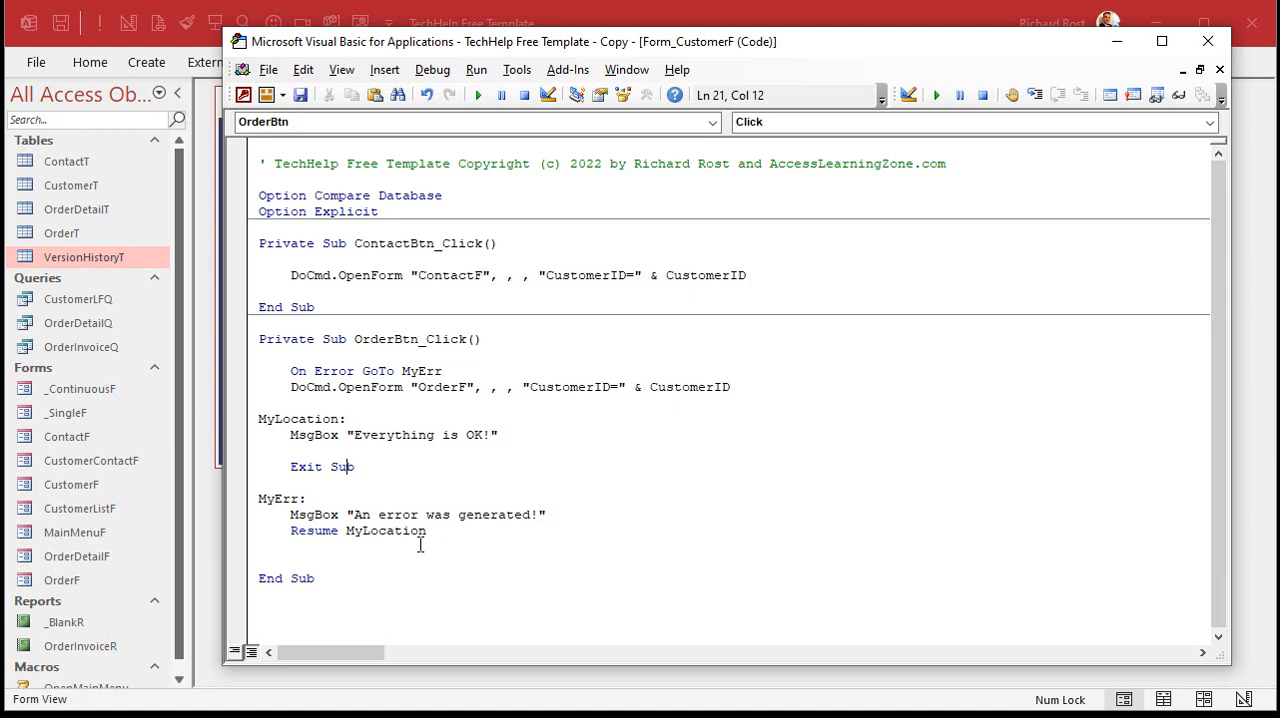
pyautogui.moveTo(576, 556)
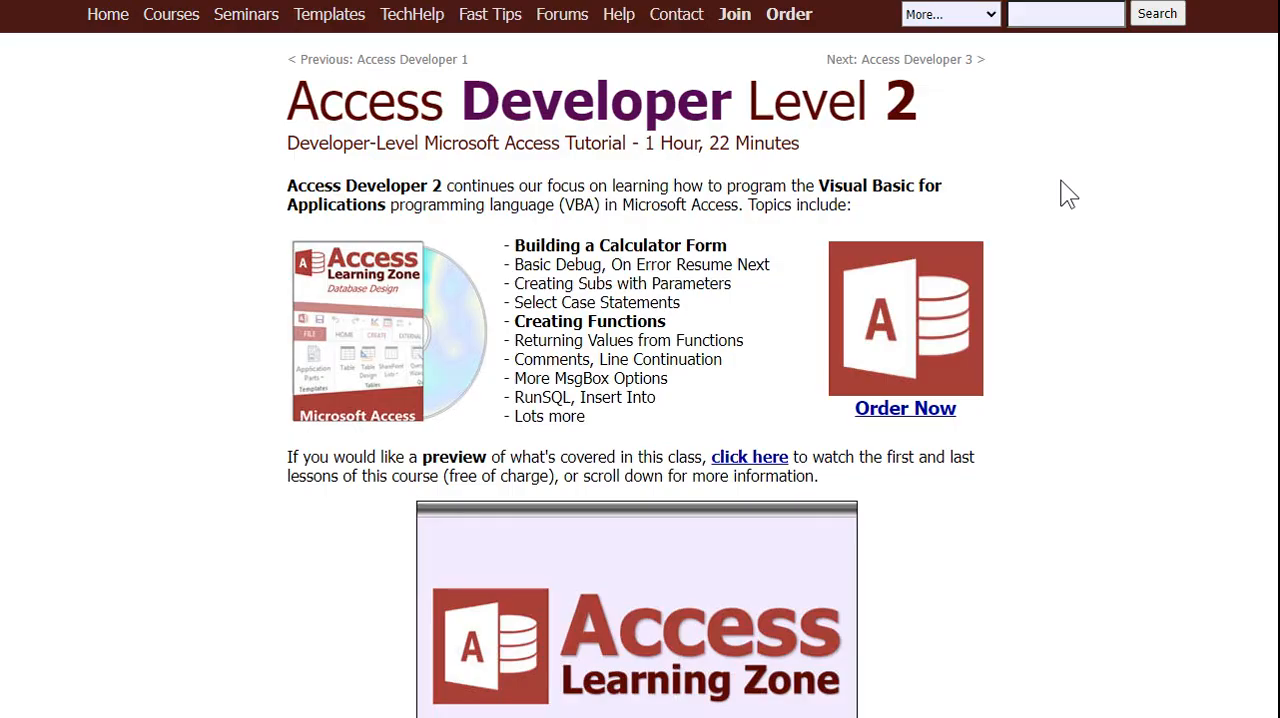
pyautogui.moveTo(660, 114)
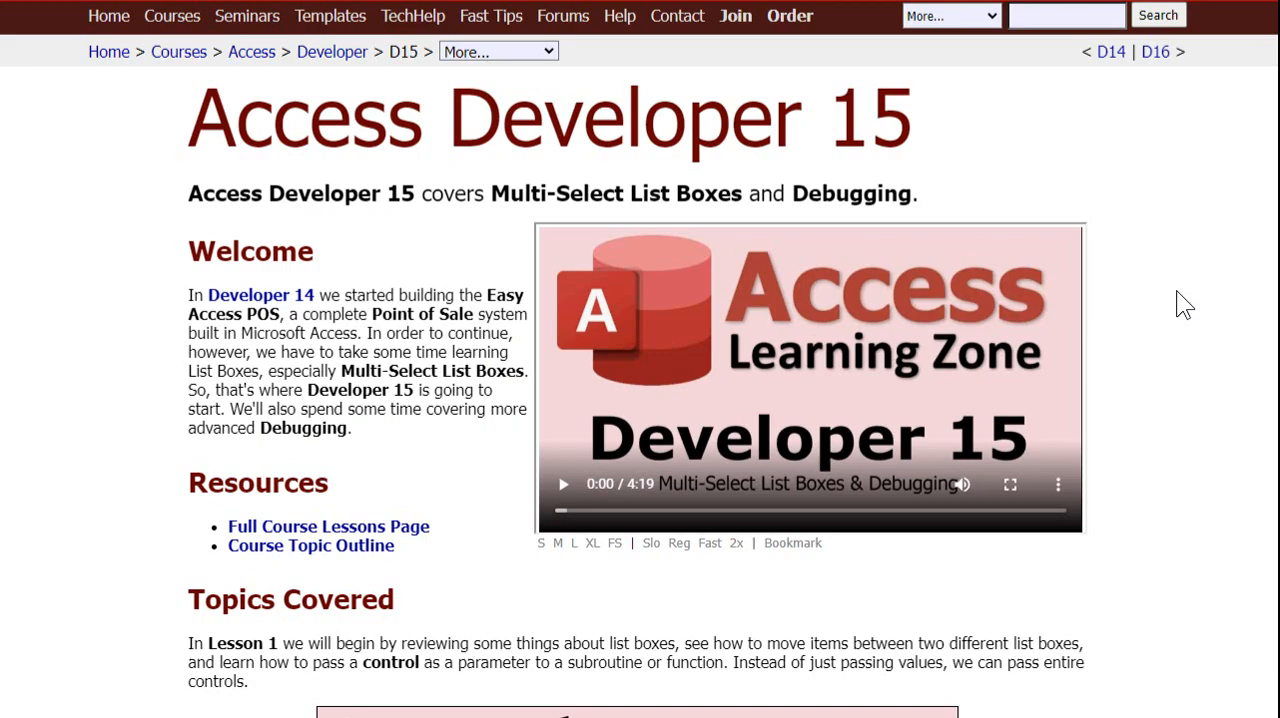
pyautogui.moveTo(1196, 336)
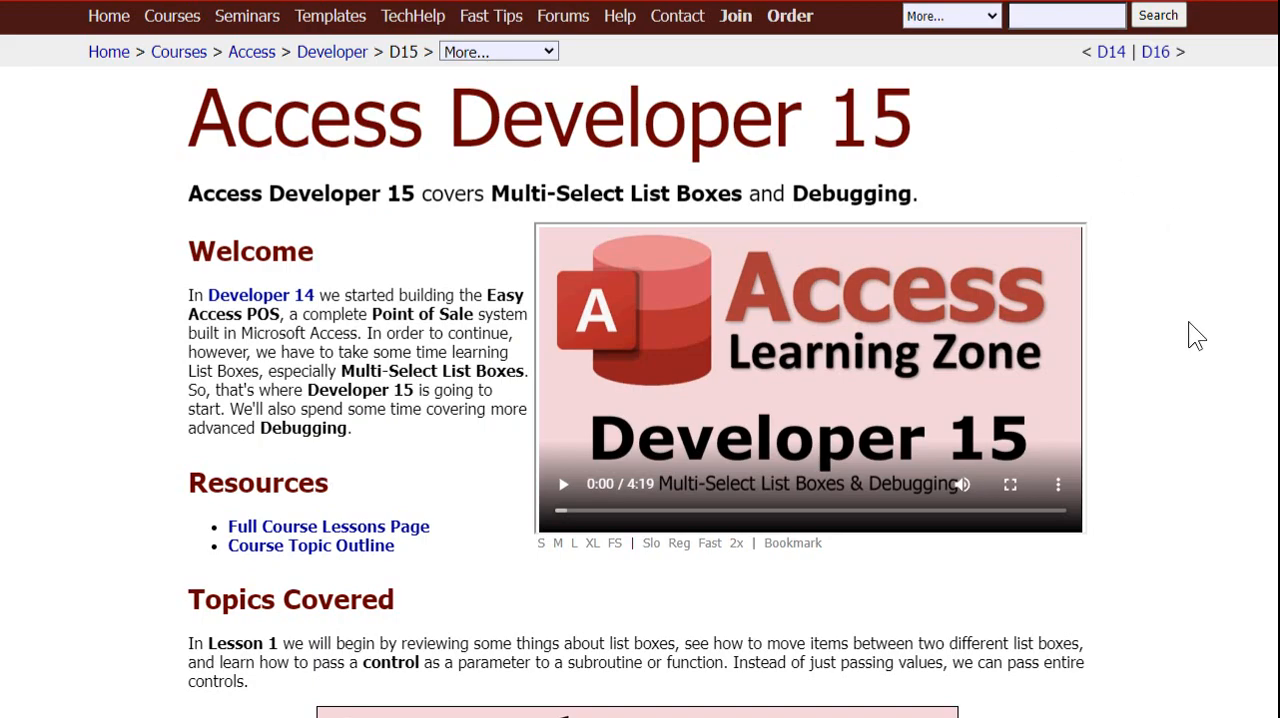
# Scroll the Access Developer 15 course page down to its Lesson 2 debugging section.
pyautogui.scroll(-3)
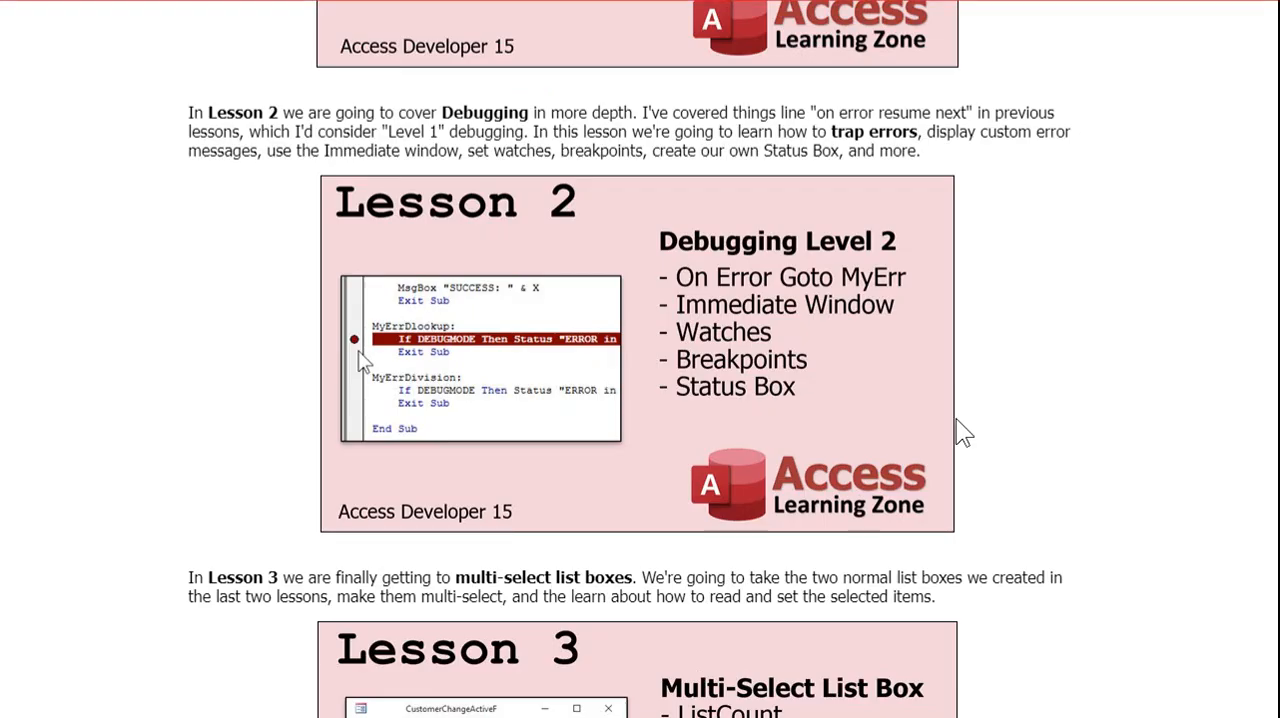
pyautogui.moveTo(756, 330)
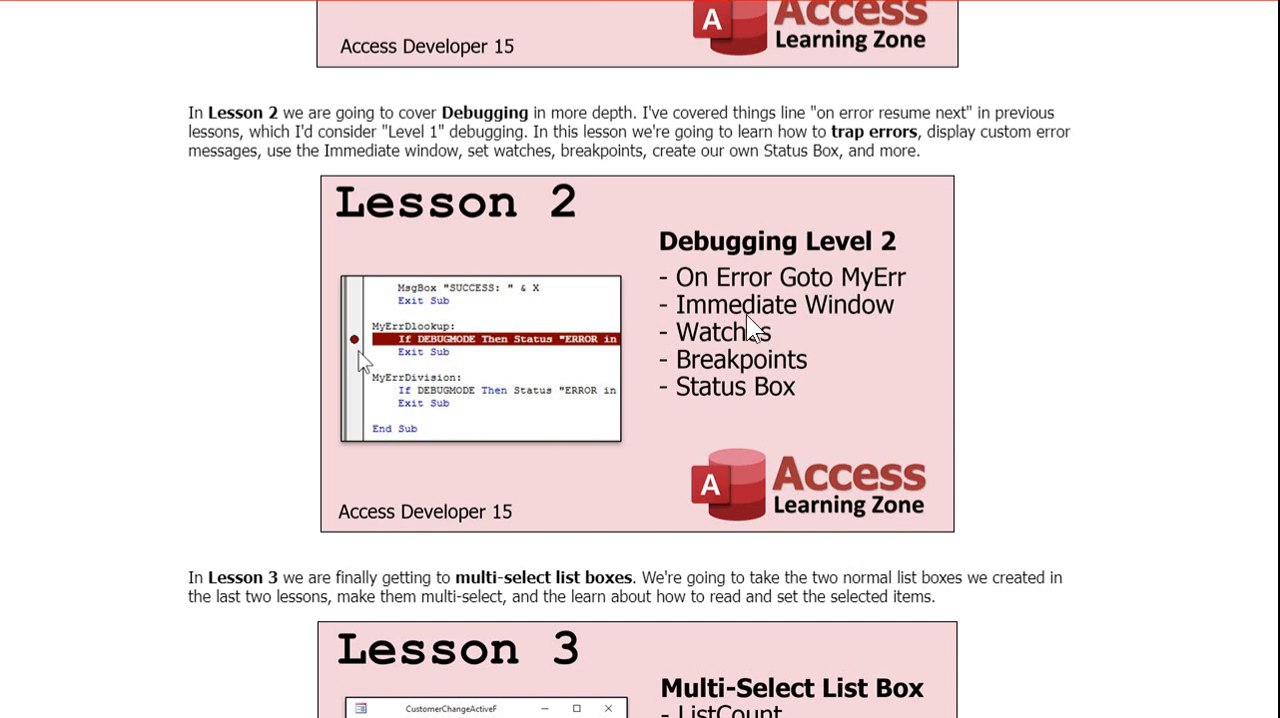
pyautogui.moveTo(704, 390)
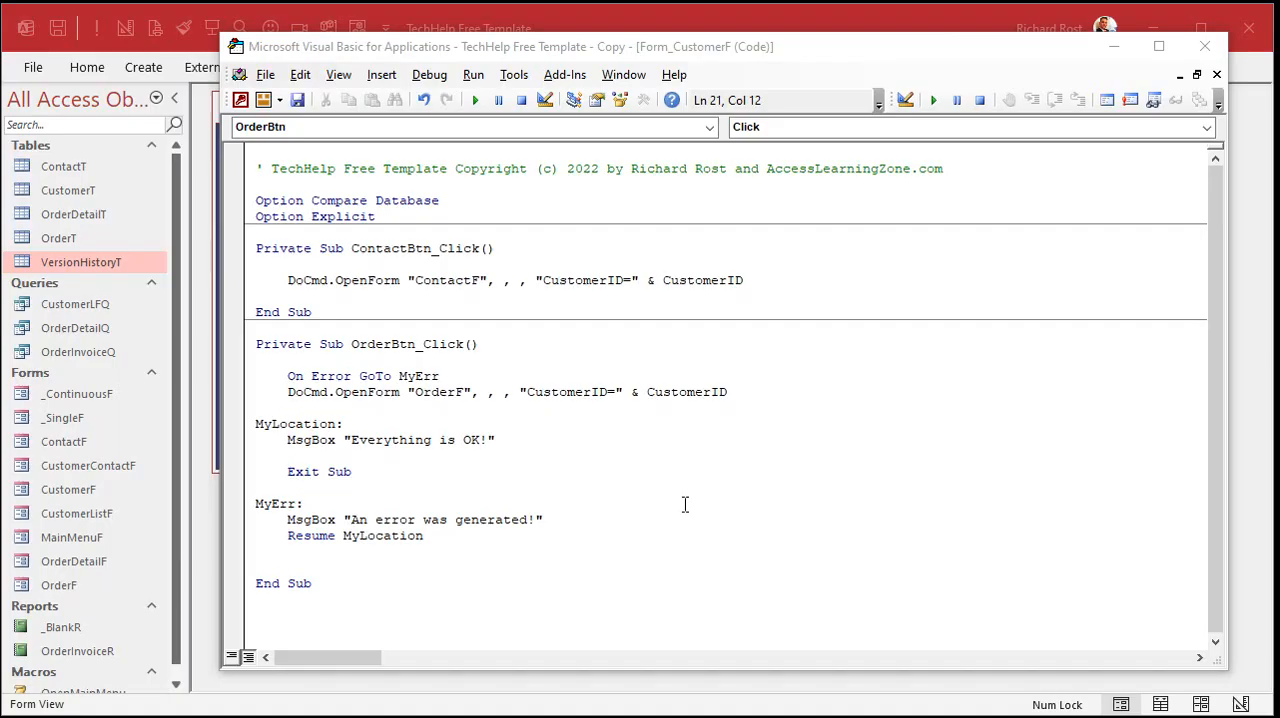
pyautogui.moveTo(400, 504)
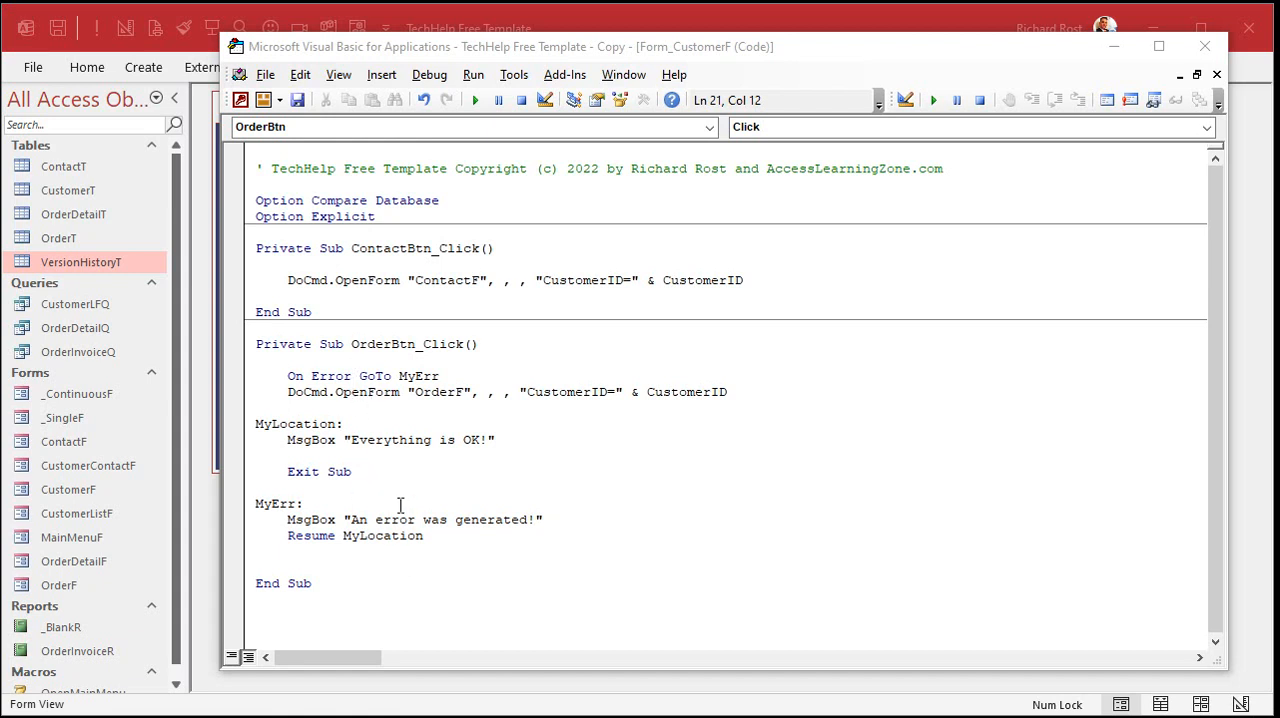
pyautogui.moveTo(1082, 104)
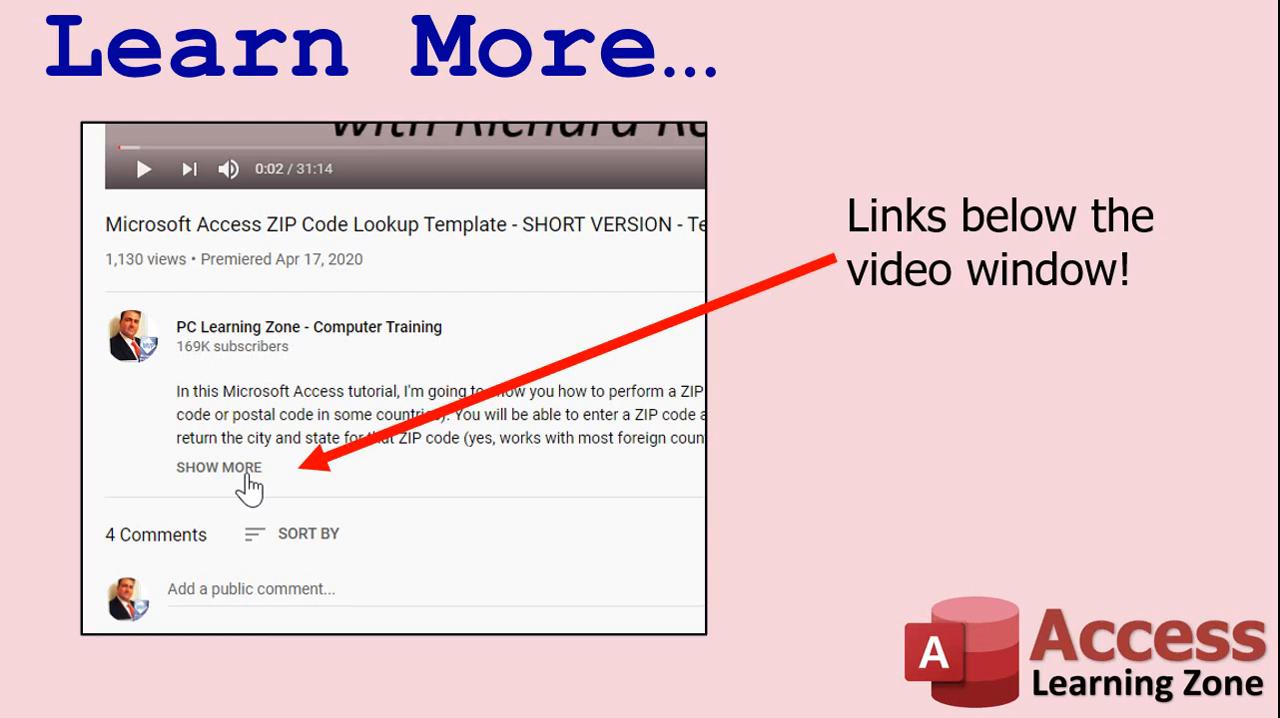
# Advance the slideshow to the Learn More slide listing related lessons and resource links.
pyautogui.click(220, 466)
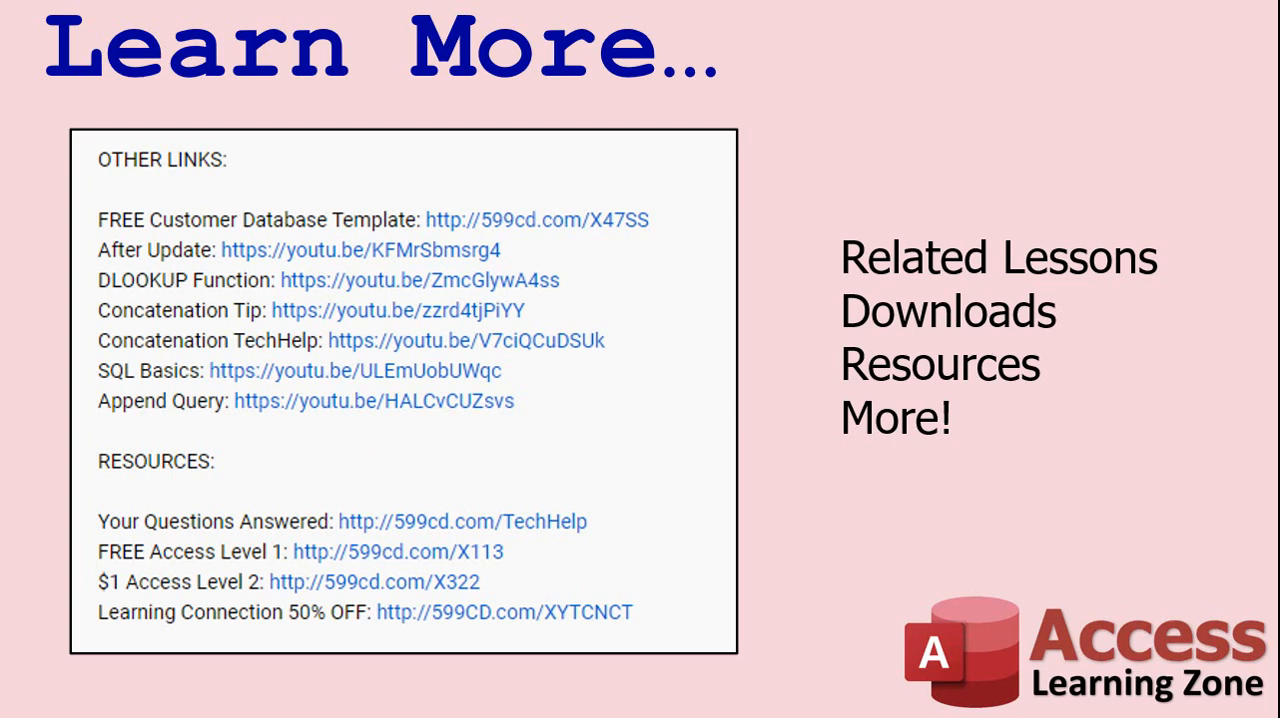